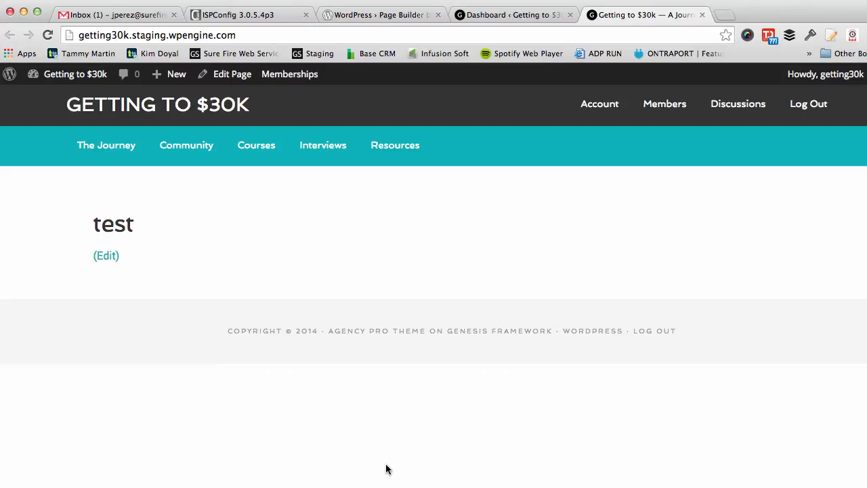
pyautogui.moveTo(373, 466)
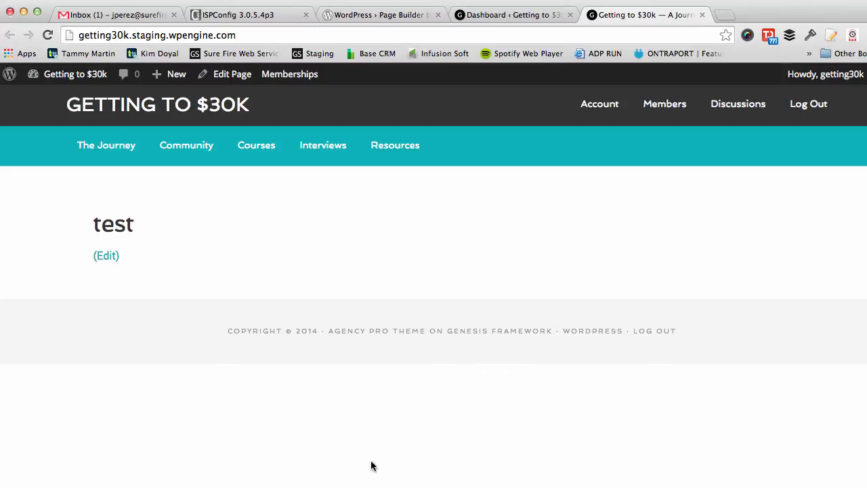
pyautogui.moveTo(347, 415)
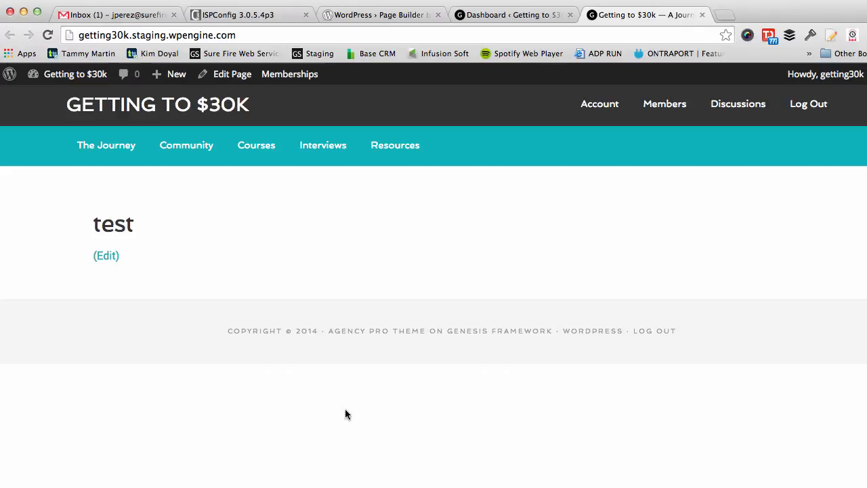
pyautogui.moveTo(141, 233)
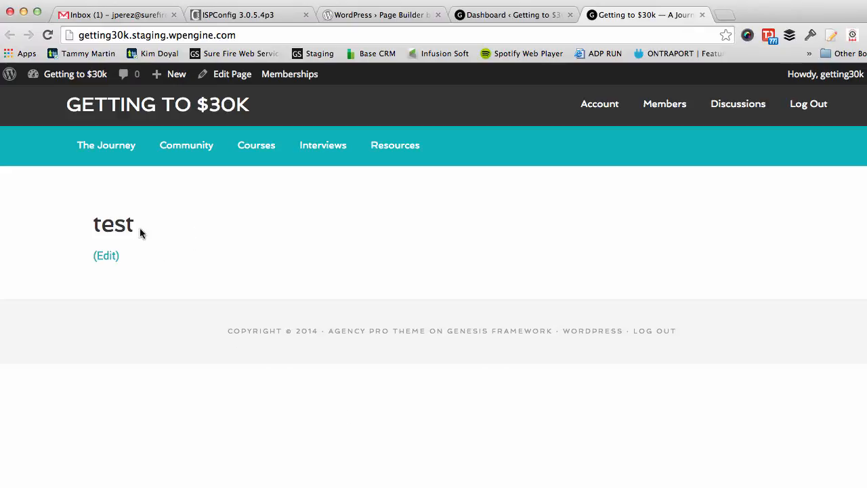
pyautogui.moveTo(442, 274)
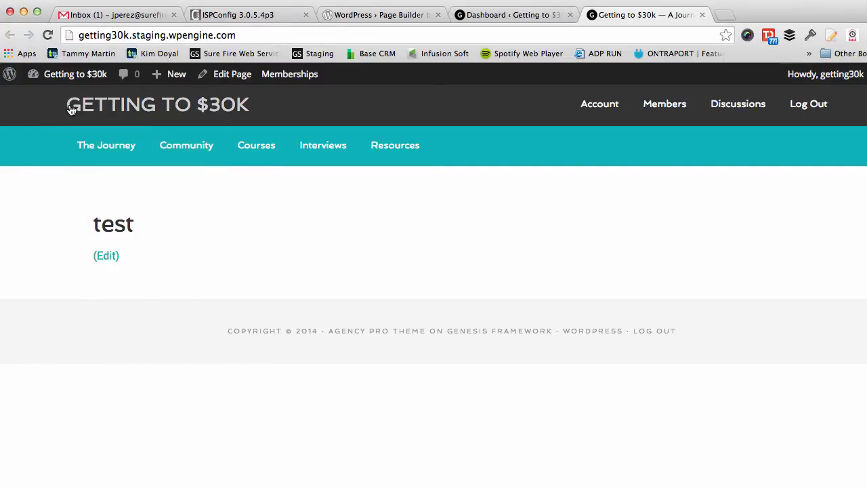
pyautogui.moveTo(404, 274)
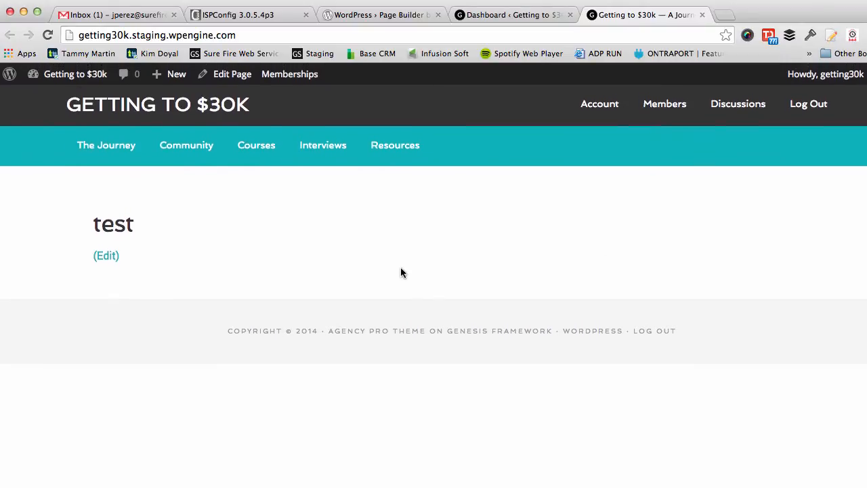
pyautogui.moveTo(453, 341)
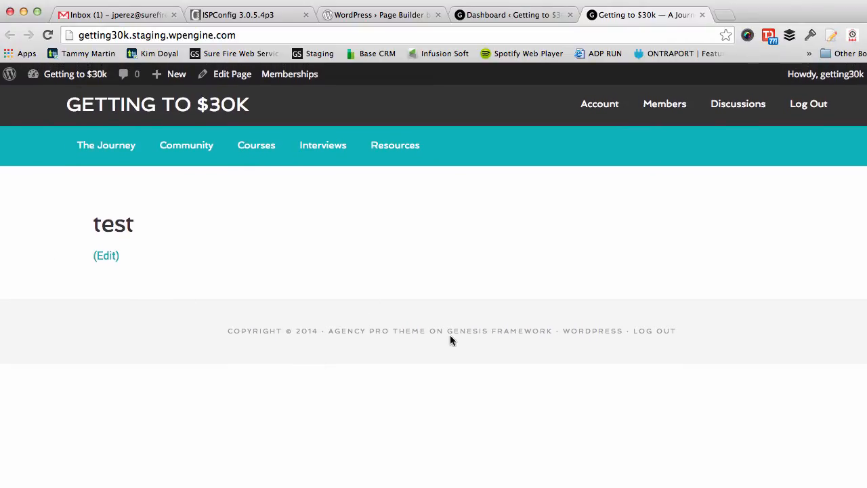
pyautogui.moveTo(716, 277)
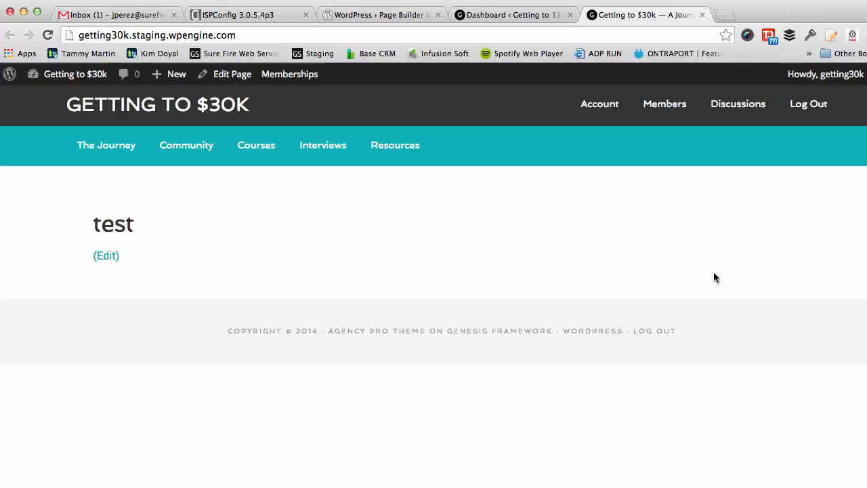
pyautogui.moveTo(551, 327)
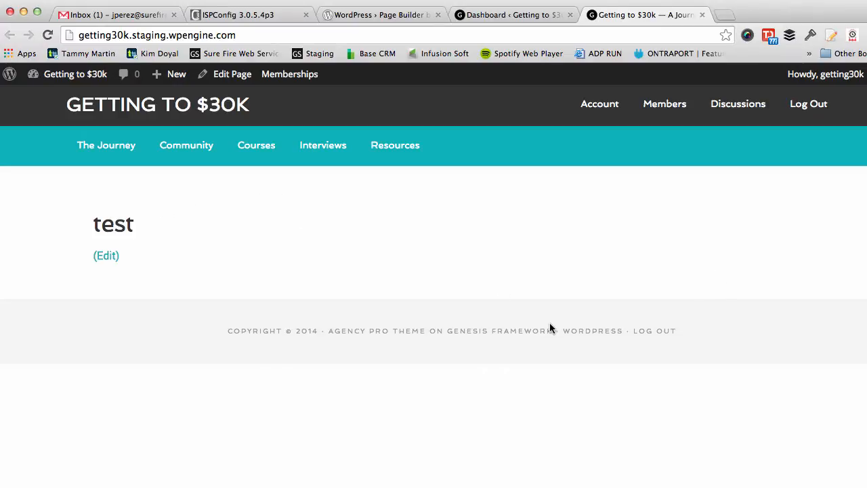
pyautogui.moveTo(519, 226)
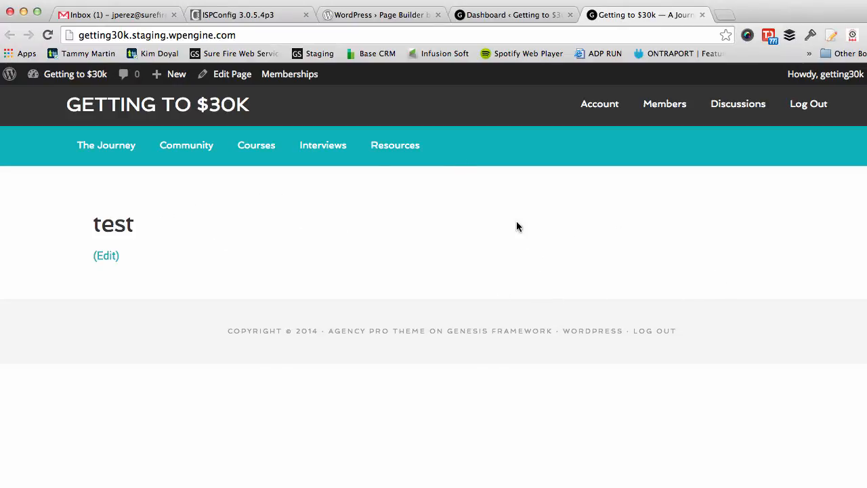
pyautogui.moveTo(404, 261)
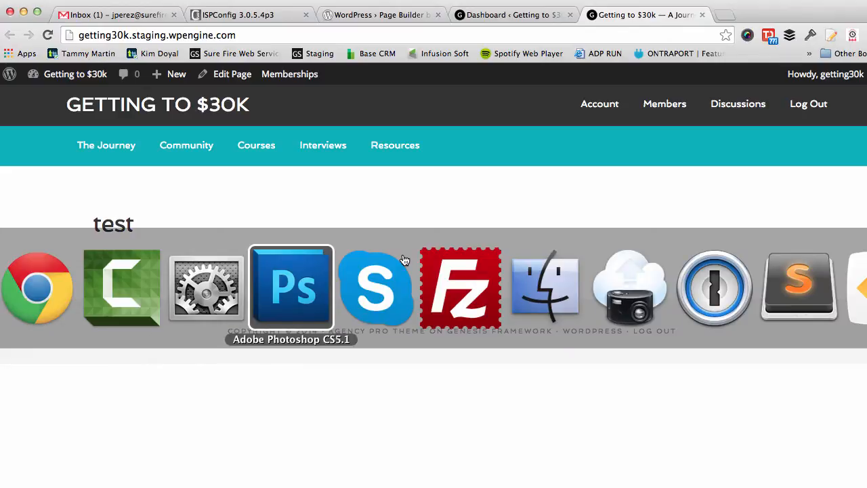
# Review the 30k.psd homepage mockup in Photoshop from top to the members section and invite-only banner
pyautogui.click(290, 288)
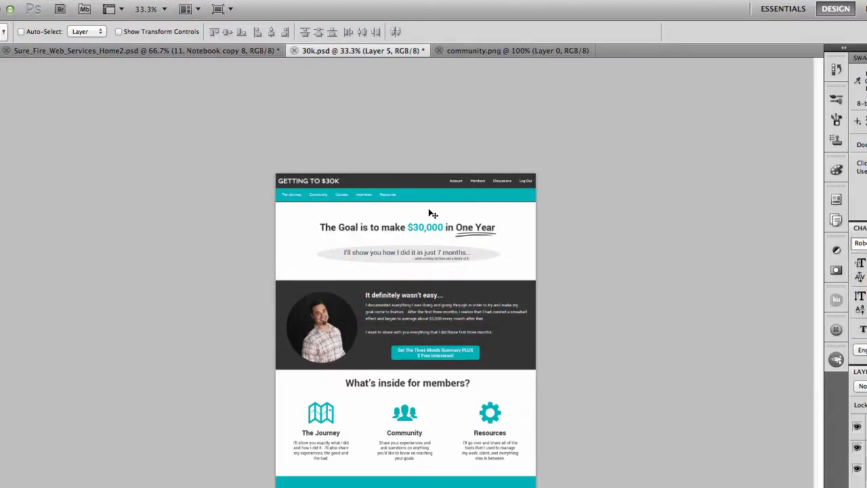
pyautogui.moveTo(496, 381)
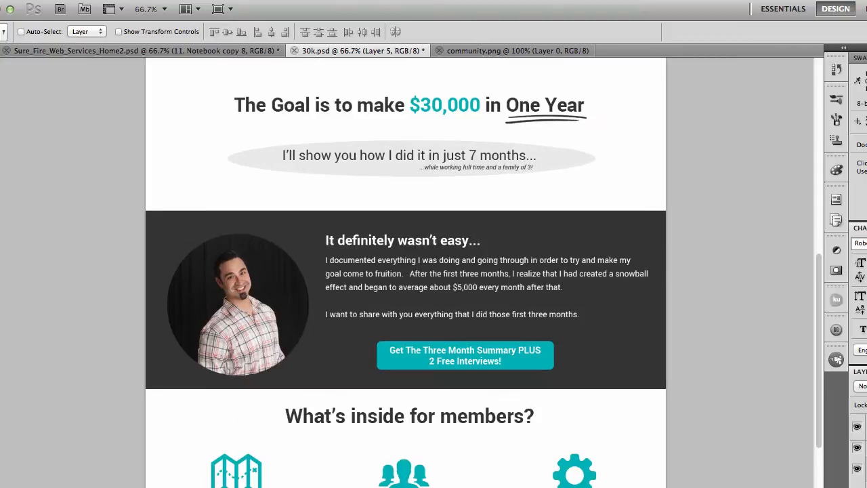
pyautogui.moveTo(325, 446)
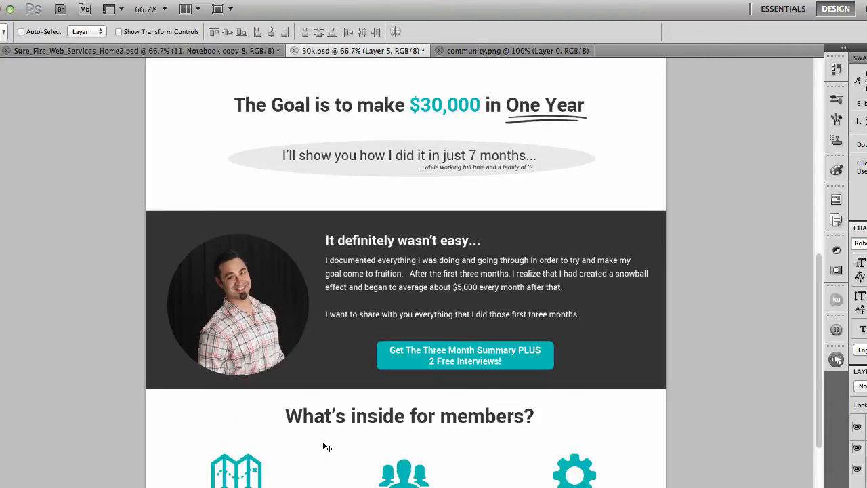
pyautogui.scroll(3)
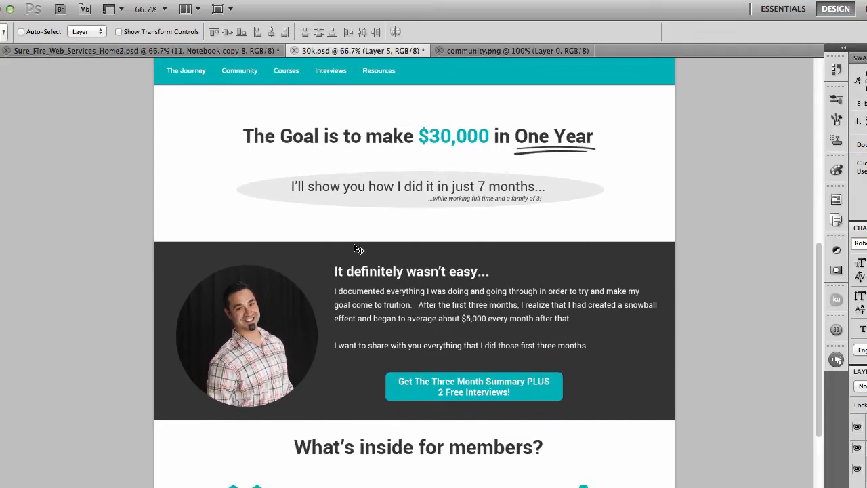
pyautogui.scroll(-3)
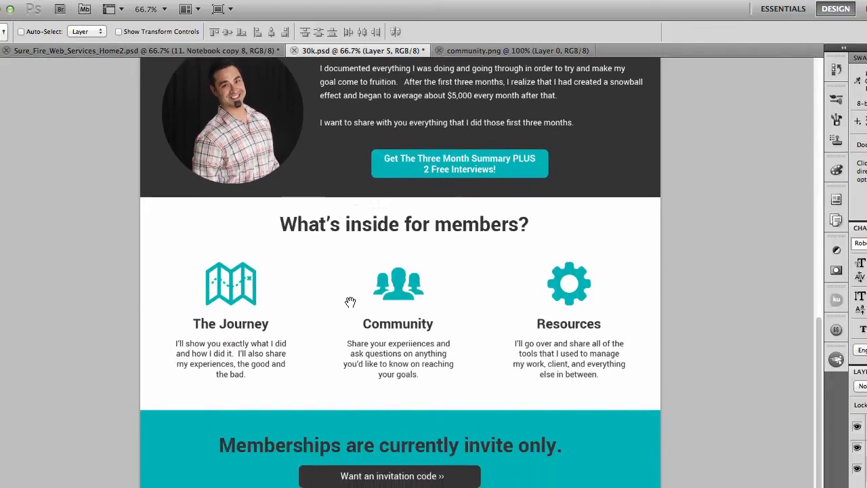
pyautogui.scroll(-3)
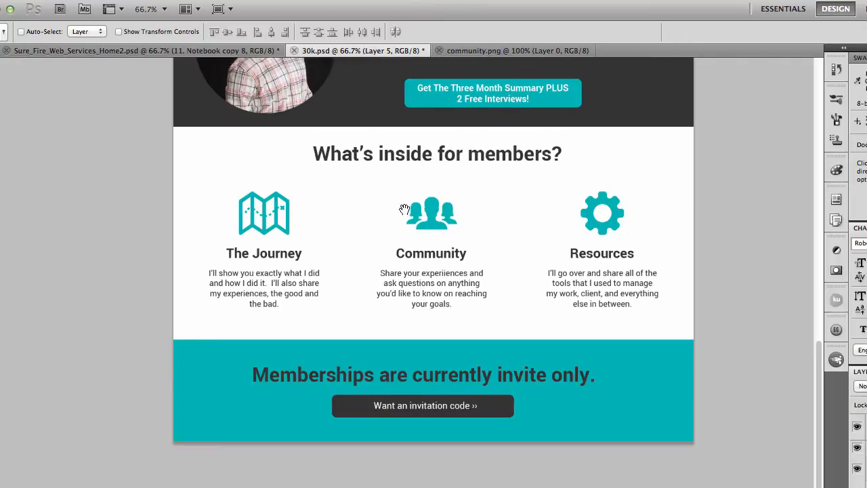
pyautogui.scroll(3)
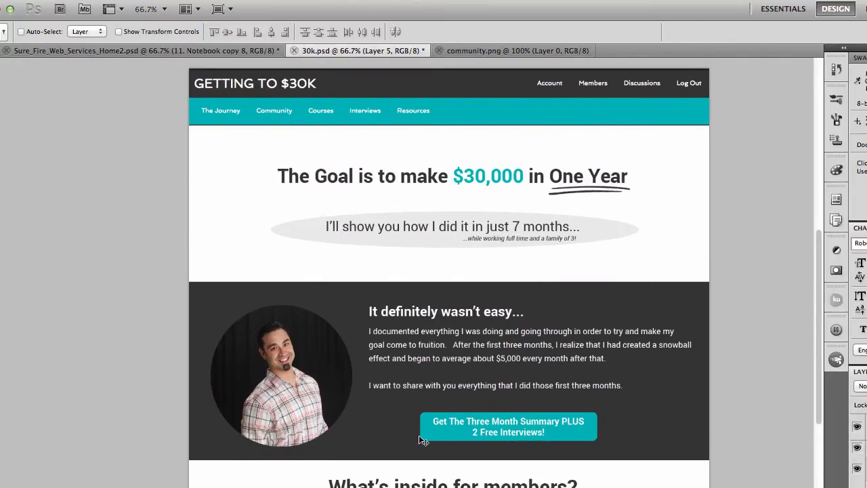
pyautogui.scroll(-3)
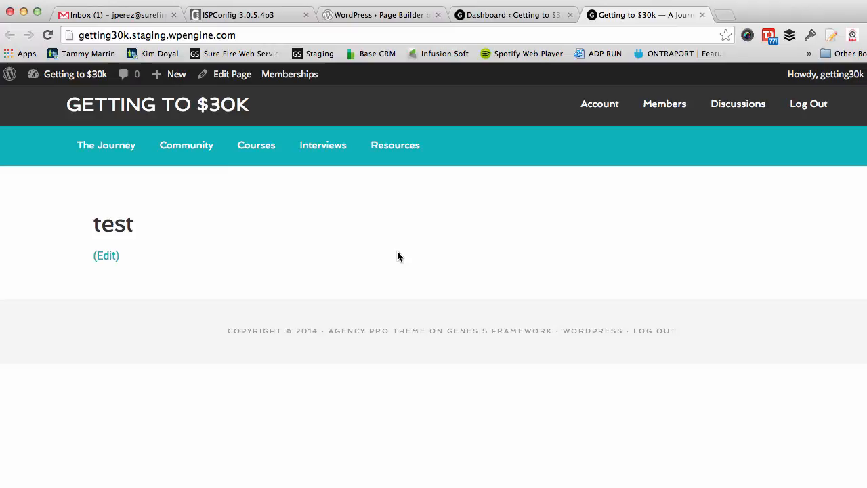
pyautogui.moveTo(468, 235)
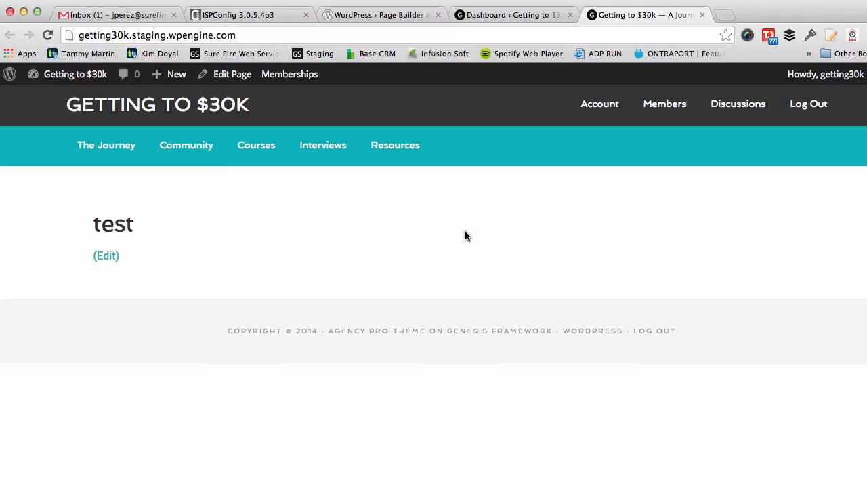
pyautogui.moveTo(453, 247)
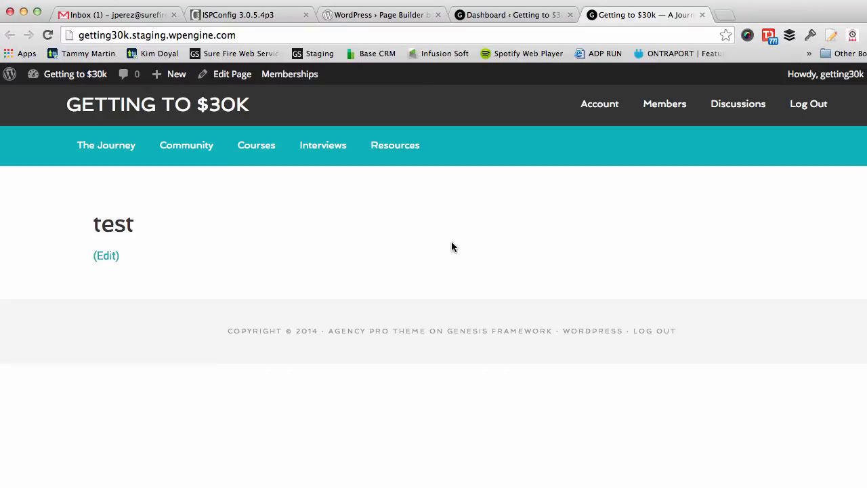
pyautogui.moveTo(577, 241)
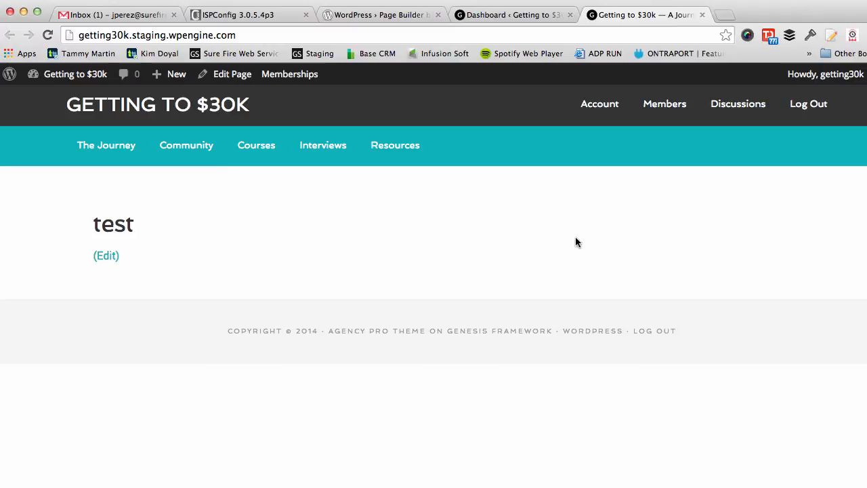
pyautogui.moveTo(862, 249)
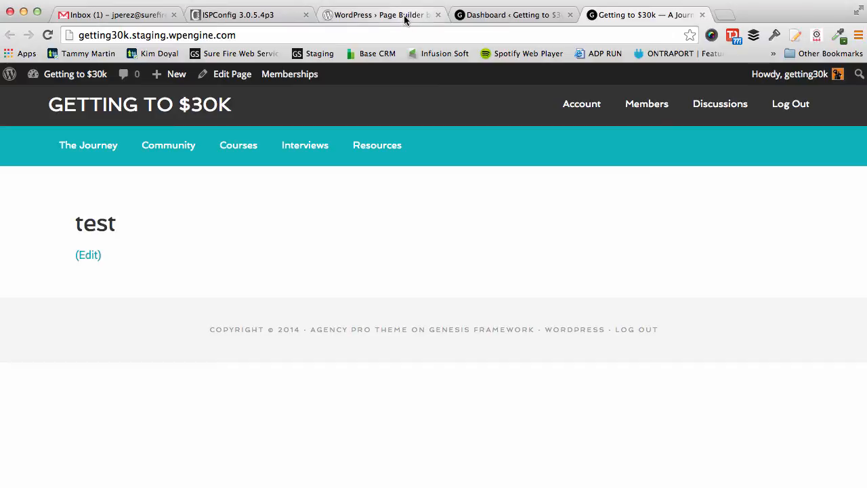
pyautogui.moveTo(404, 19)
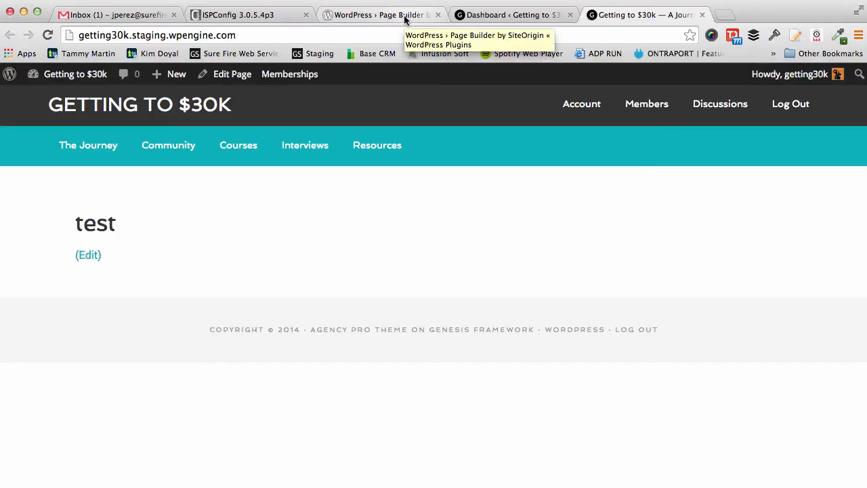
pyautogui.moveTo(469, 119)
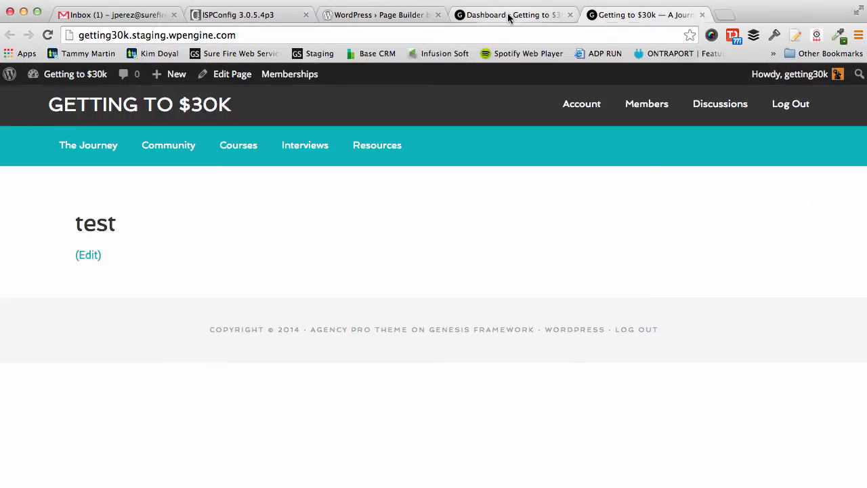
# Search Add Plugins for 'page builder' and confirm installing Page Builder by SiteOrigin
pyautogui.click(504, 14)
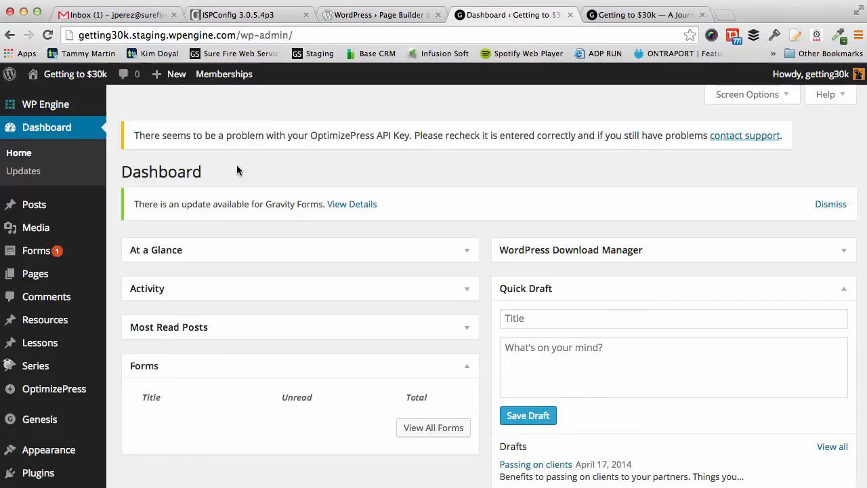
pyautogui.scroll(-3)
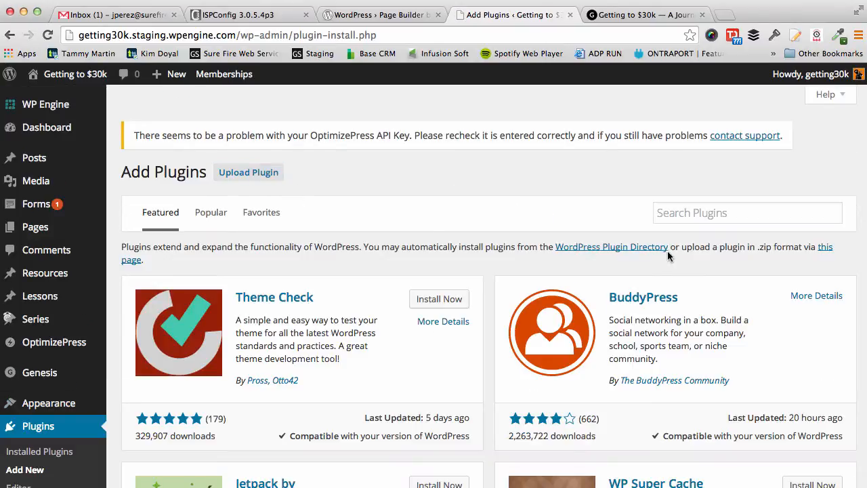
pyautogui.write('page builder')
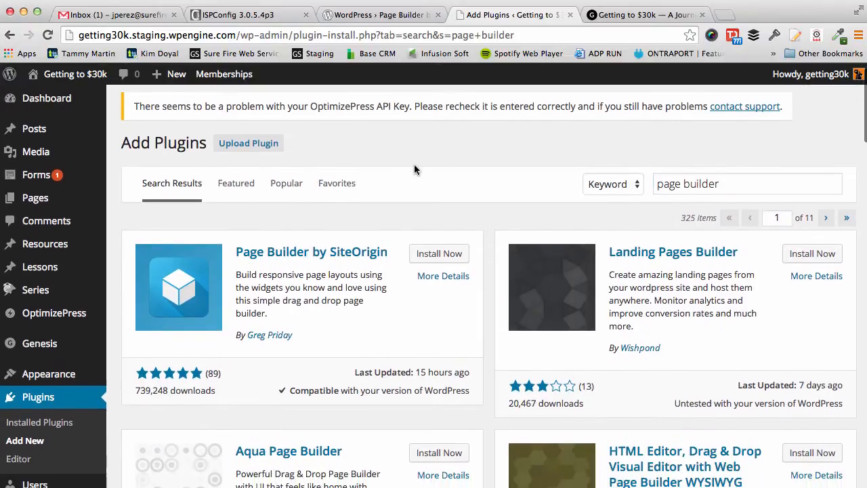
pyautogui.click(439, 254)
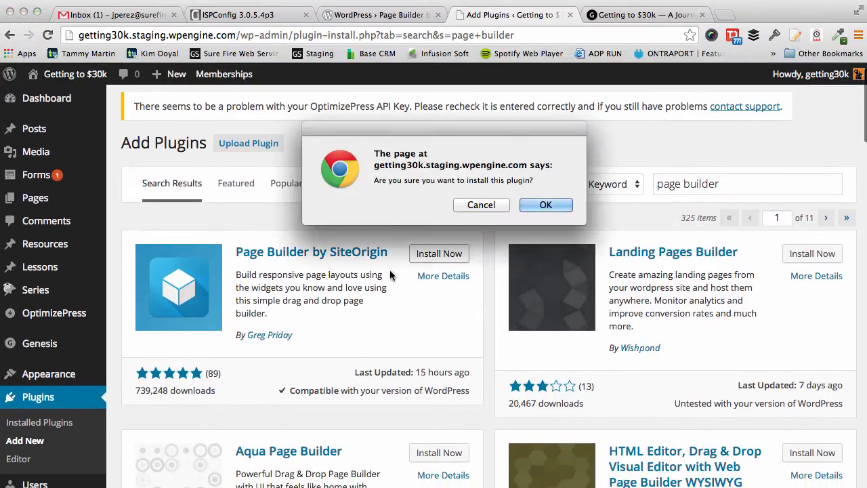
pyautogui.click(545, 205)
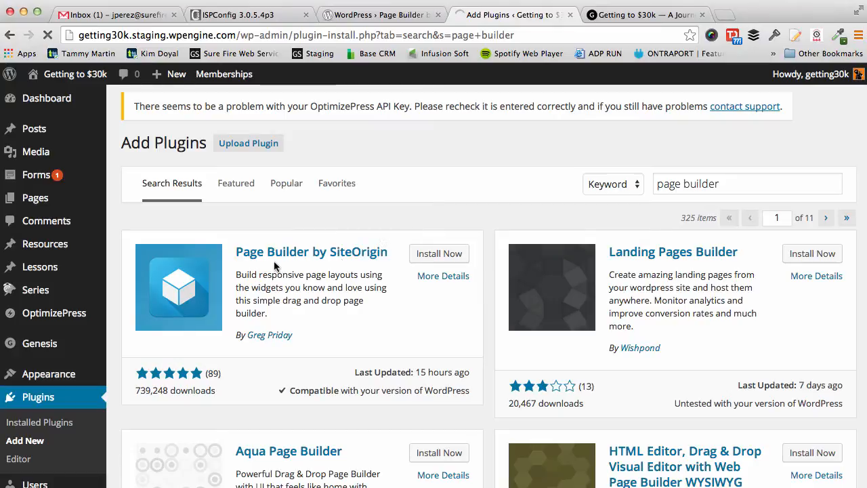
pyautogui.moveTo(371, 323)
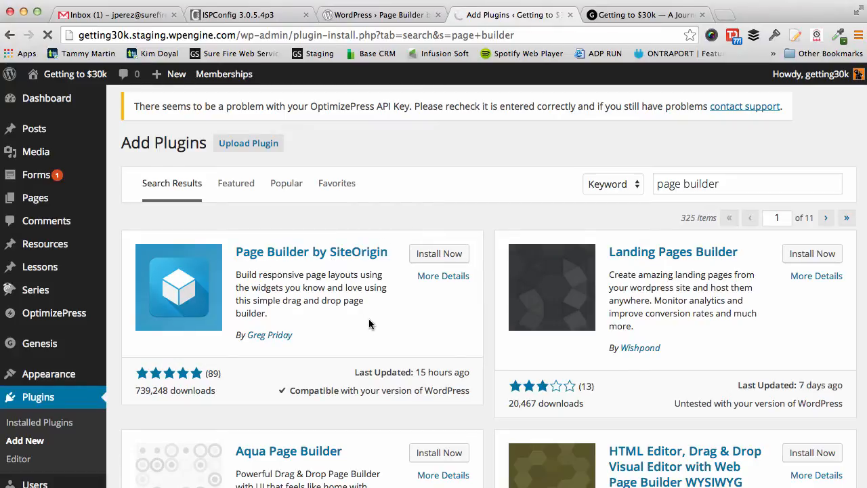
pyautogui.moveTo(322, 325)
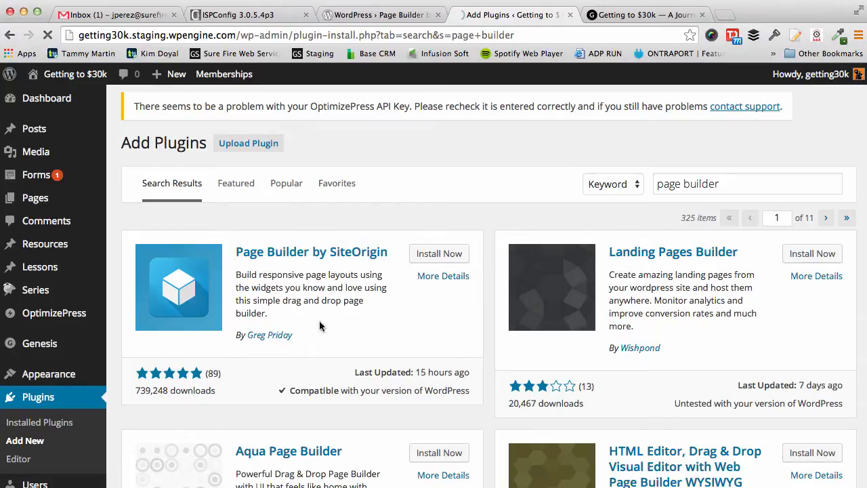
# Activate Page Builder by SiteOrigin 1.5.2 from the install results page
pyautogui.click(440, 254)
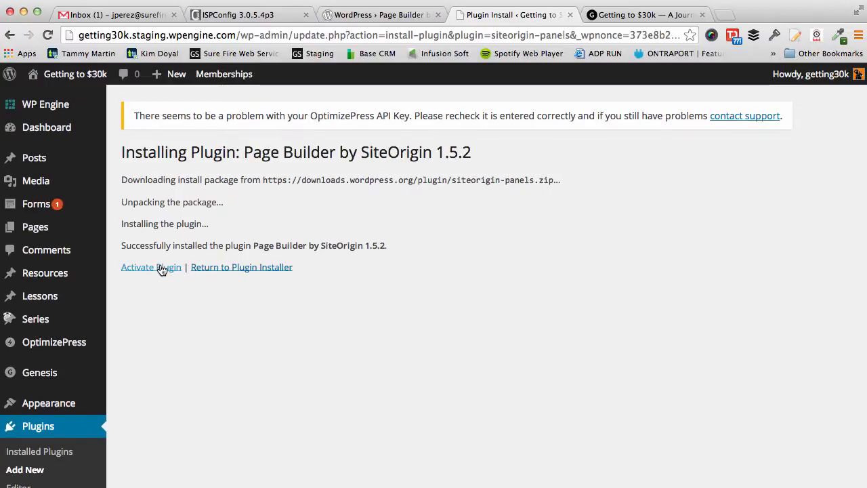
pyautogui.click(150, 267)
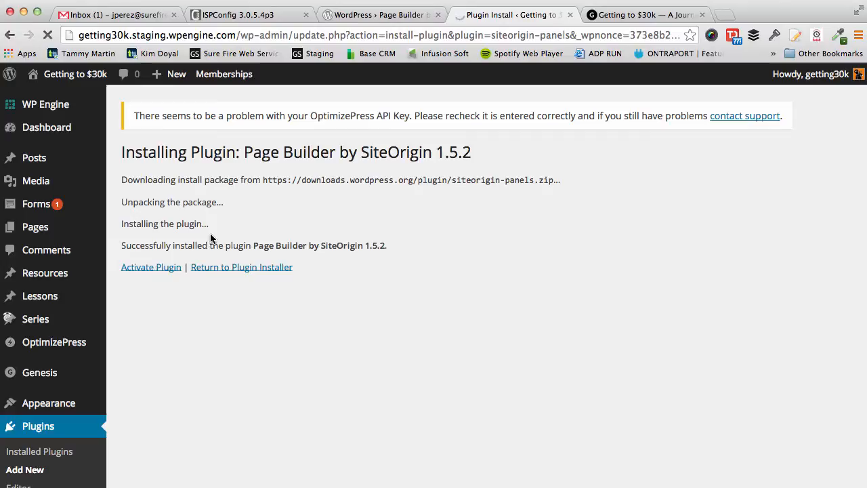
pyautogui.click(152, 267)
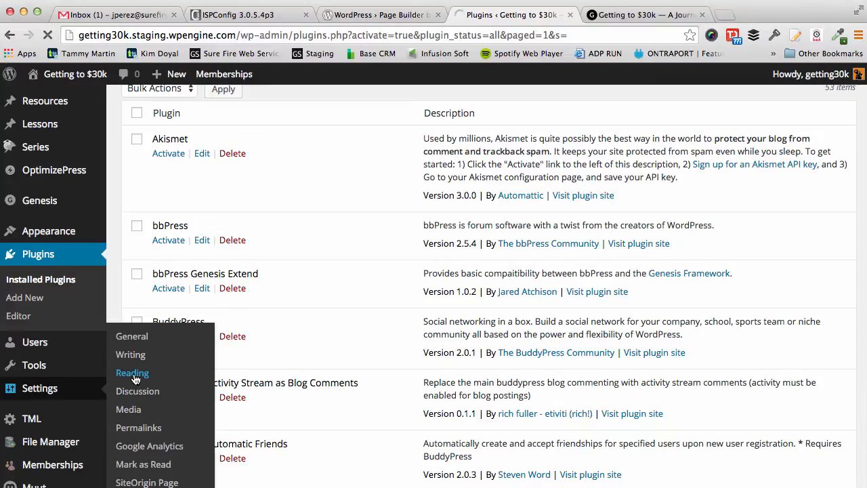
# Check in Reading Settings that the static front page is 'test'
pyautogui.click(133, 373)
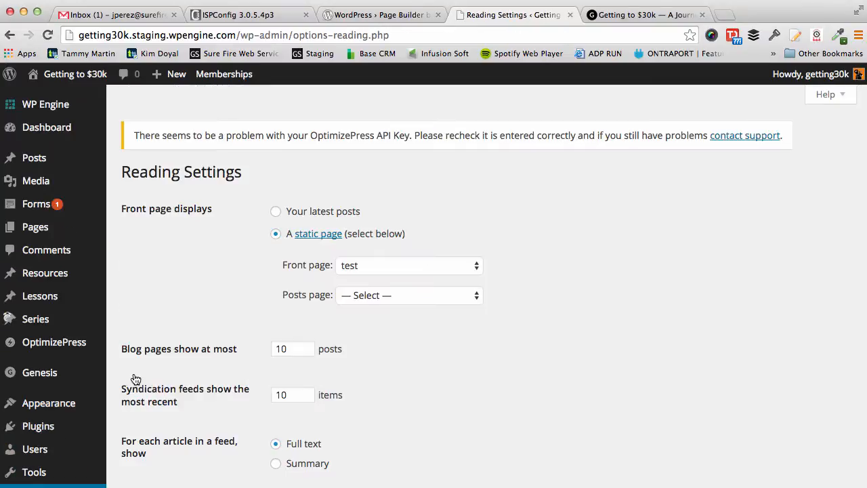
pyautogui.moveTo(383, 286)
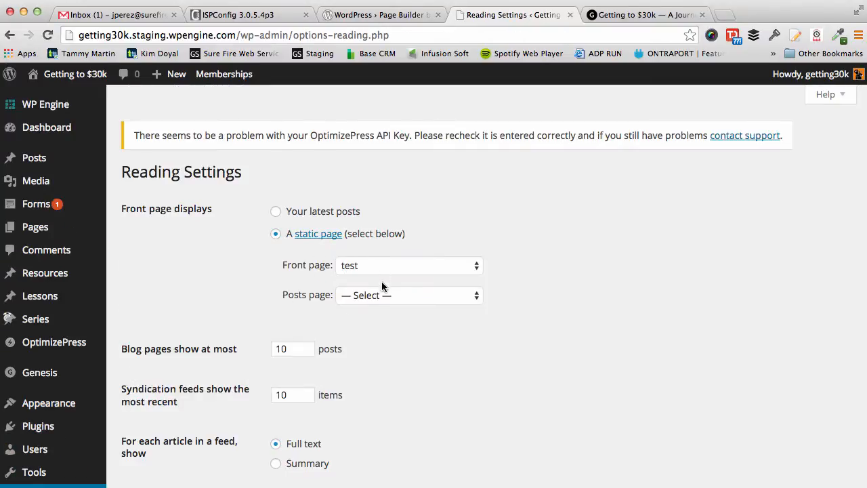
pyautogui.moveTo(36, 180)
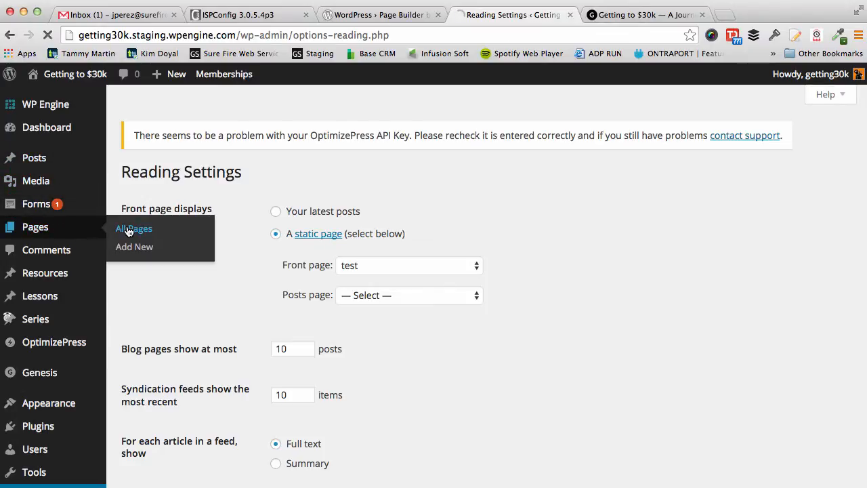
# Search the All Pages list for 'test' to show the single published test page
pyautogui.click(133, 228)
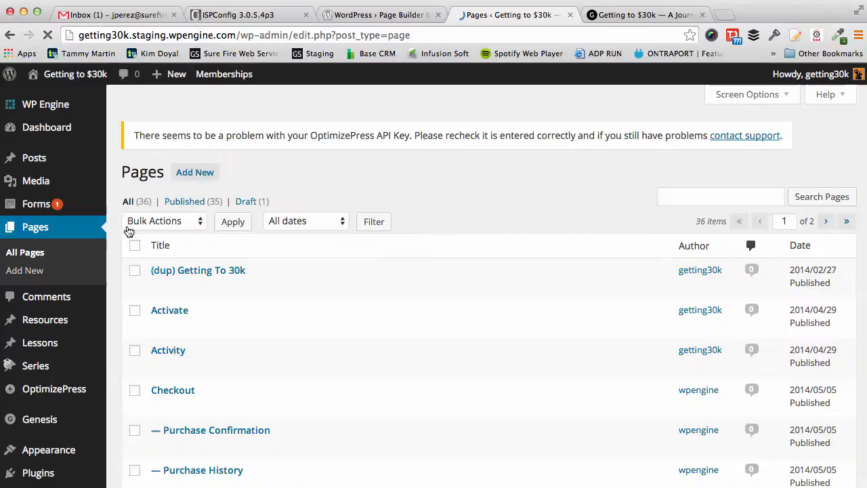
pyautogui.scroll(-3)
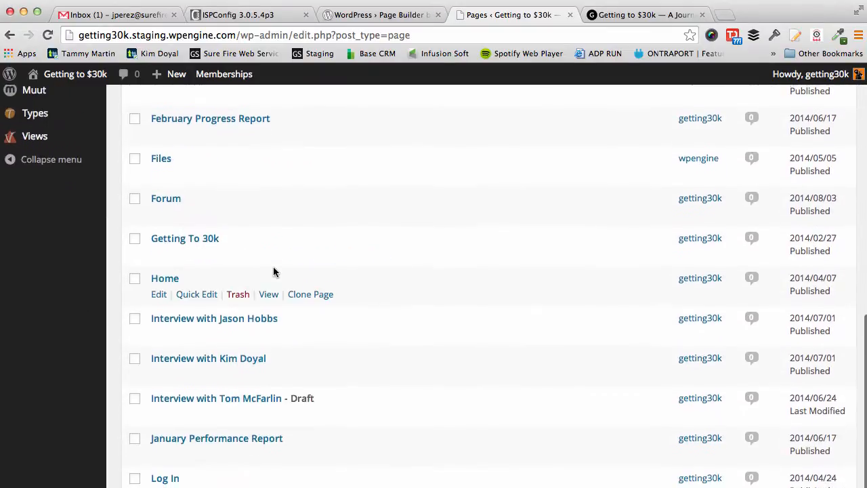
pyautogui.scroll(-3)
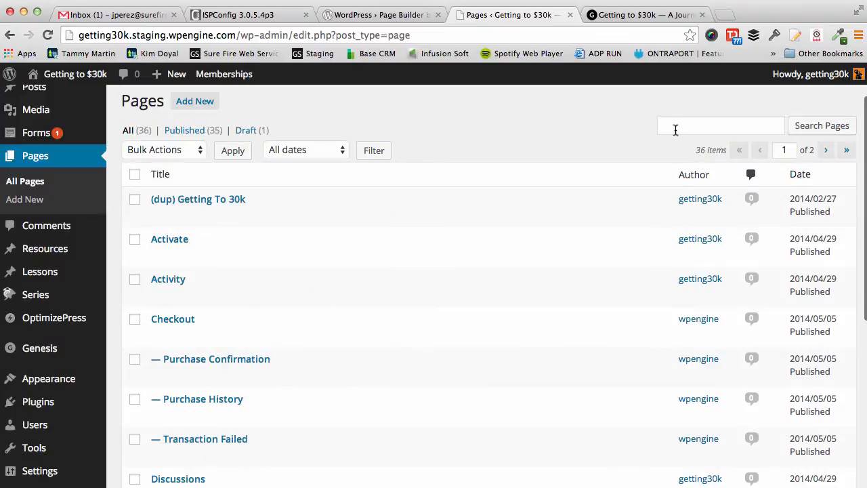
pyautogui.write('test')
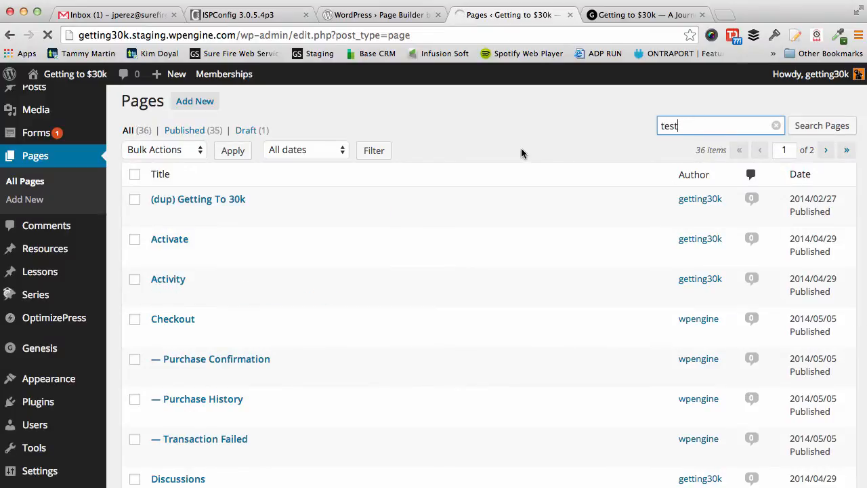
pyautogui.click(822, 124)
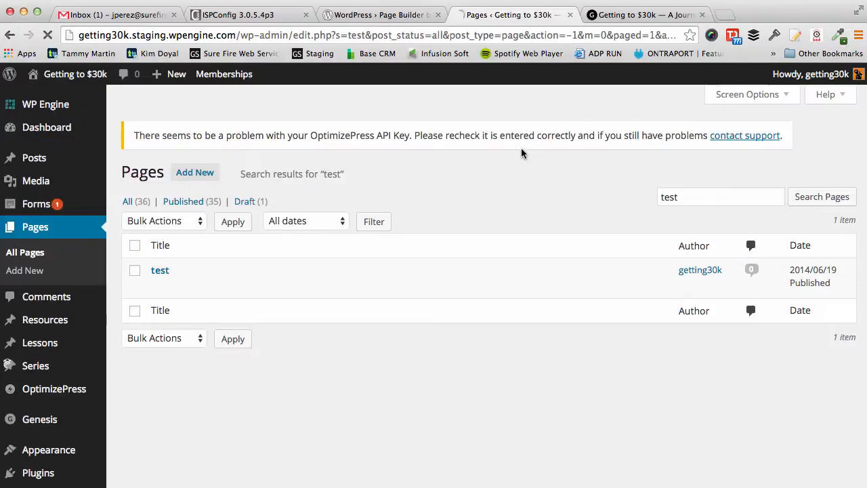
pyautogui.moveTo(160, 271)
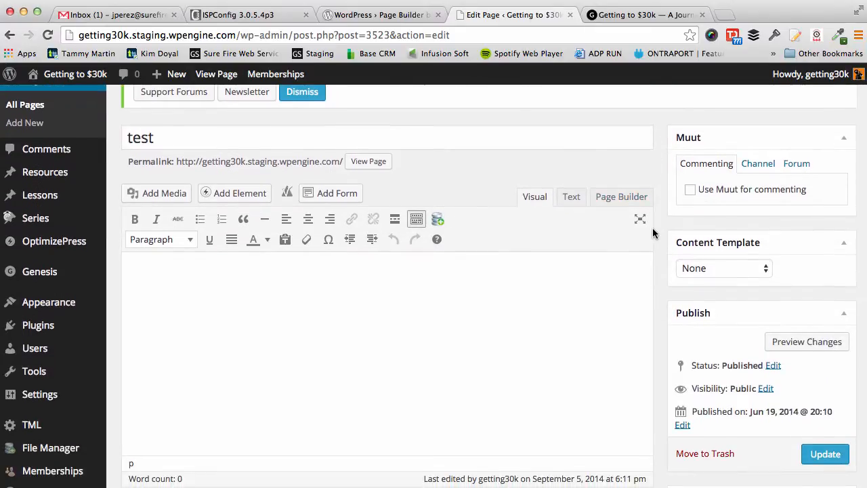
pyautogui.moveTo(669, 211)
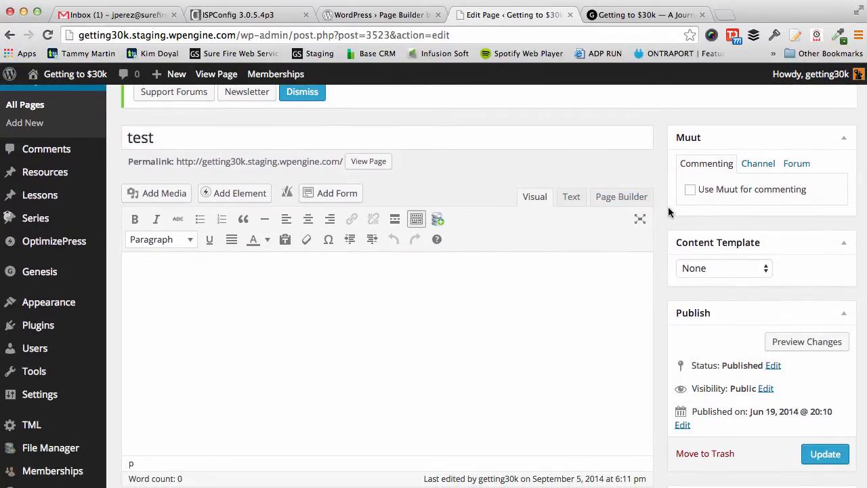
# Open the 'test' page in the editor, then view the live site tab
pyautogui.scroll(-3)
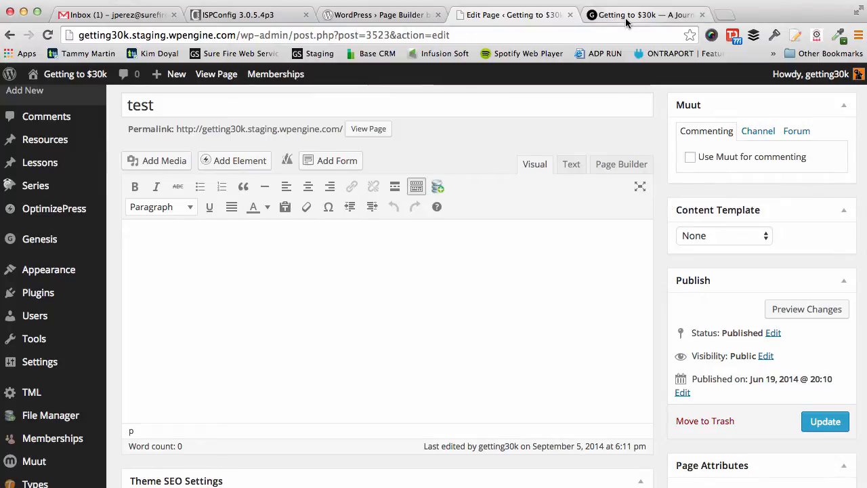
pyautogui.moveTo(627, 19)
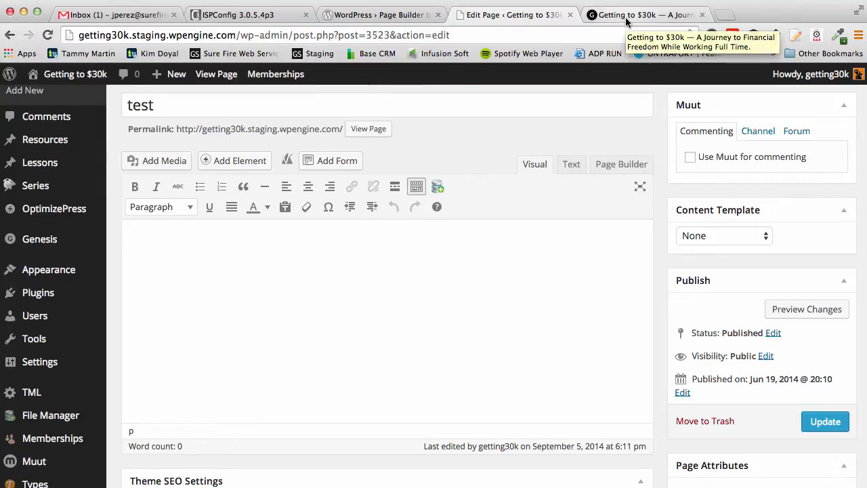
pyautogui.moveTo(371, 320)
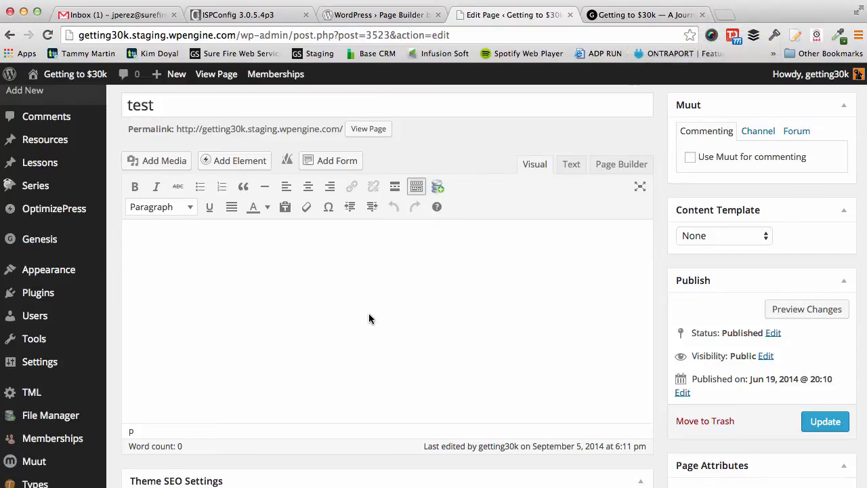
pyautogui.click(638, 14)
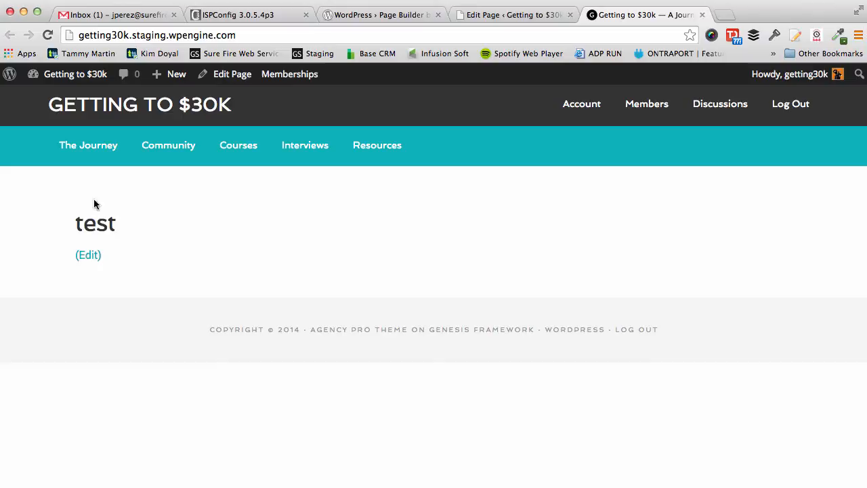
pyautogui.moveTo(112, 181)
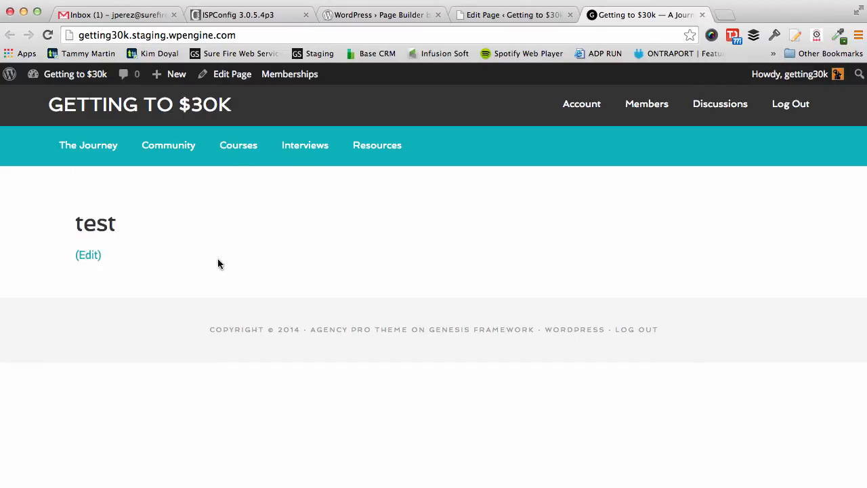
pyautogui.moveTo(551, 377)
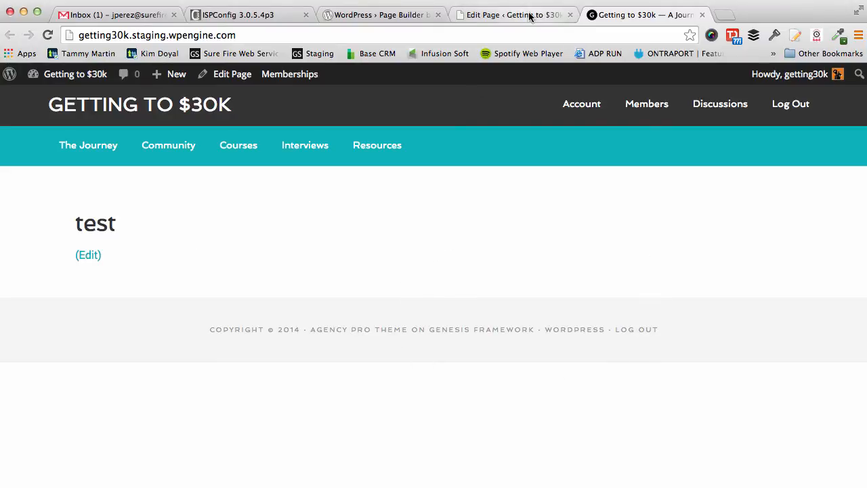
# Return to the test page editor and switch it to Page Builder mode
pyautogui.click(504, 15)
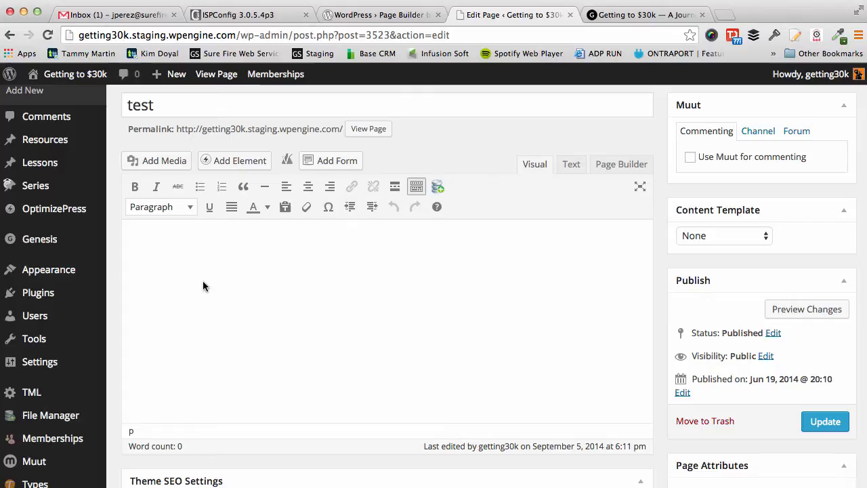
pyautogui.moveTo(593, 155)
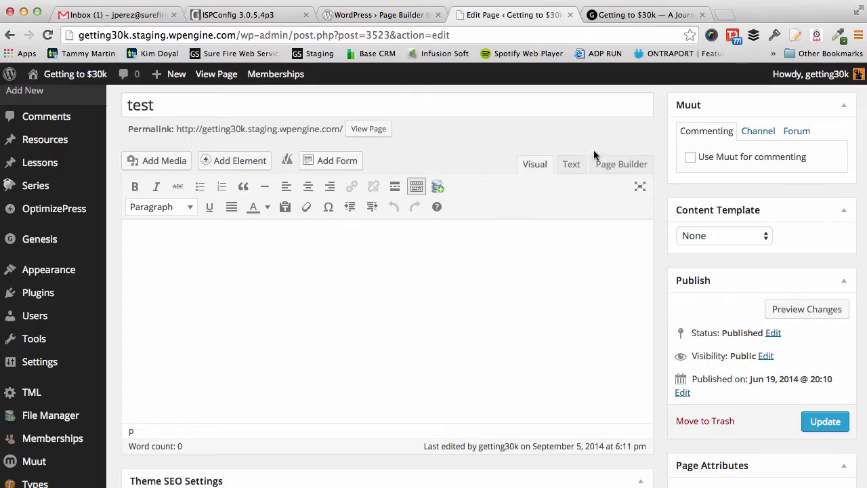
pyautogui.click(621, 164)
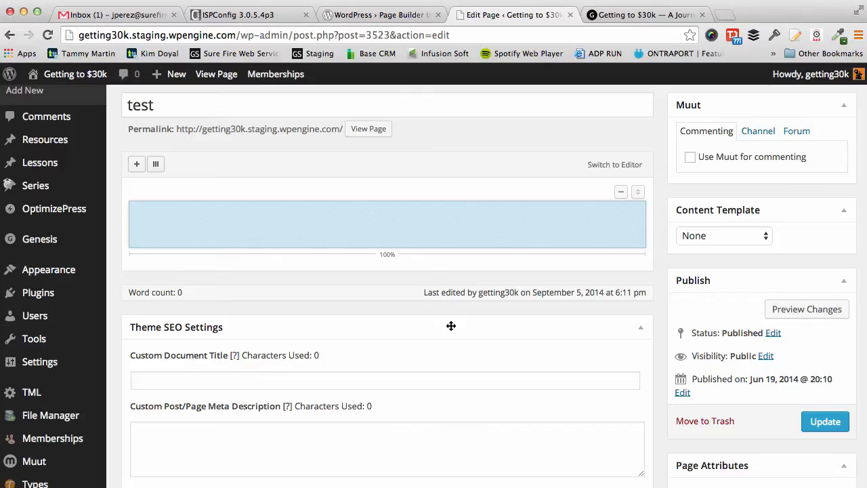
pyautogui.moveTo(171, 108)
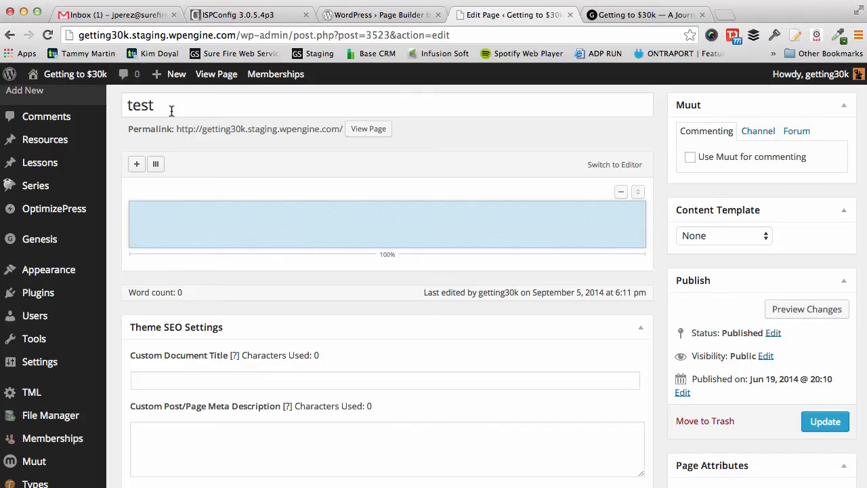
pyautogui.moveTo(404, 217)
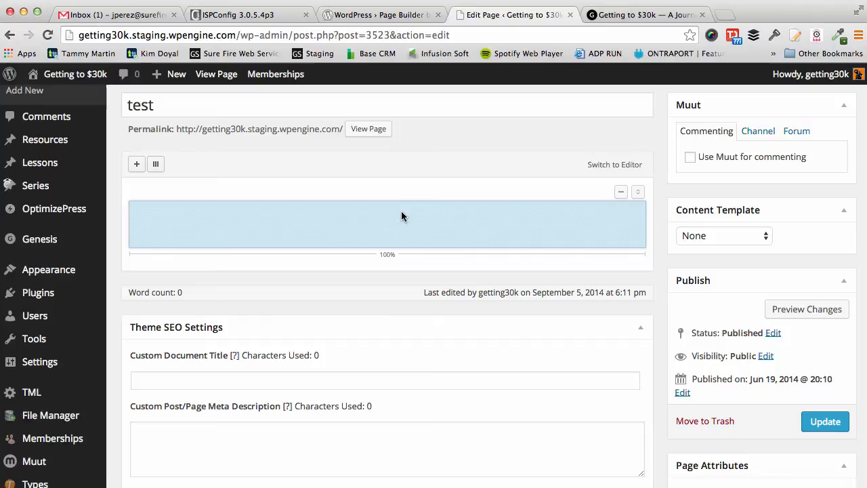
pyautogui.moveTo(390, 208)
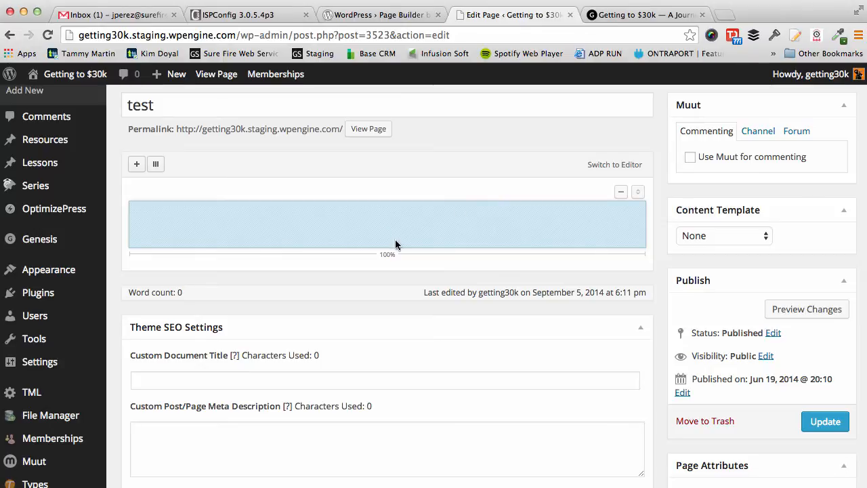
pyautogui.moveTo(360, 280)
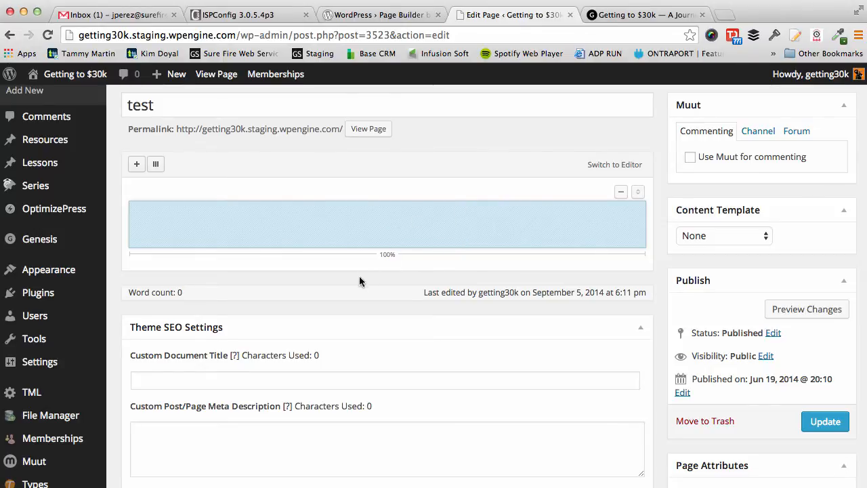
pyautogui.moveTo(136, 171)
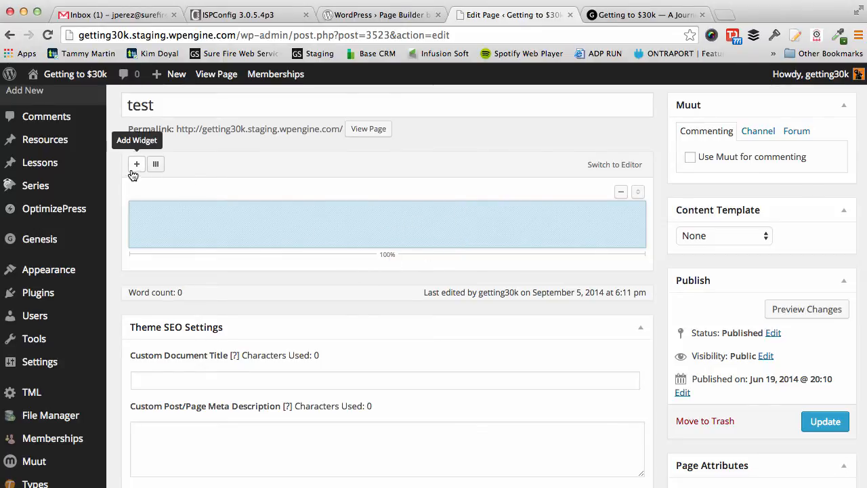
pyautogui.moveTo(157, 165)
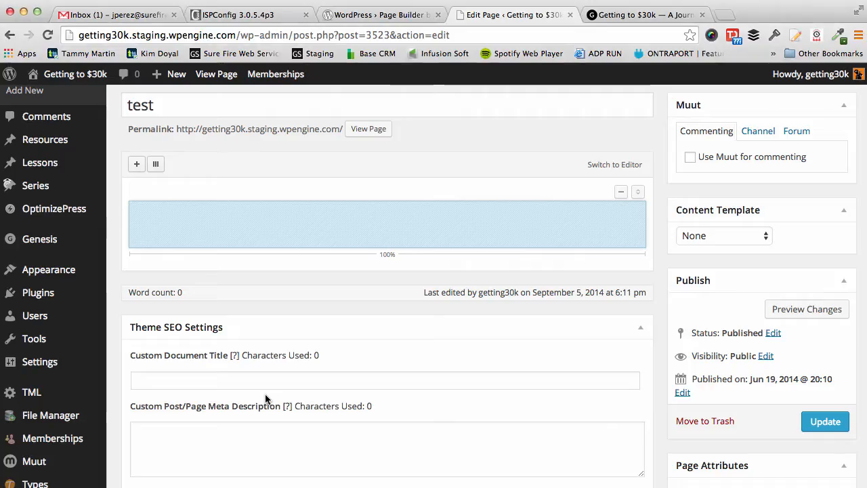
# Start a new row with the Add Row dialog in Page Builder
pyautogui.click(136, 163)
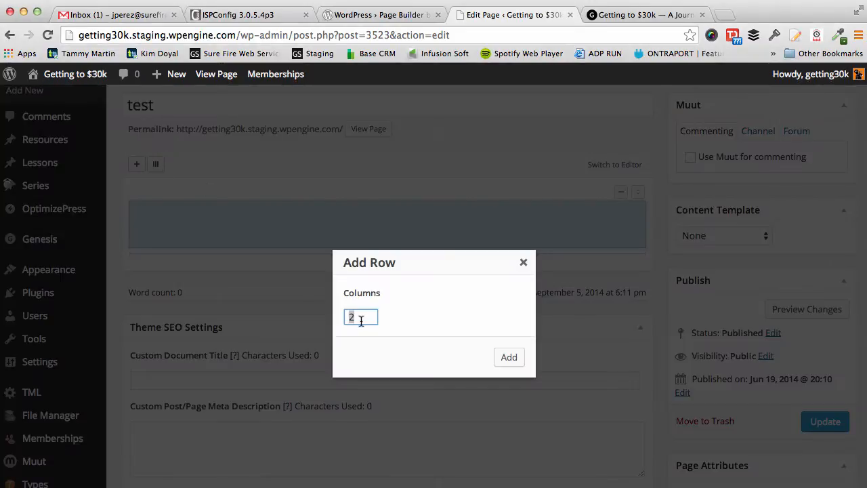
# Keep one full-width row, delete the second, and add a two-column row split 30.9/69.1
pyautogui.write('1')
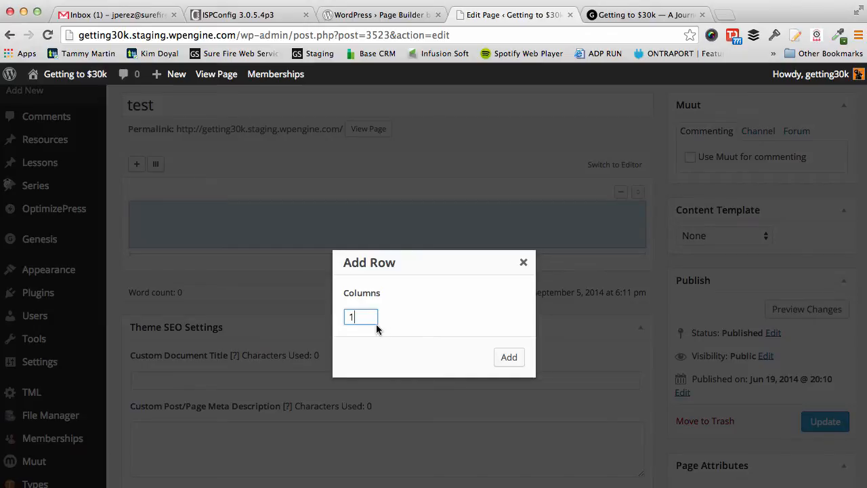
pyautogui.moveTo(509, 358)
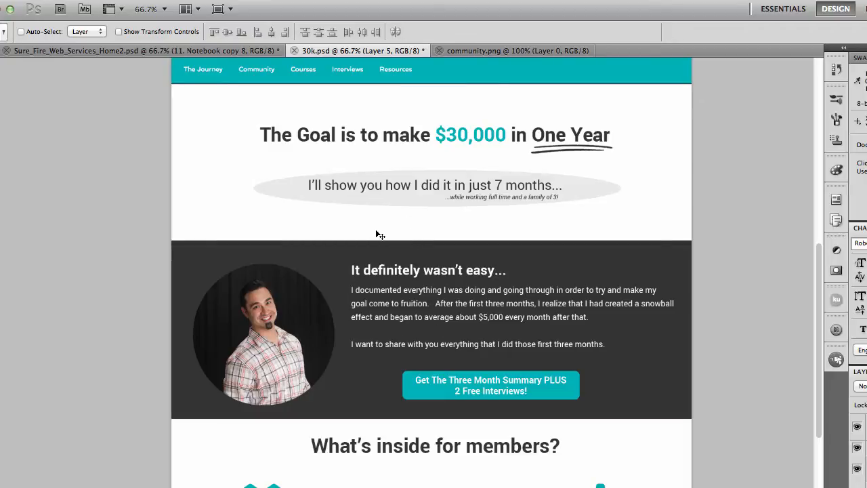
pyautogui.scroll(-3)
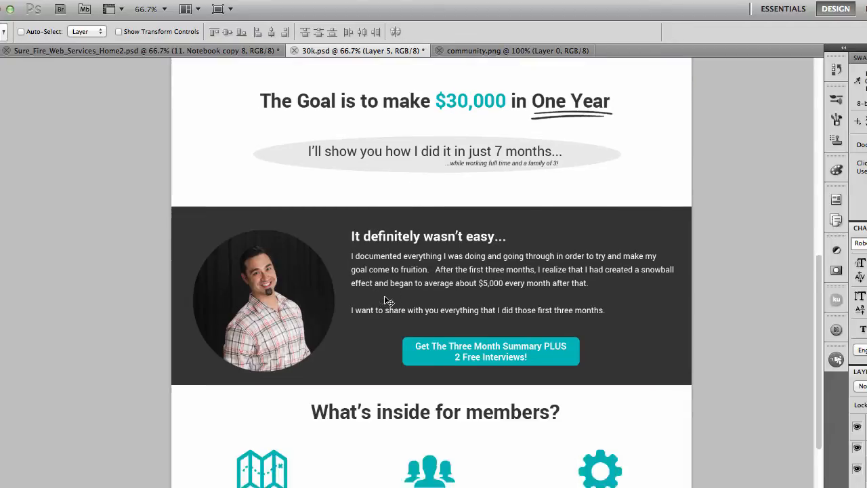
pyautogui.scroll(-3)
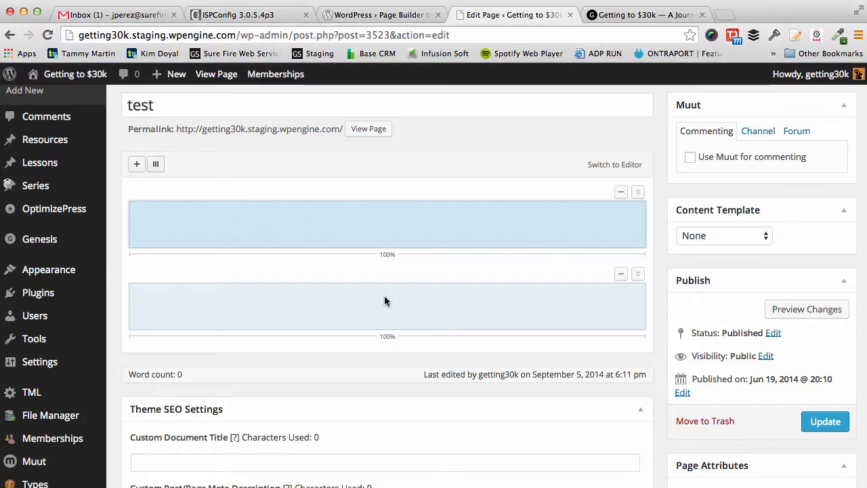
pyautogui.click(621, 274)
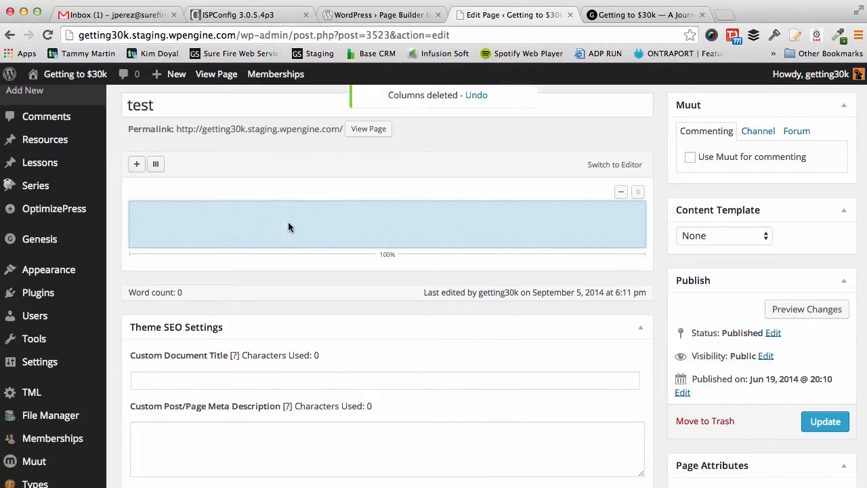
pyautogui.click(136, 164)
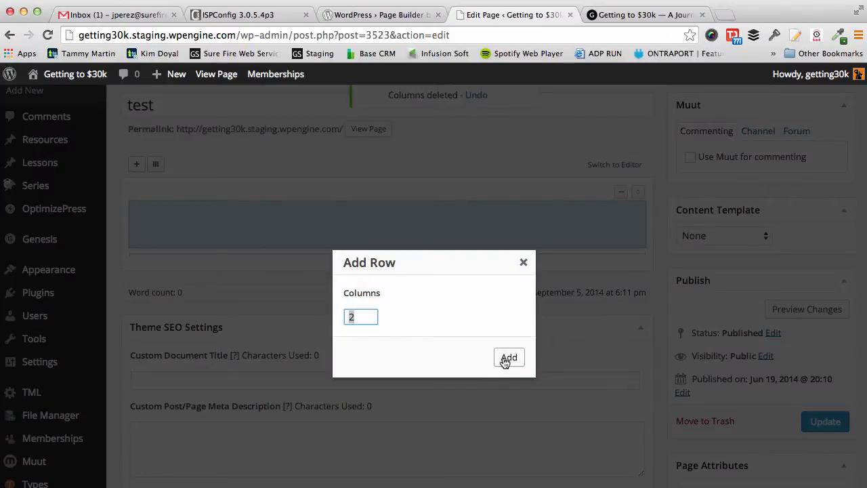
pyautogui.click(509, 358)
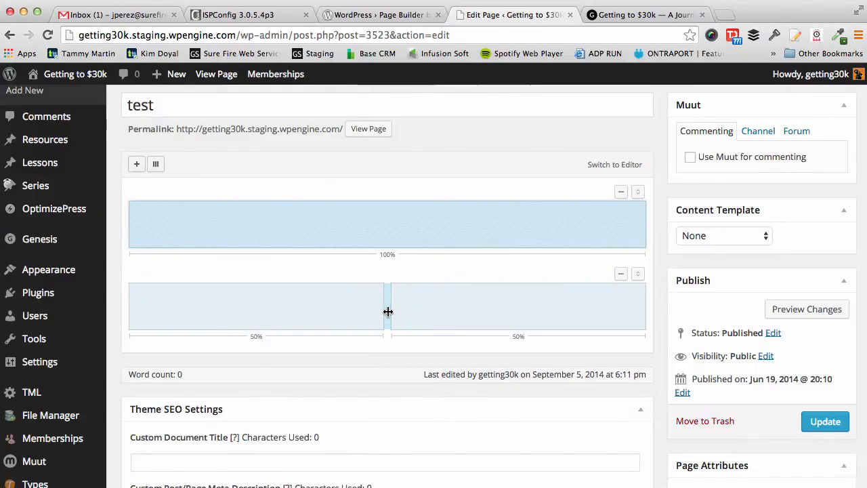
pyautogui.moveTo(388, 307); pyautogui.dragTo(290, 306)
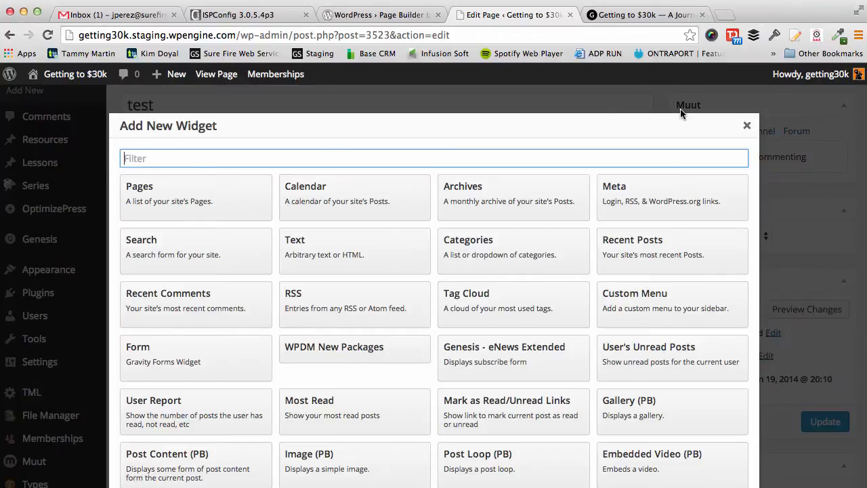
# Add a three-column row and another full-width row below
pyautogui.click(154, 164)
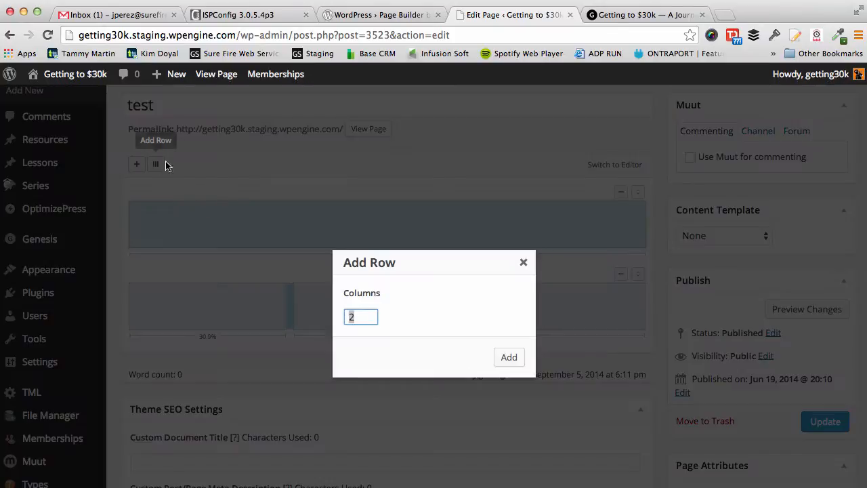
pyautogui.write('3')
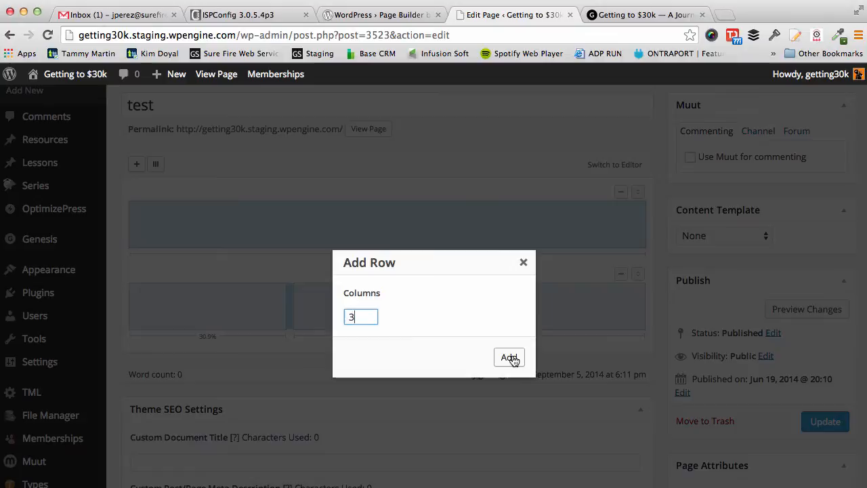
pyautogui.click(508, 358)
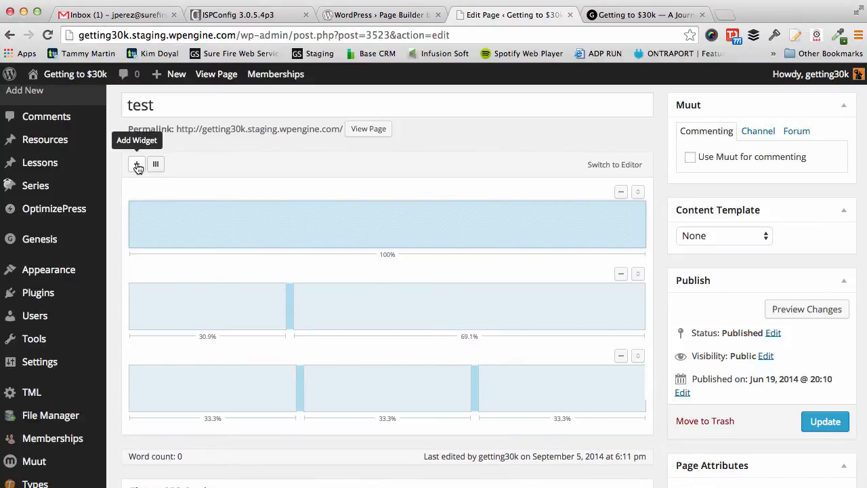
pyautogui.moveTo(748, 129)
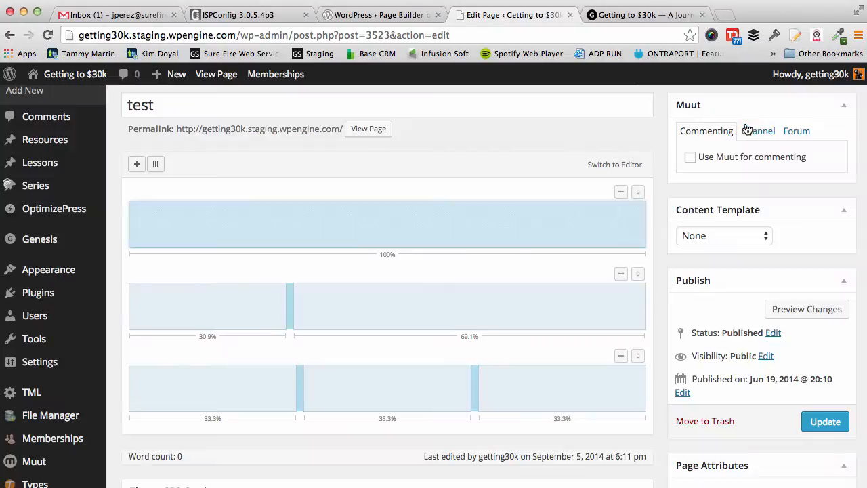
pyautogui.click(136, 164)
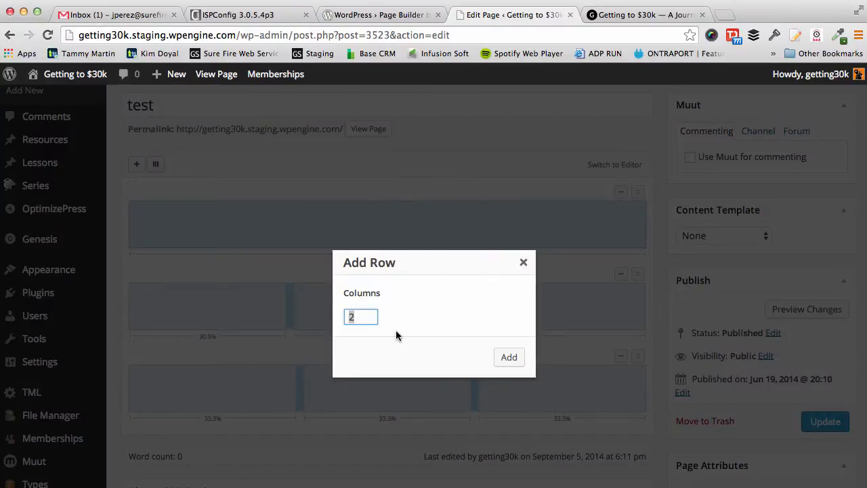
pyautogui.click(510, 357)
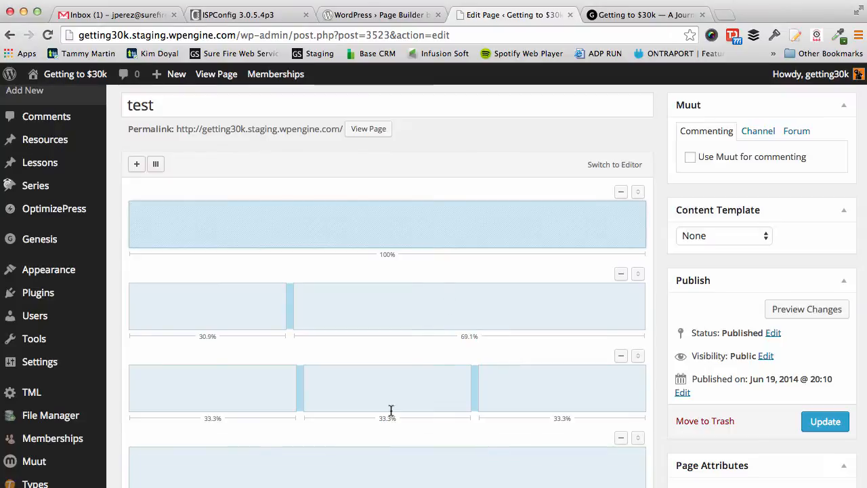
pyautogui.scroll(-3)
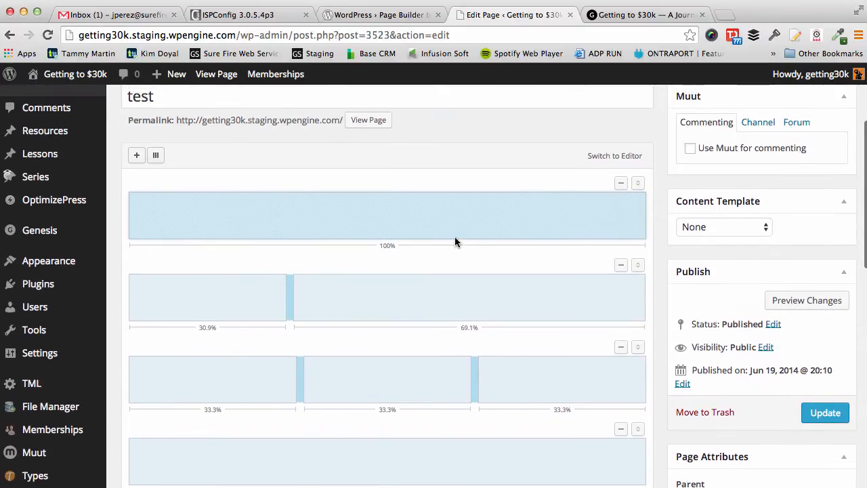
pyautogui.moveTo(155, 154)
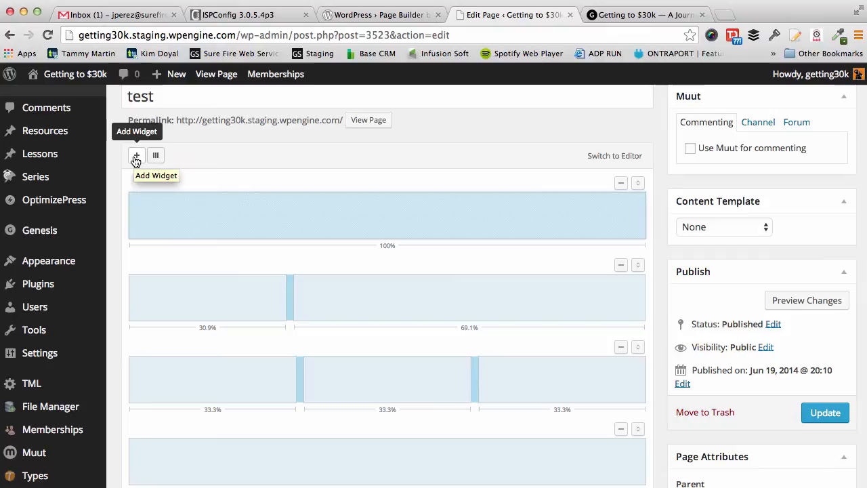
# Add a Text widget to the top row and check the mockup for the heading wording
pyautogui.click(136, 156)
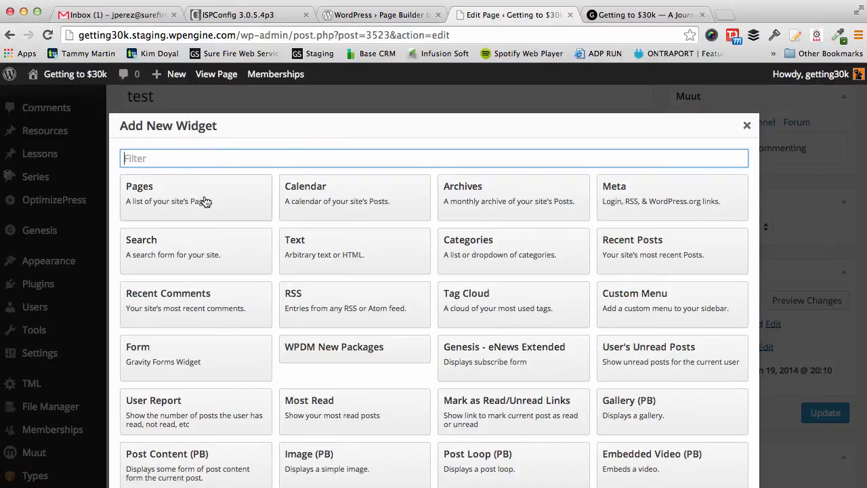
pyautogui.scroll(-3)
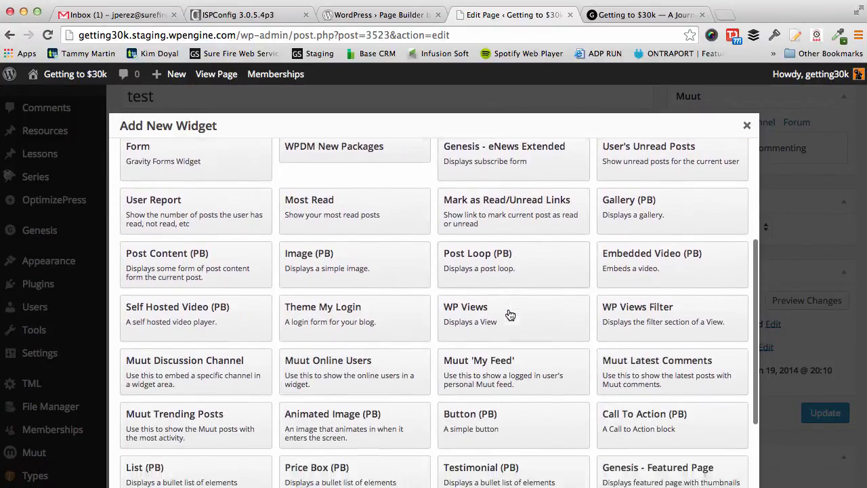
pyautogui.scroll(-3)
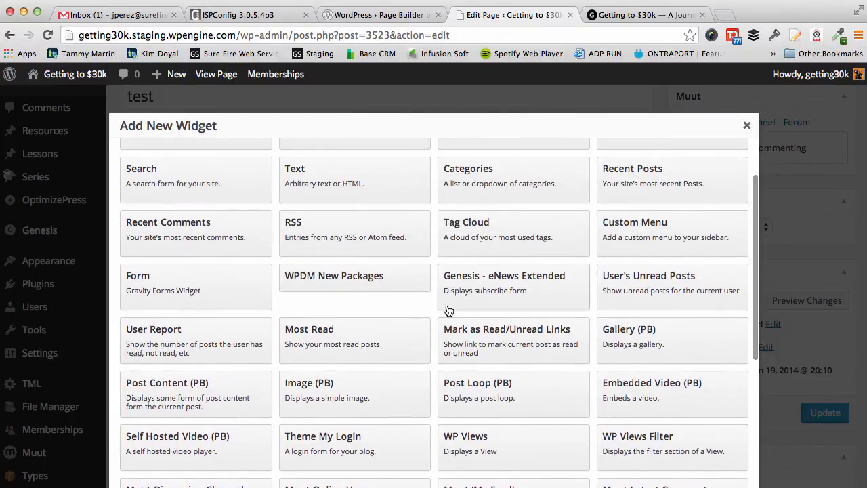
pyautogui.click(295, 169)
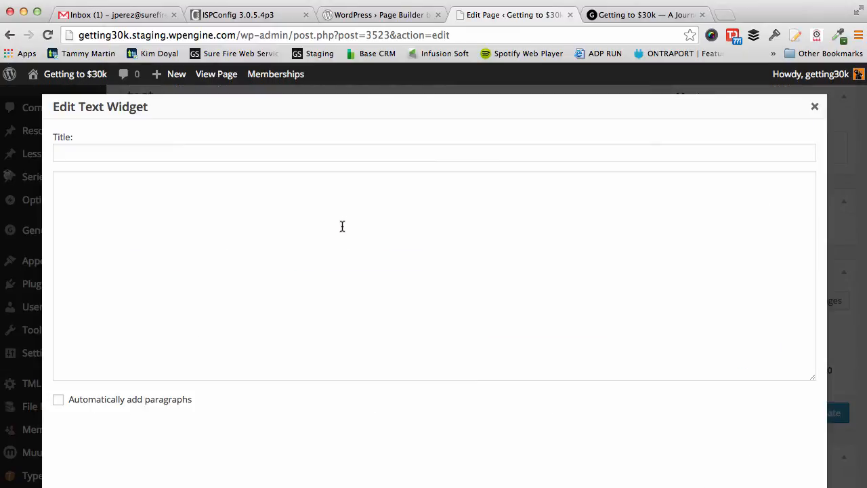
pyautogui.click(237, 224)
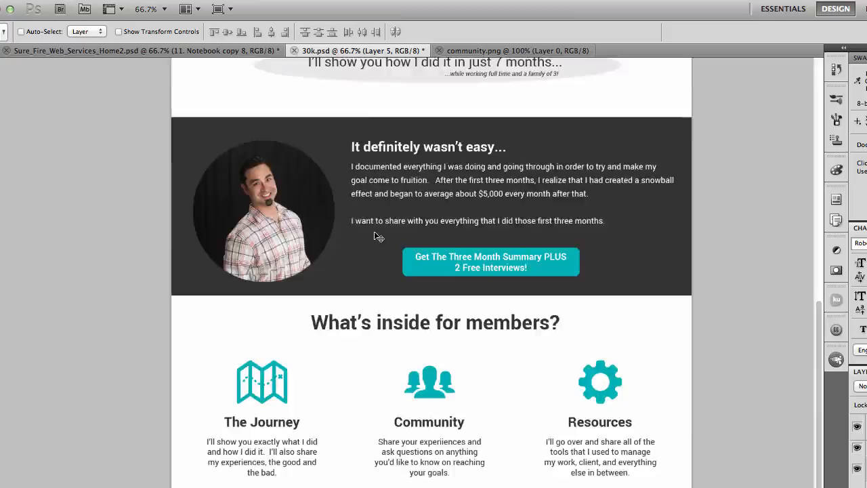
pyautogui.scroll(3)
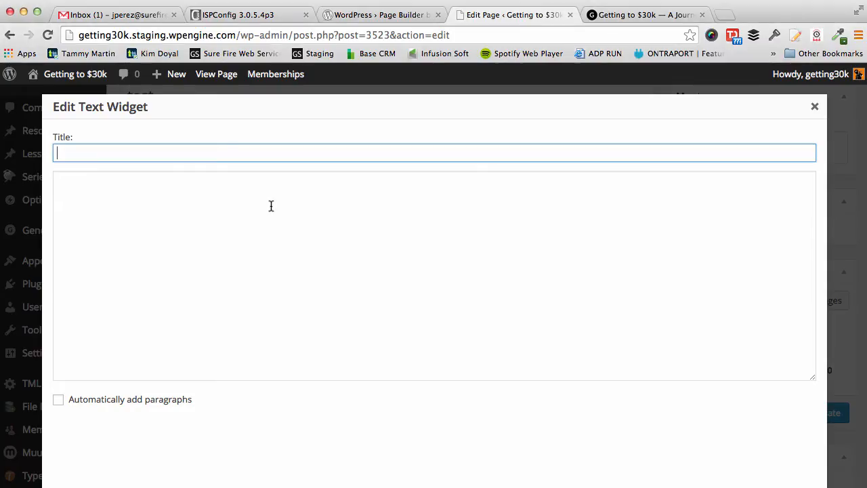
# Title it 'The Goal is to make 30k in 1 year' with <strong>months</strong> in the body, and save it
pyautogui.write('The Goal is')
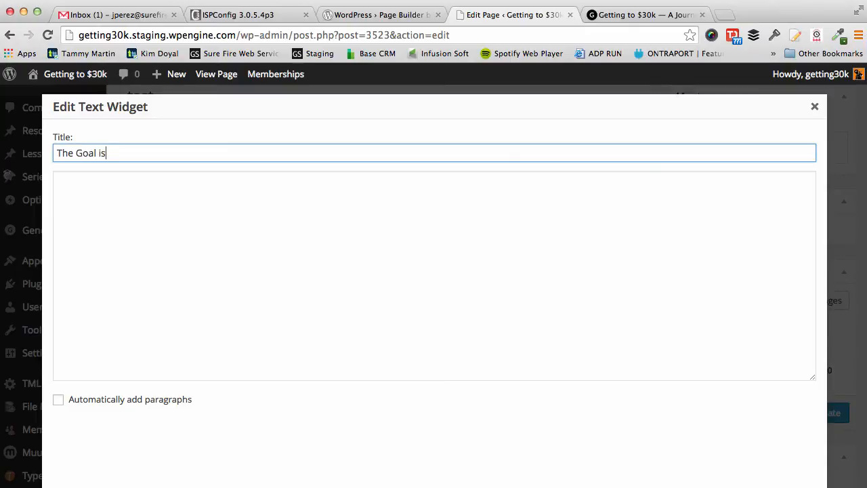
pyautogui.write('to make 30k in 1 year')
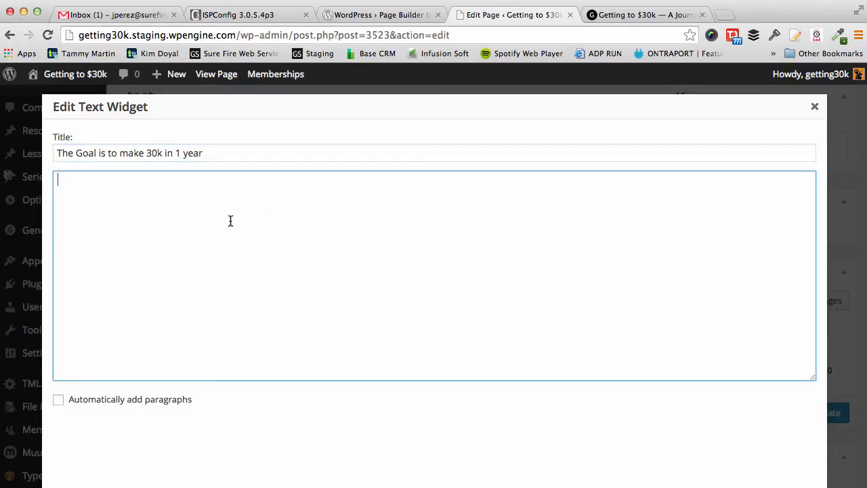
pyautogui.write("I'll s")
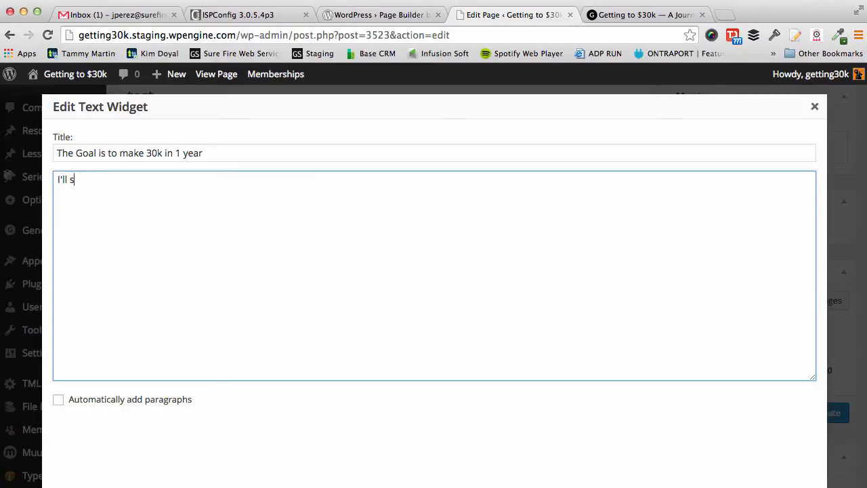
pyautogui.write('how you how I did it in 7 months.')
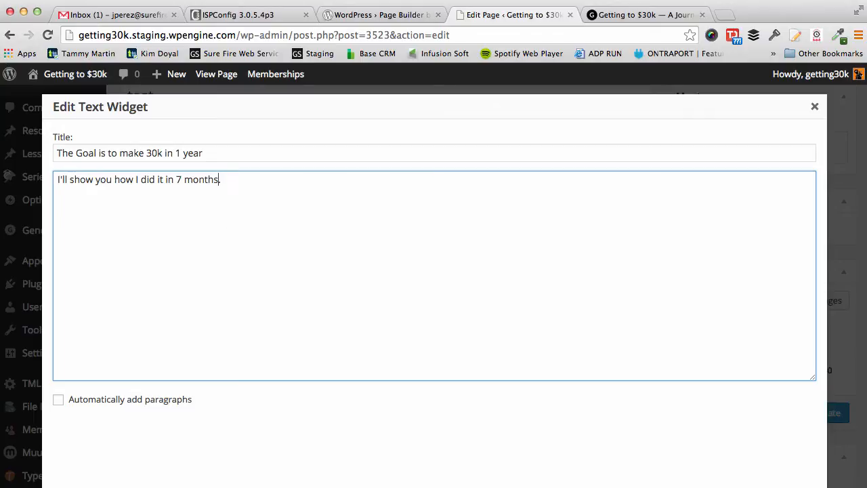
pyautogui.write('<strong')
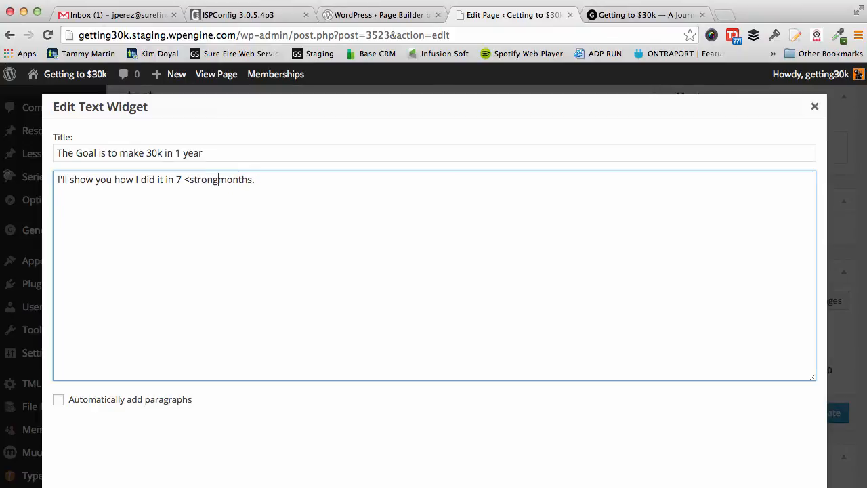
pyautogui.write('>')
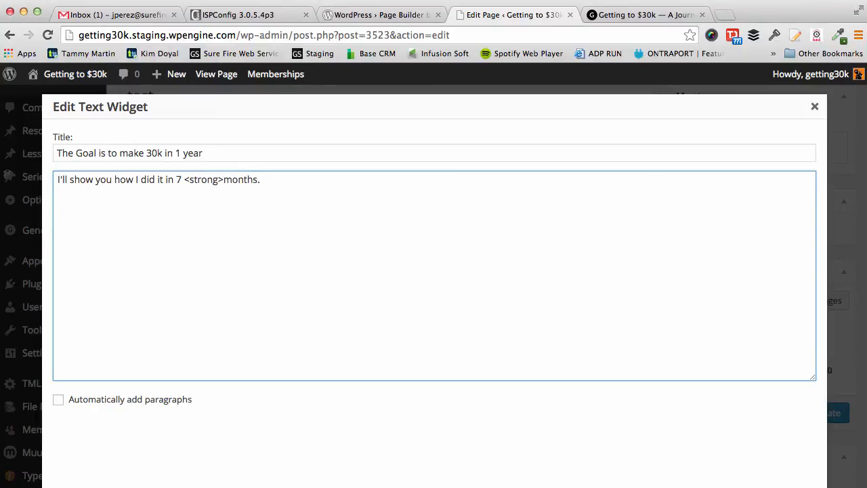
pyautogui.write('</strong')
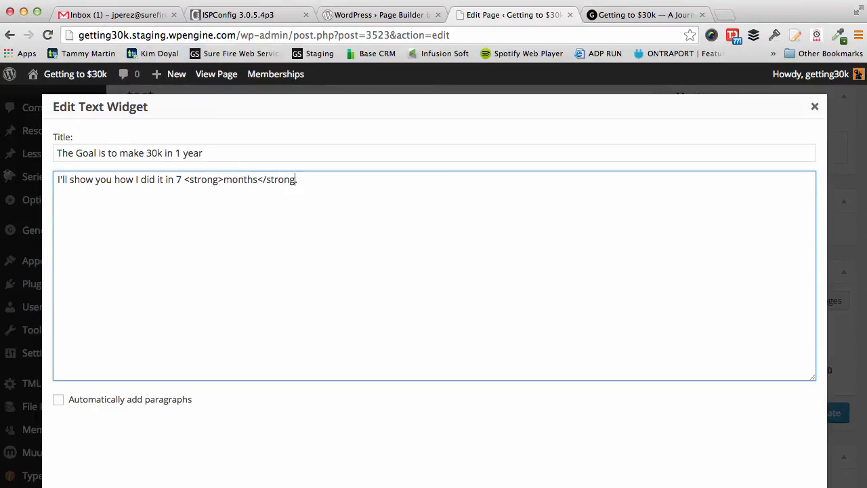
pyautogui.write('>')
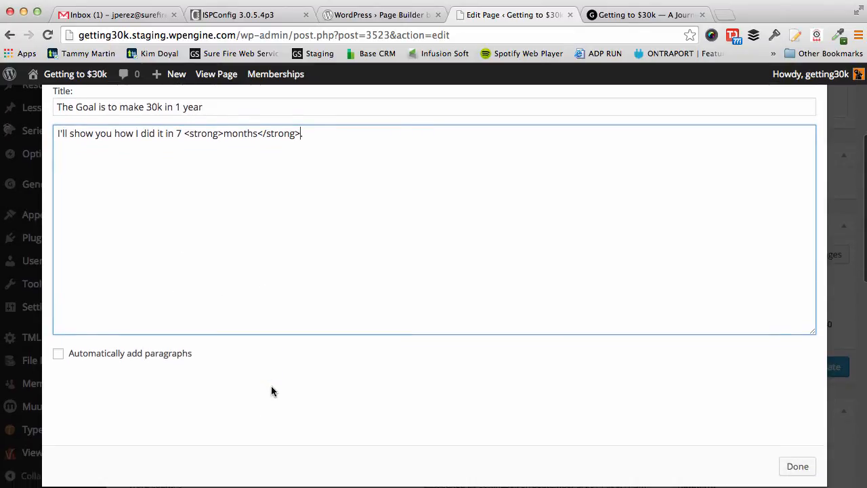
pyautogui.click(797, 467)
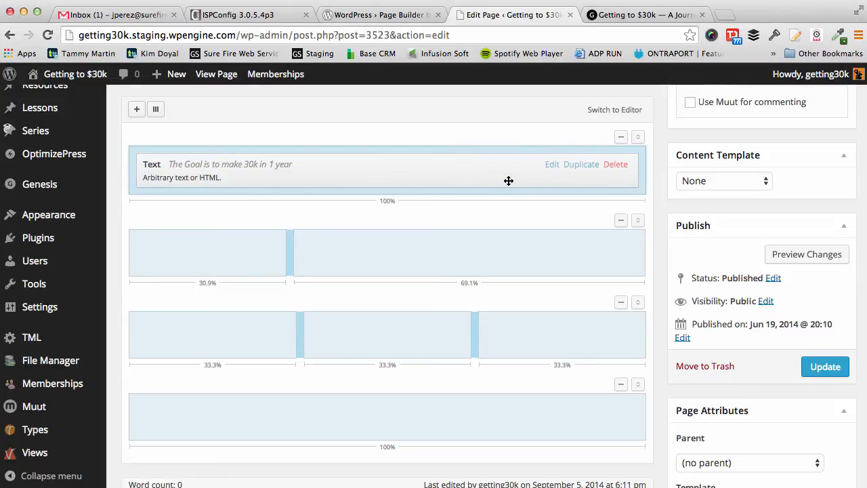
pyautogui.moveTo(198, 187)
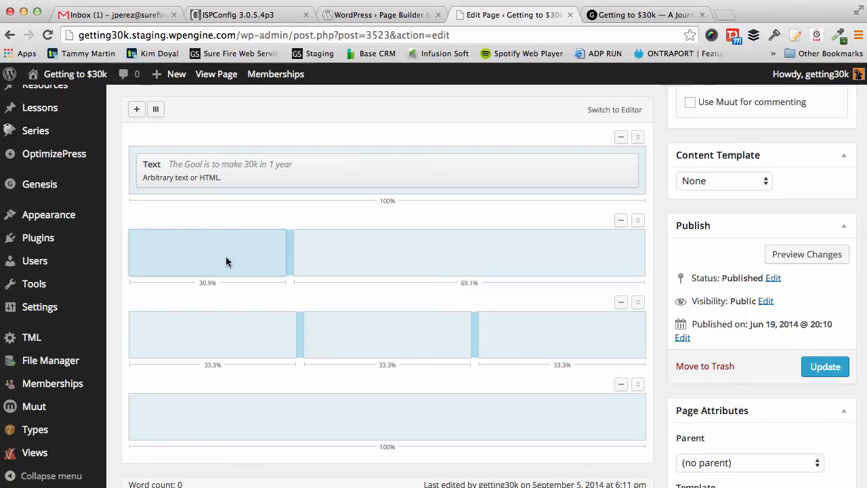
pyautogui.moveTo(233, 247)
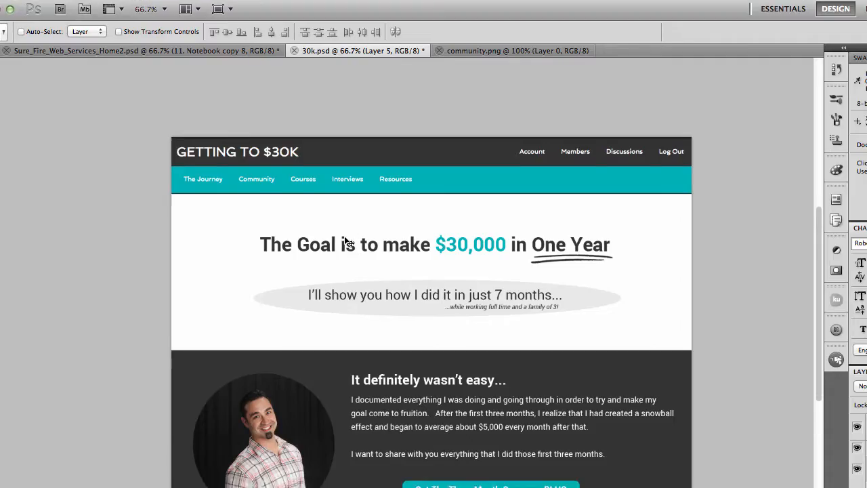
pyautogui.scroll(-3)
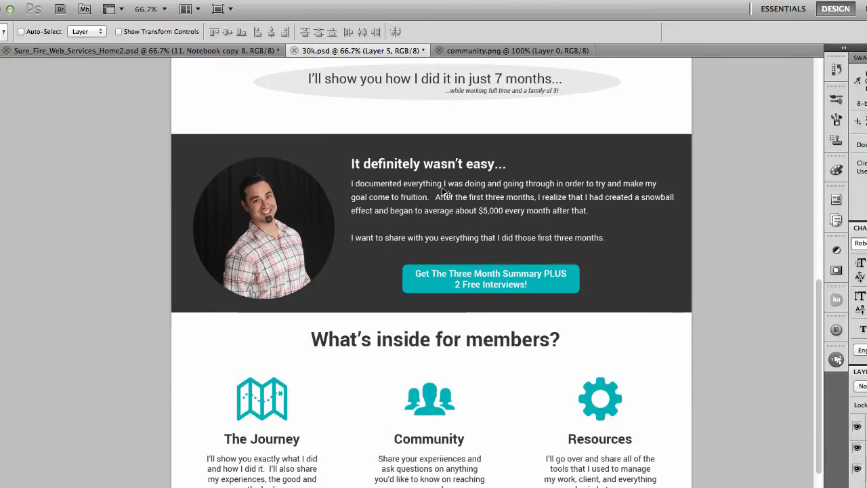
pyautogui.scroll(-3)
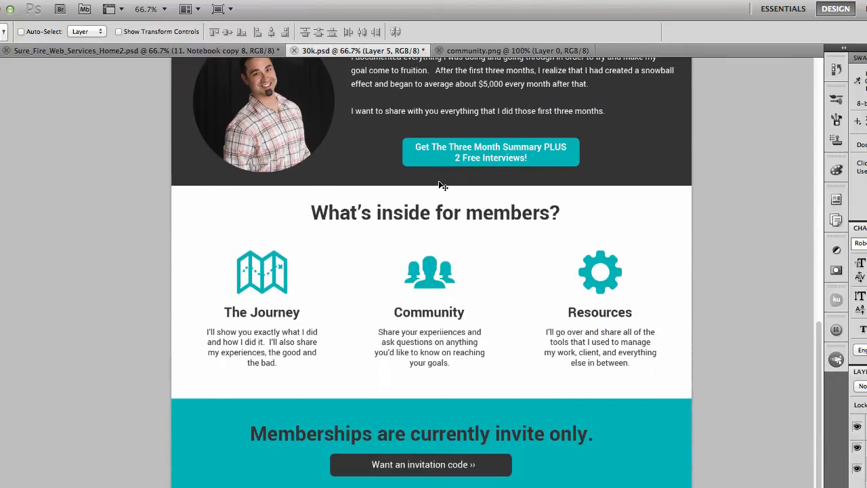
pyautogui.moveTo(251, 318)
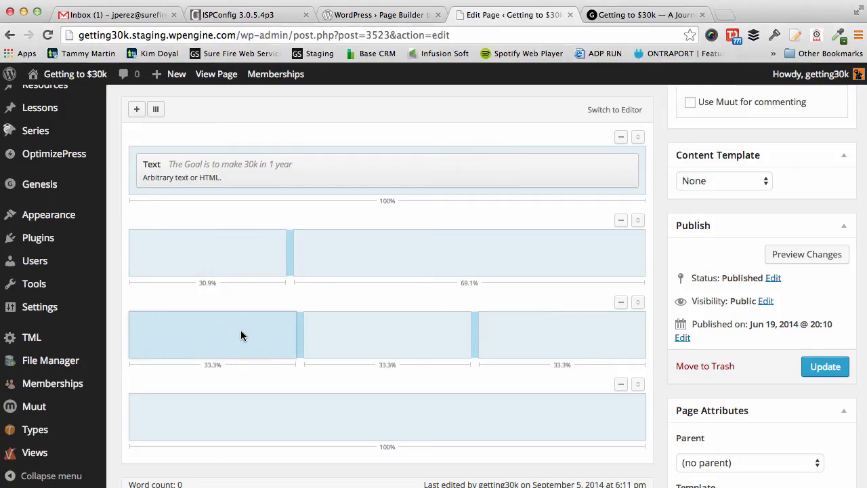
# Add a Genesis - Featured Page widget to the first cell of the three-column row
pyautogui.click(135, 109)
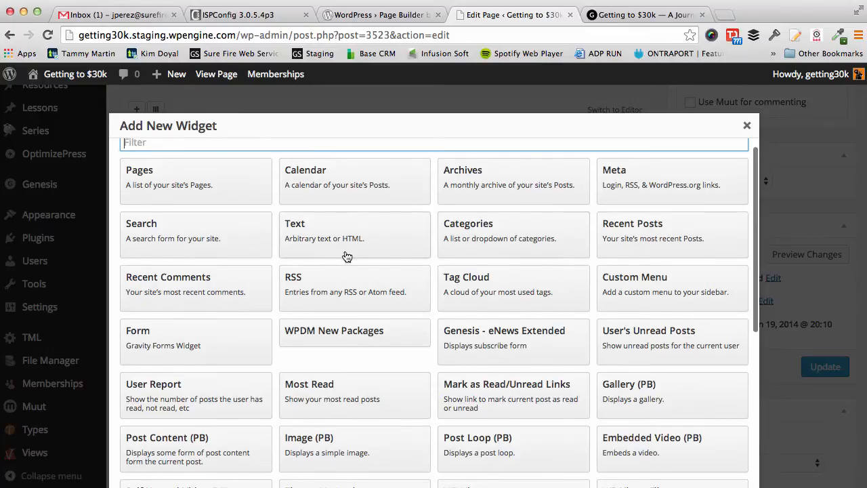
pyautogui.scroll(-3)
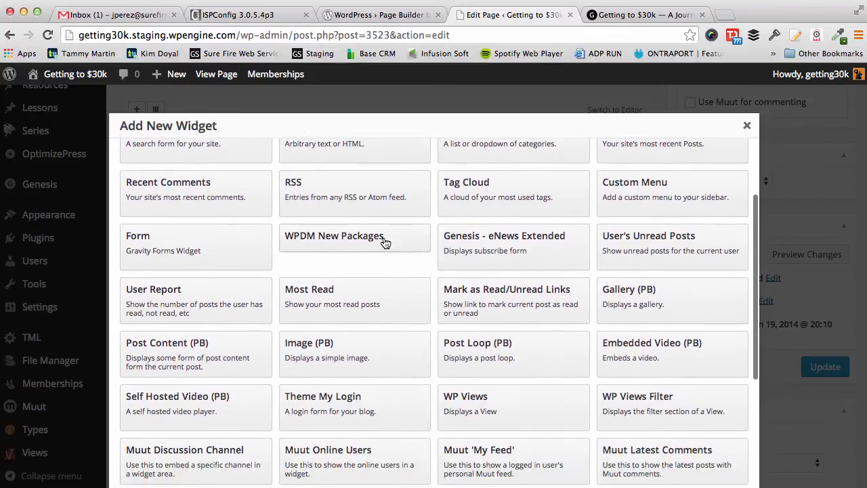
pyautogui.scroll(-3)
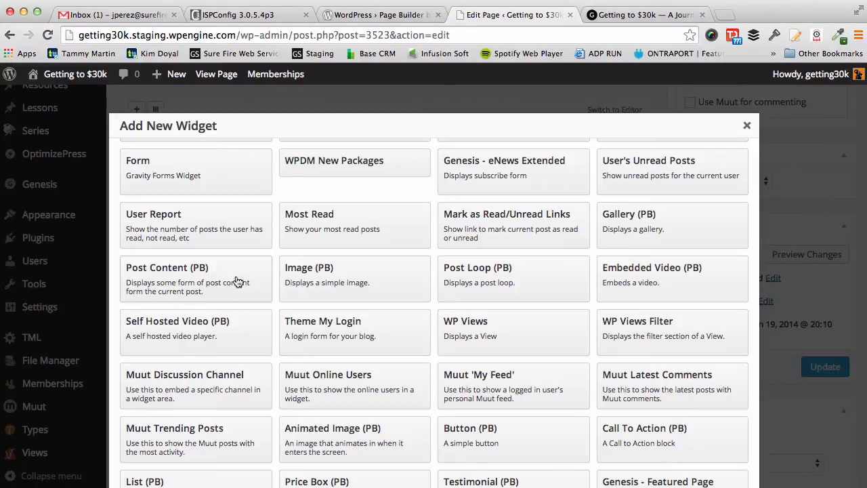
pyautogui.scroll(-3)
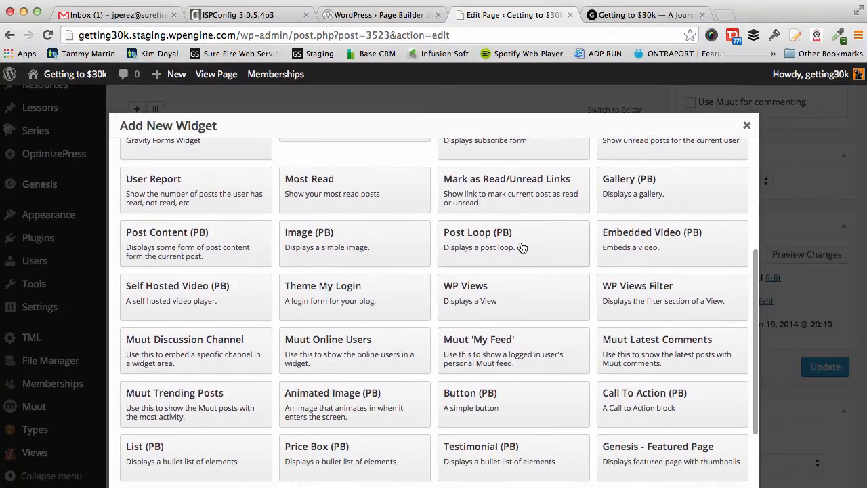
pyautogui.scroll(-3)
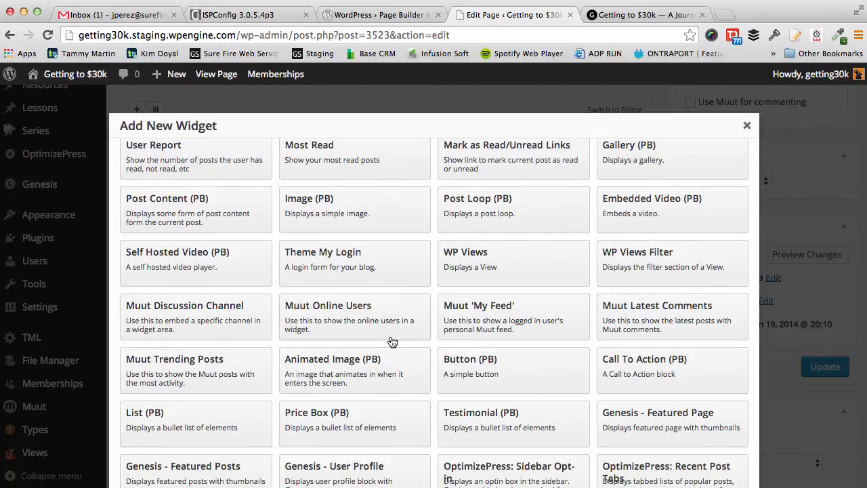
pyautogui.scroll(-3)
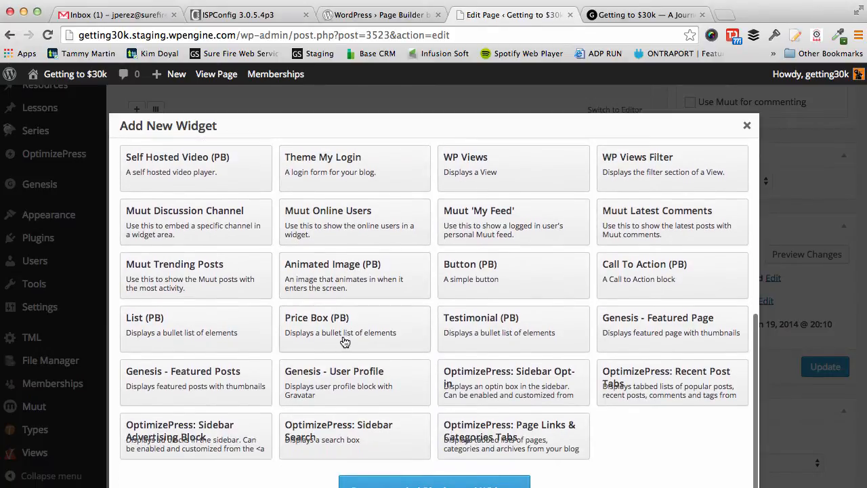
pyautogui.scroll(-3)
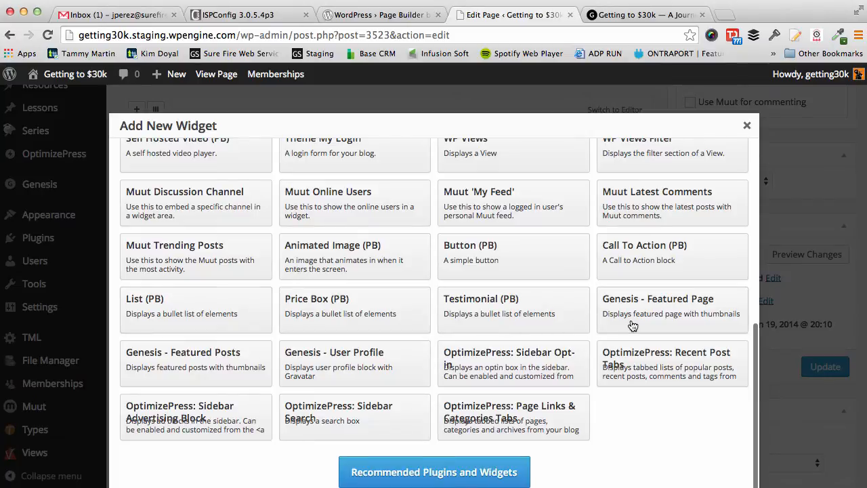
pyautogui.moveTo(238, 369)
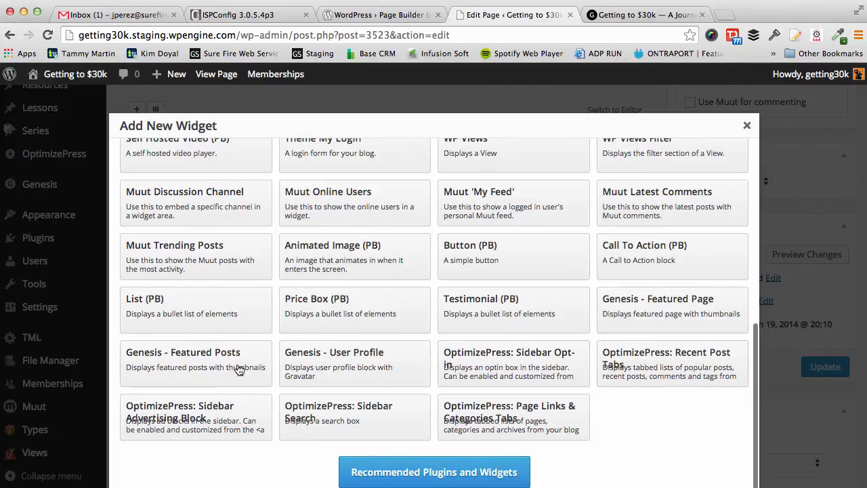
pyautogui.moveTo(683, 320)
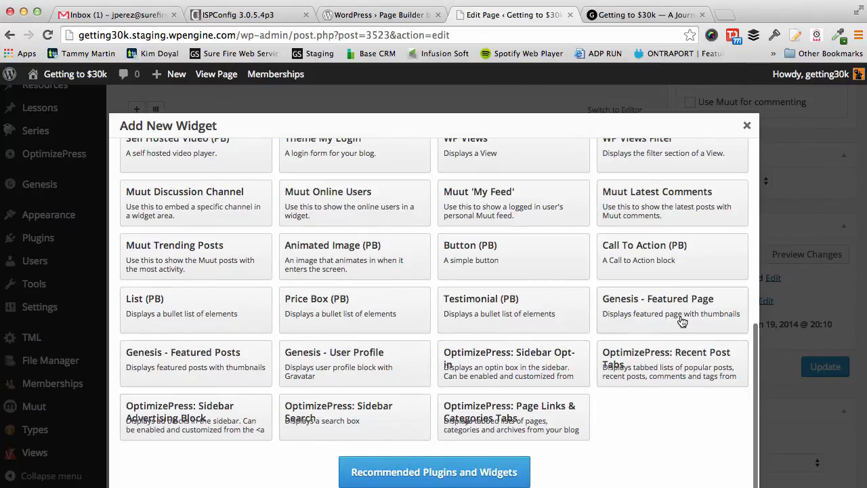
pyautogui.click(674, 309)
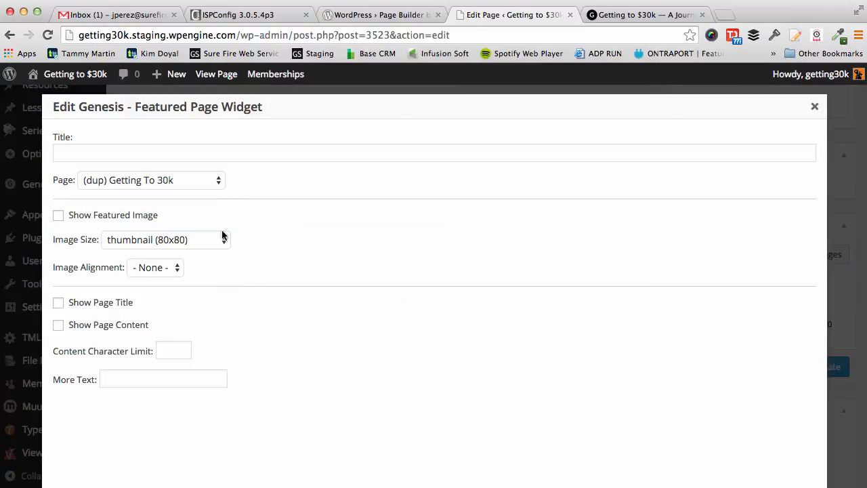
# Feature the Interview with Kim Doyal page with a centred featured image and its title shown
pyautogui.click(150, 179)
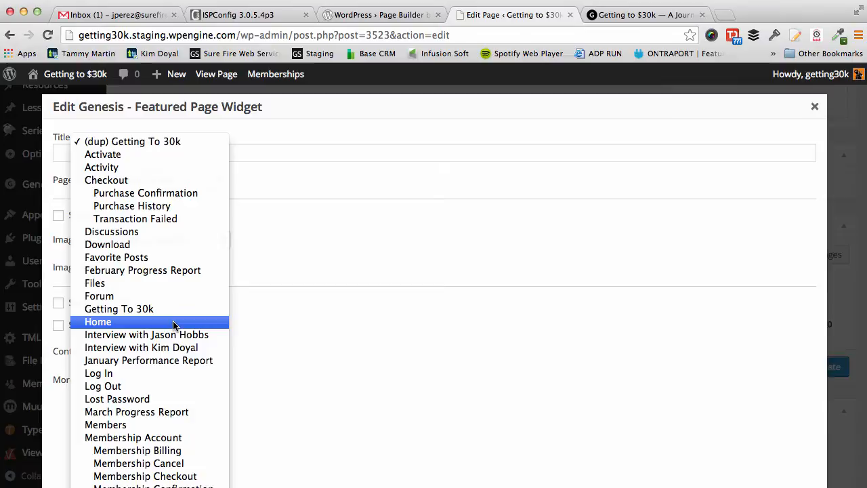
pyautogui.click(141, 347)
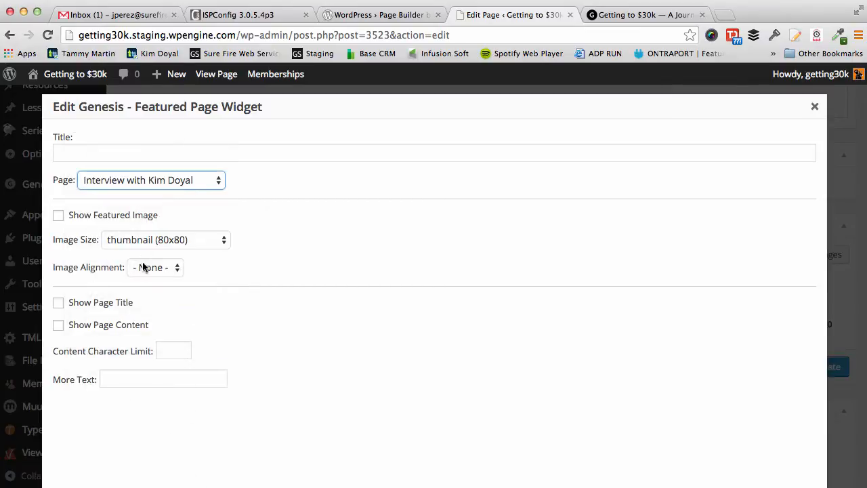
pyautogui.click(58, 214)
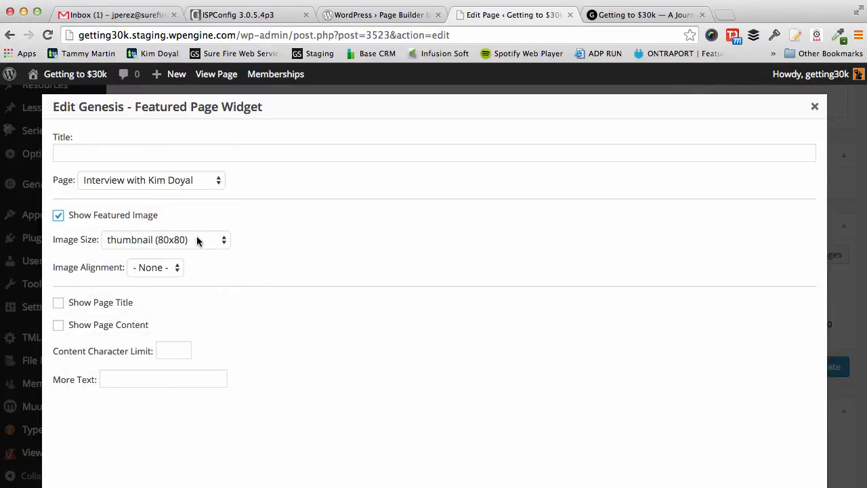
pyautogui.click(155, 268)
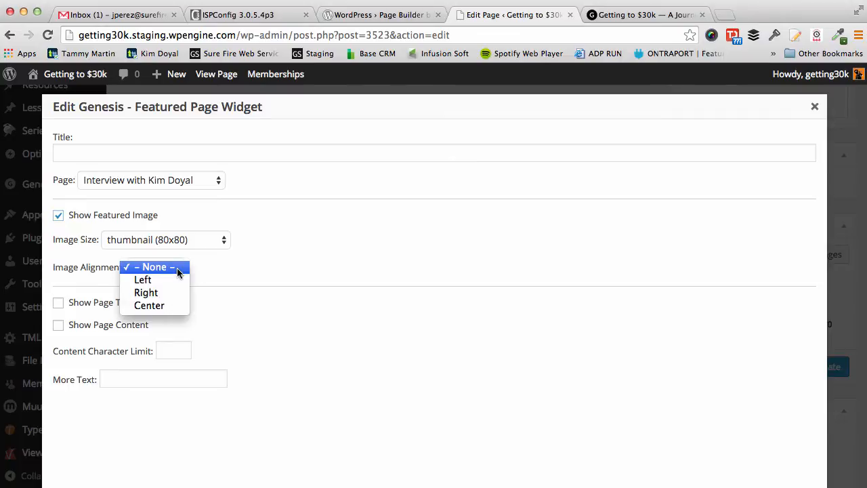
pyautogui.click(149, 306)
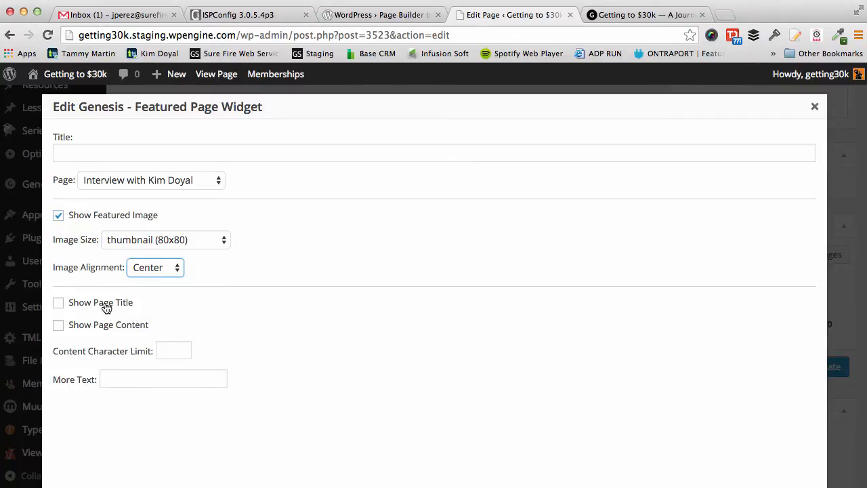
pyautogui.click(59, 302)
pyautogui.write('30')
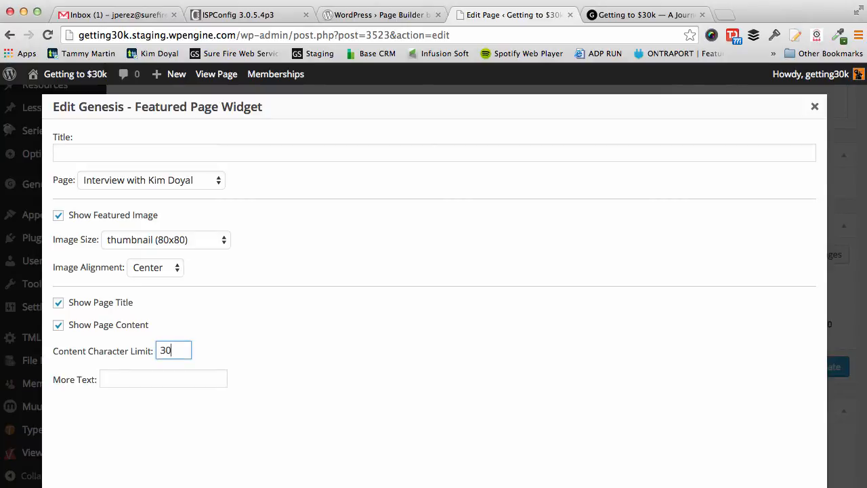
# Limit the excerpt to 100 characters with 'Read More' text, title the widget 'The Journey' and apply
pyautogui.write('100')
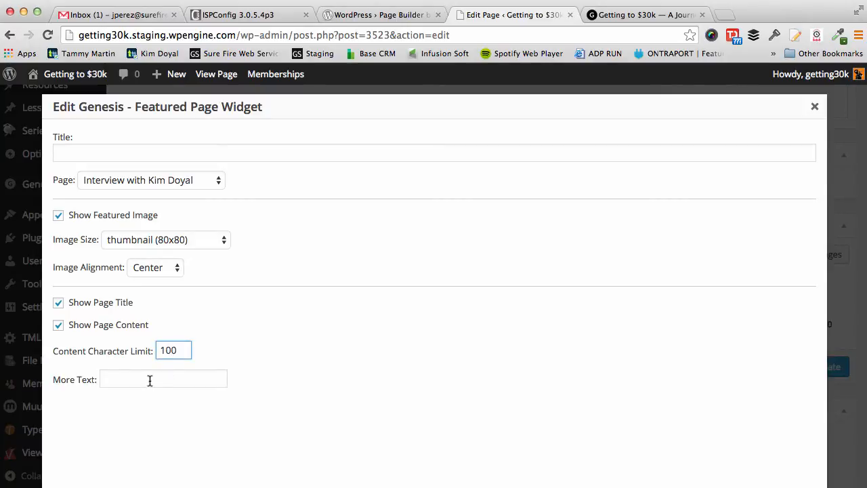
pyautogui.write('Read More')
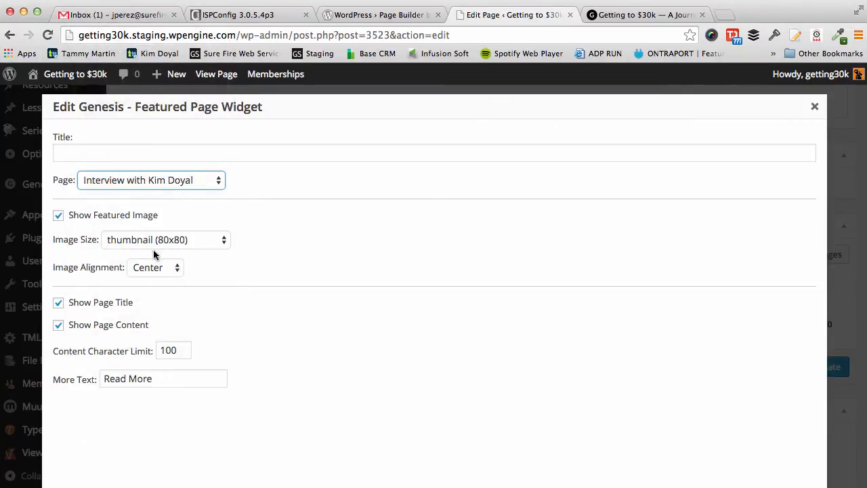
pyautogui.write('Interview')
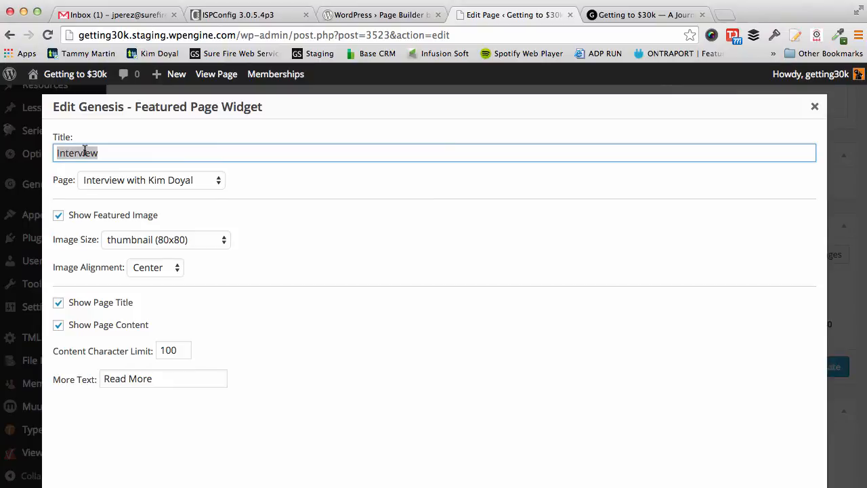
pyautogui.write('The Journey')
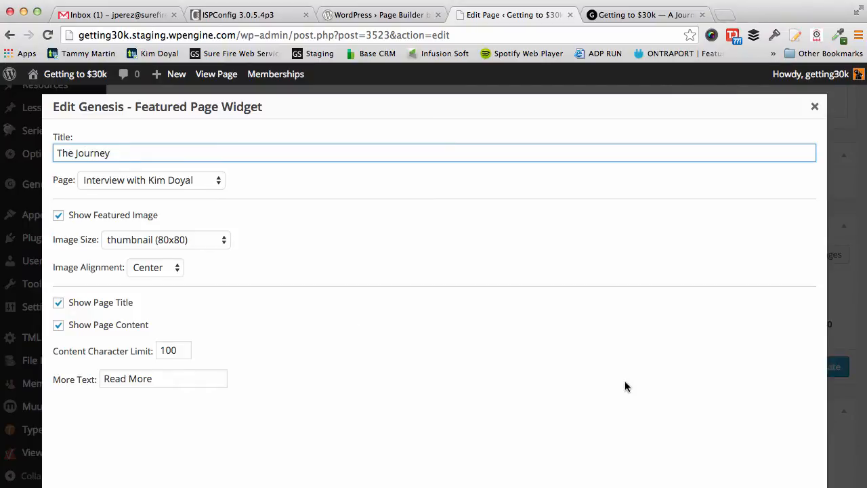
pyautogui.click(815, 106)
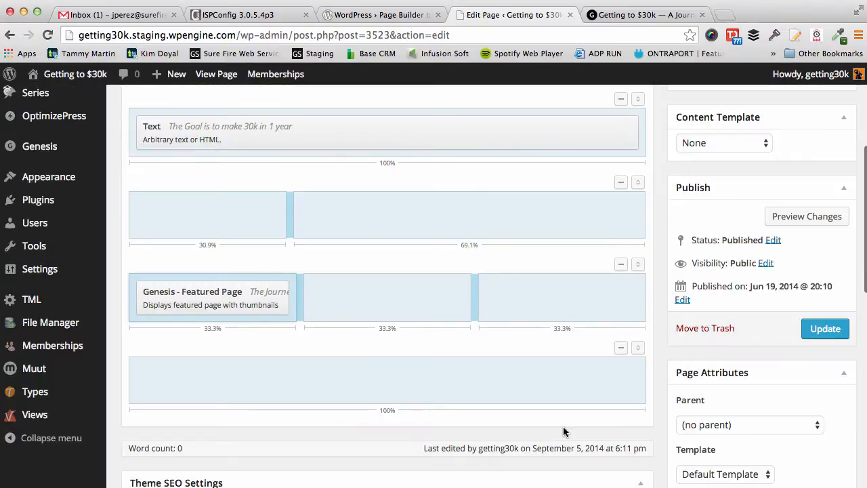
# Update the test page to save the layout with its new Featured Page widget
pyautogui.scroll(-3)
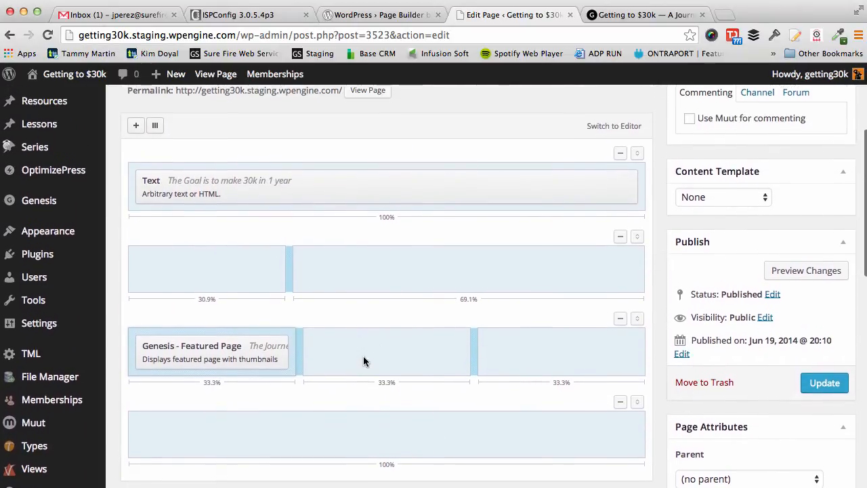
pyautogui.click(824, 382)
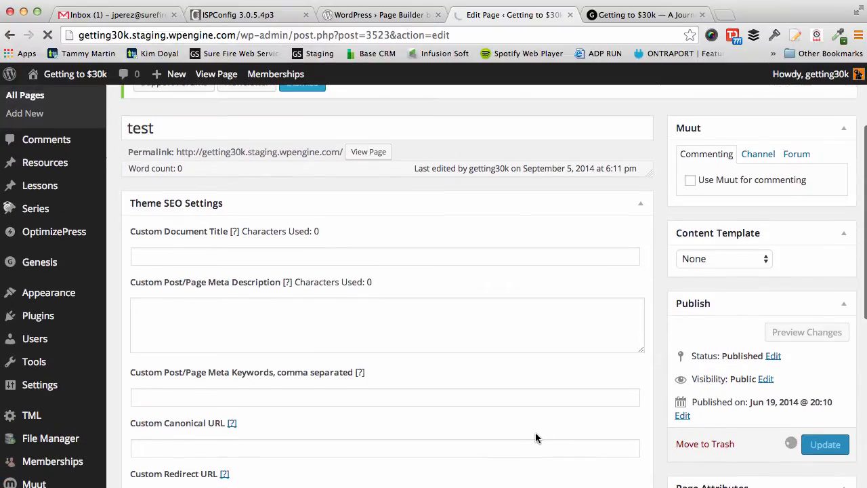
pyautogui.click(825, 445)
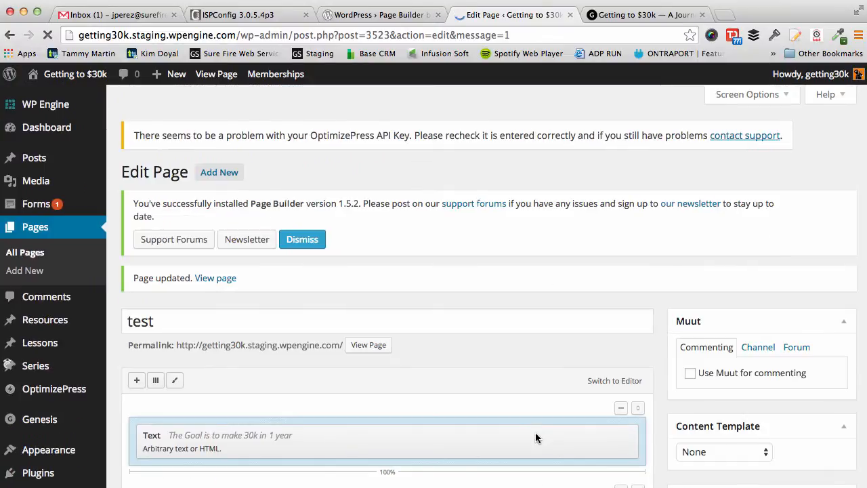
# View the live test page and bring up the context menu on the word 'months'
pyautogui.click(653, 14)
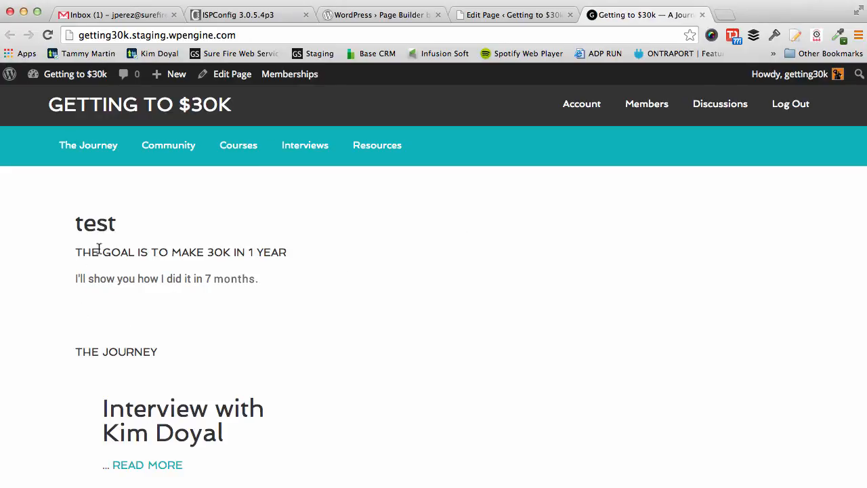
pyautogui.moveTo(81, 252)
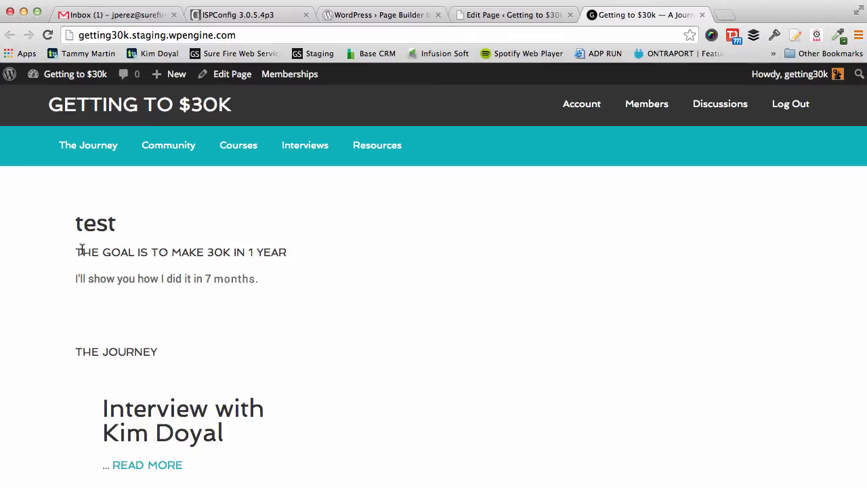
pyautogui.scroll(-3)
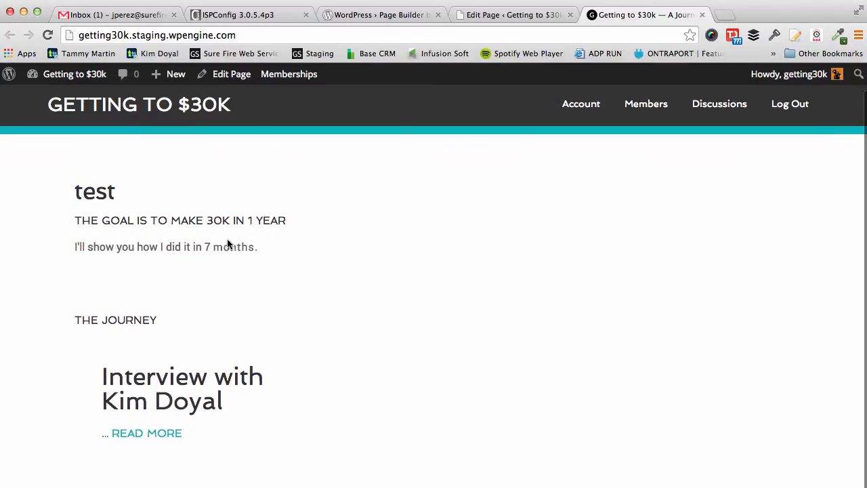
pyautogui.doubleClick(95, 187)
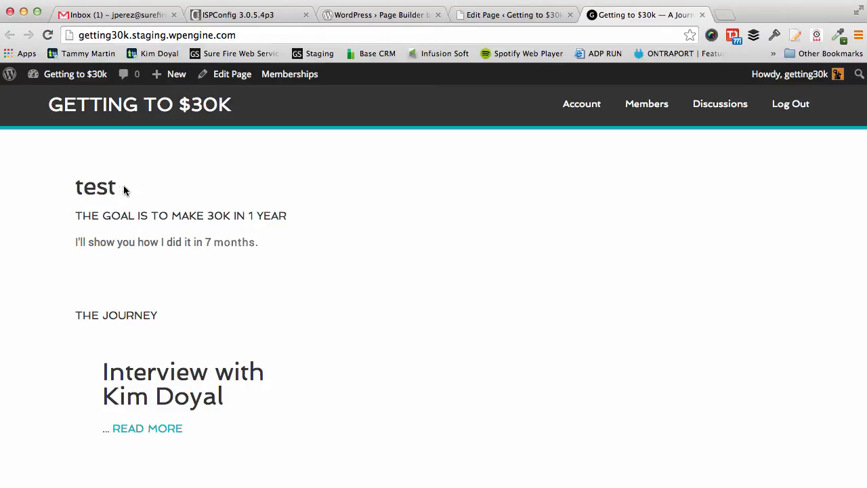
pyautogui.moveTo(170, 187)
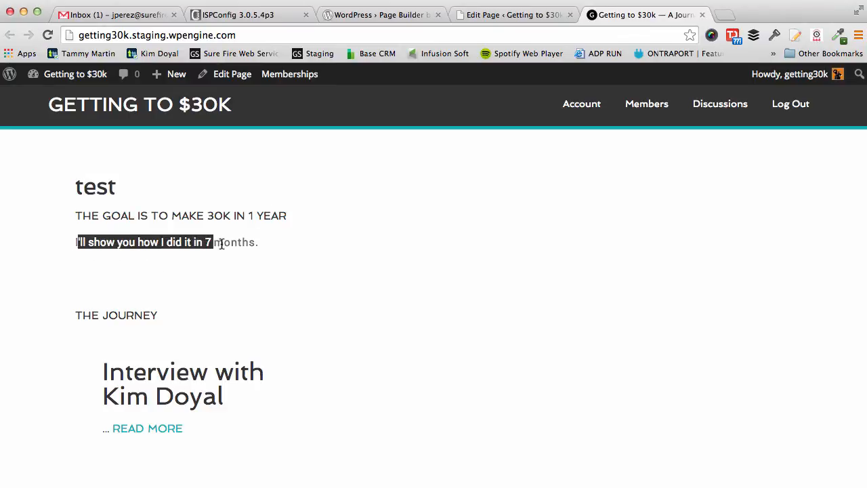
pyautogui.scroll(-3)
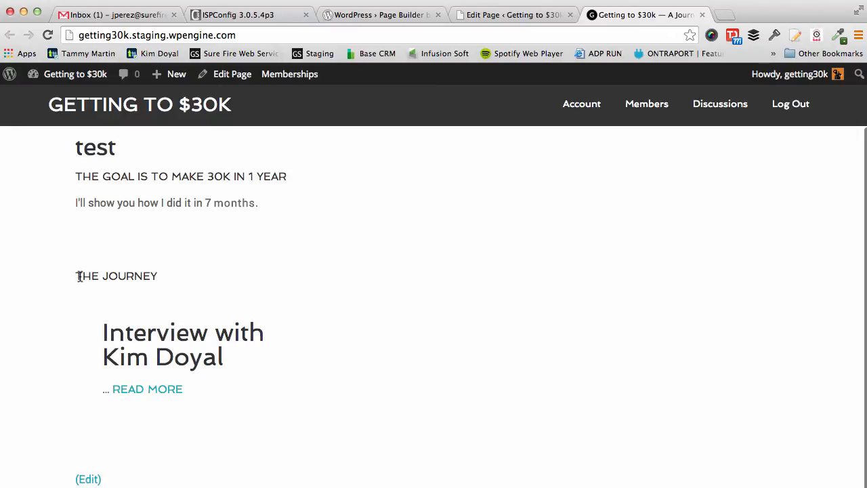
pyautogui.moveTo(79, 276); pyautogui.dragTo(135, 277)
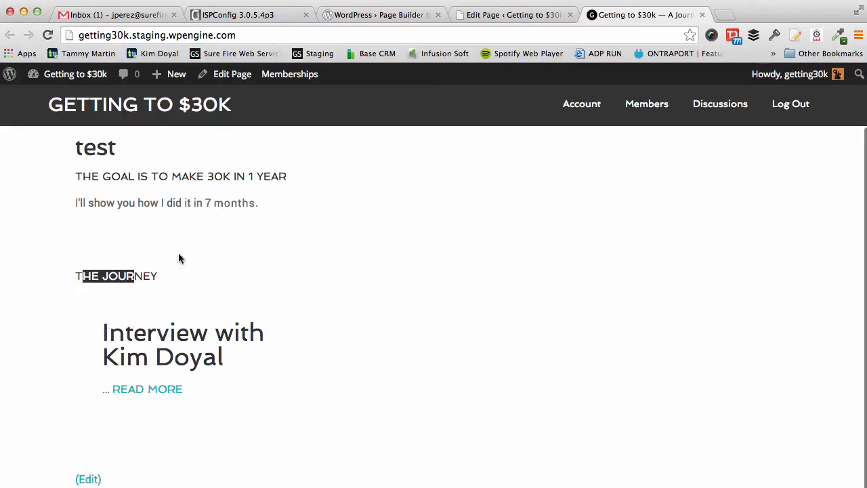
pyautogui.click(195, 203)
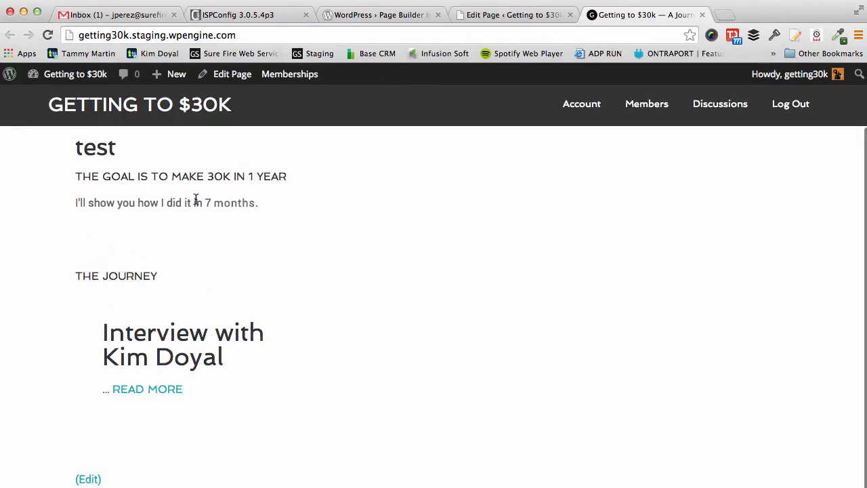
pyautogui.rightClick(233, 203)
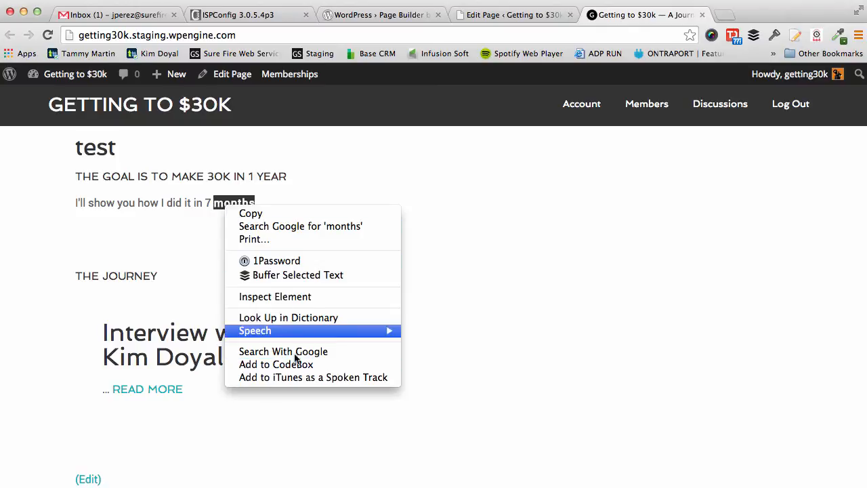
# Inspect Element on 'months' to examine the entry-content and panel-grid markup in DevTools
pyautogui.click(274, 296)
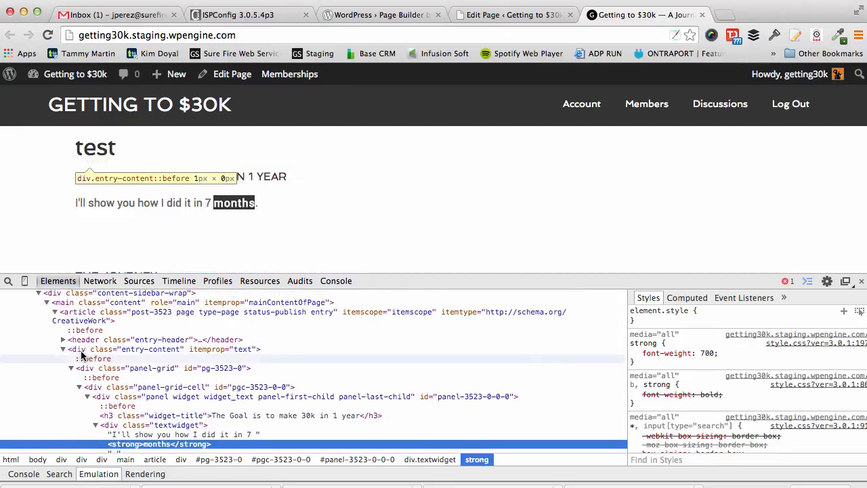
pyautogui.moveTo(143, 369)
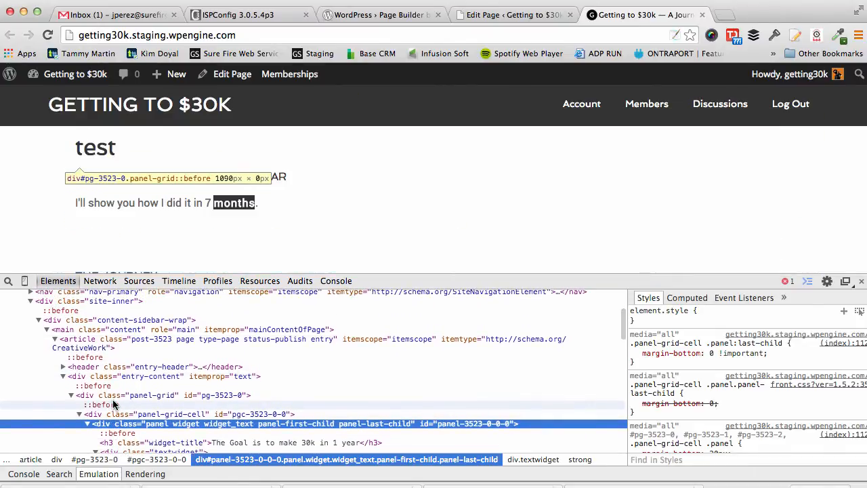
pyautogui.moveTo(341, 219)
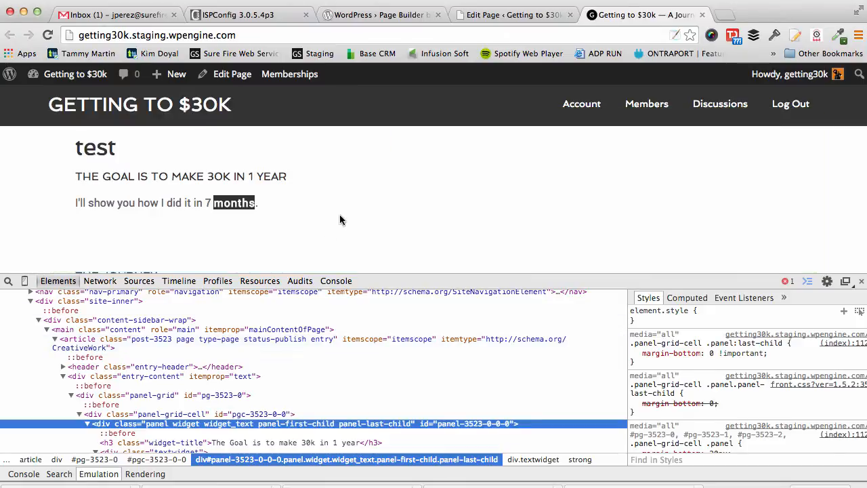
pyautogui.moveTo(160, 212)
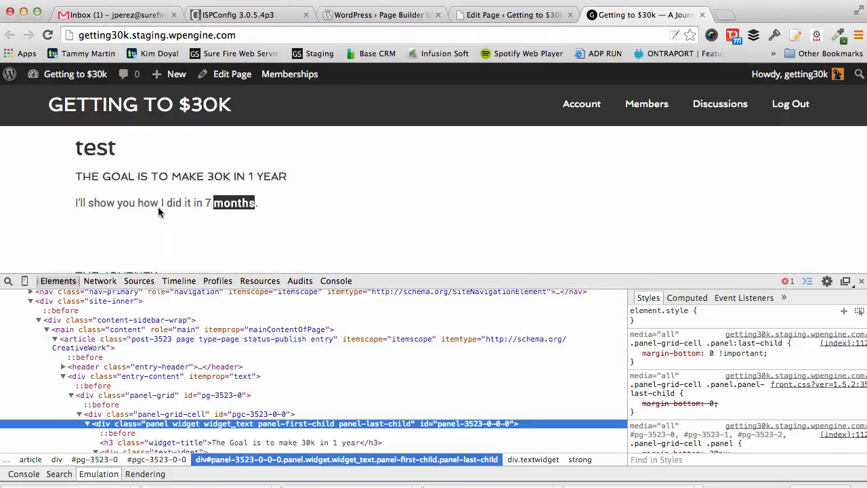
pyautogui.moveTo(97, 171)
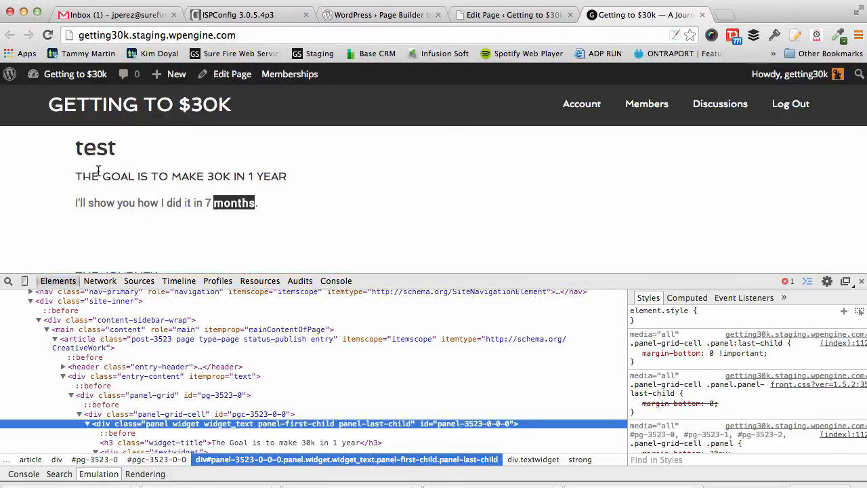
pyautogui.moveTo(72, 171)
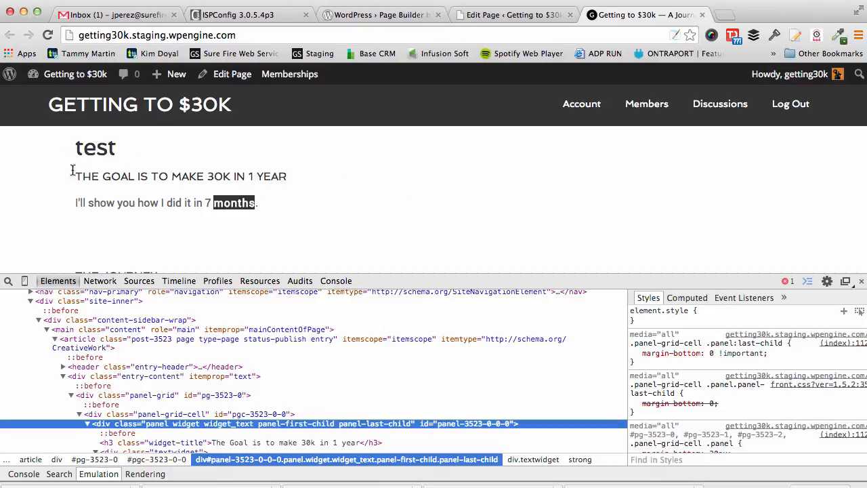
pyautogui.moveTo(468, 184)
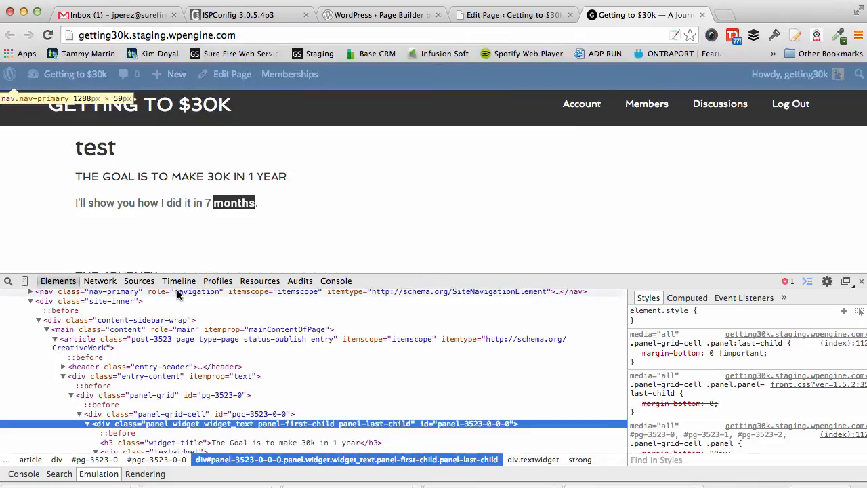
pyautogui.moveTo(182, 262)
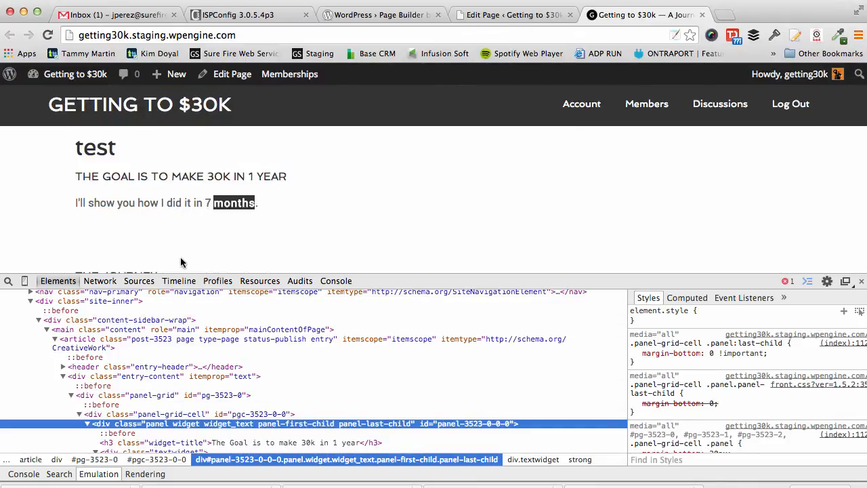
pyautogui.moveTo(78, 377)
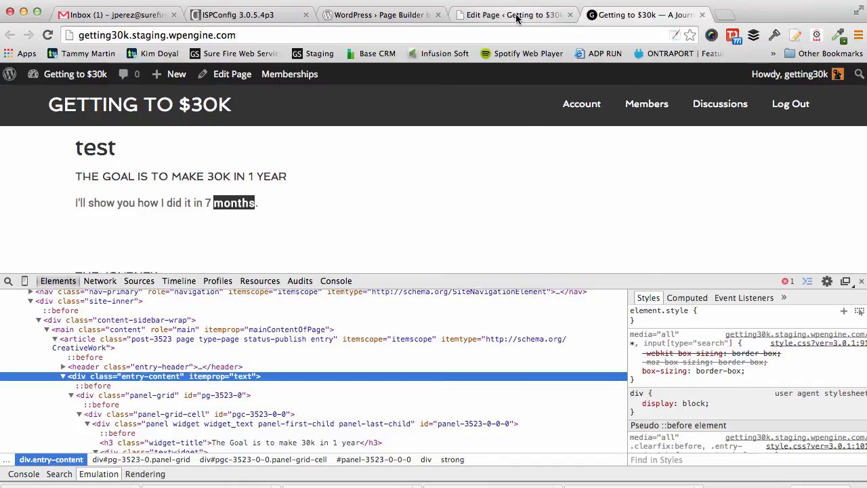
# Check the test page's raw HTML in the plain editor, then return to the Page Builder layout
pyautogui.click(518, 13)
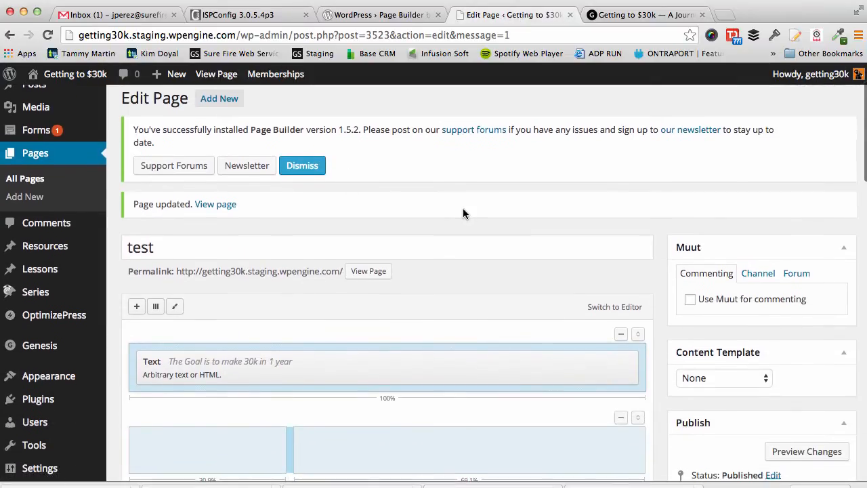
pyautogui.scroll(-3)
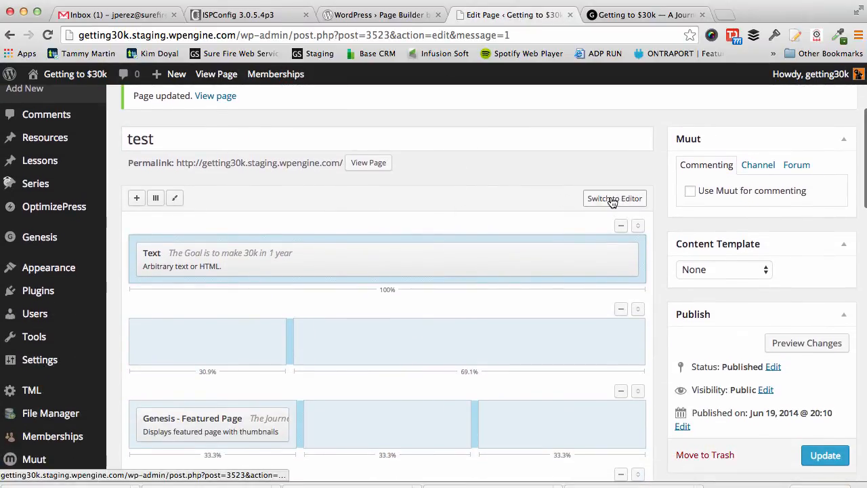
pyautogui.click(614, 198)
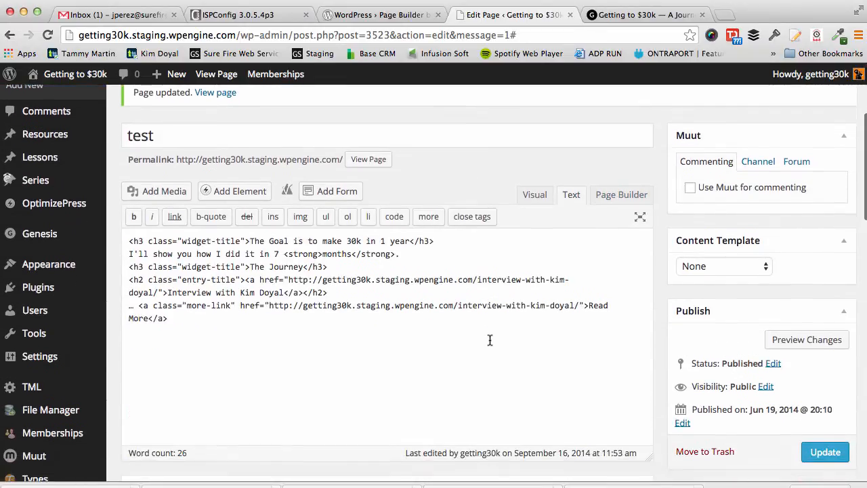
pyautogui.scroll(-3)
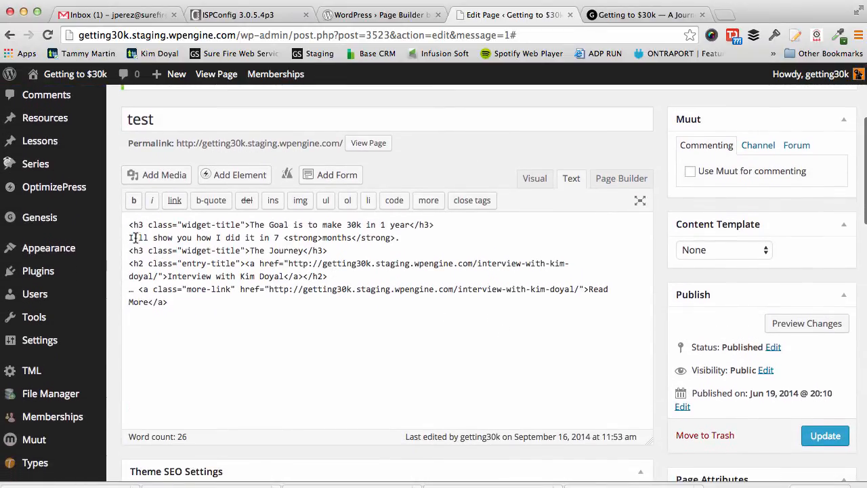
pyautogui.click(621, 179)
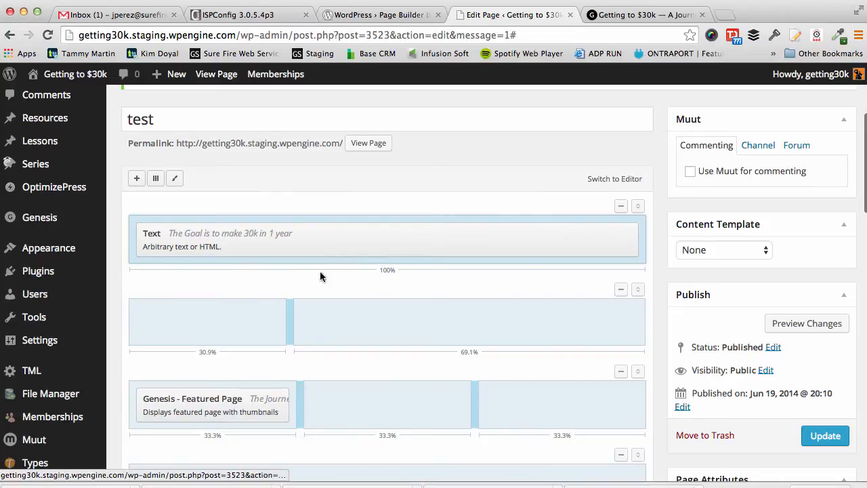
pyautogui.scroll(-3)
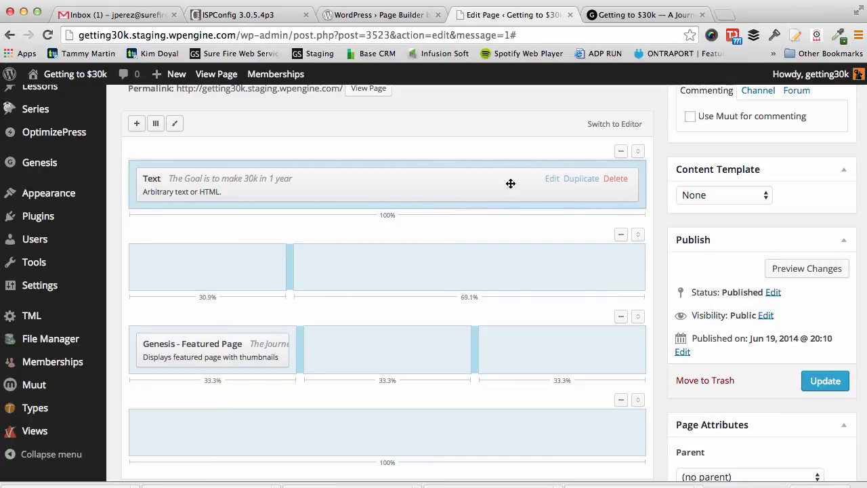
pyautogui.click(175, 124)
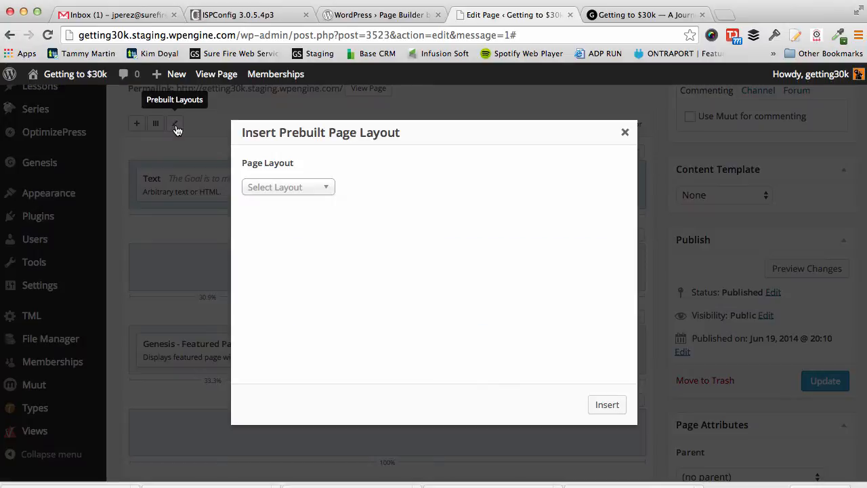
pyautogui.click(287, 187)
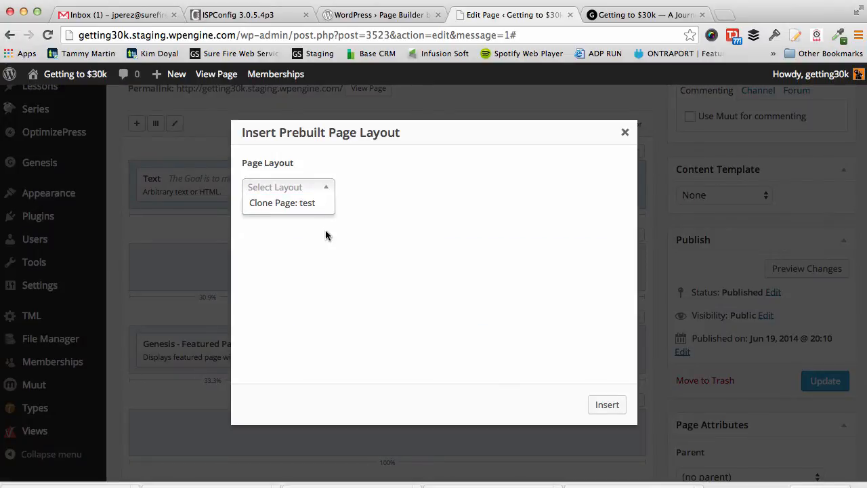
pyautogui.click(626, 131)
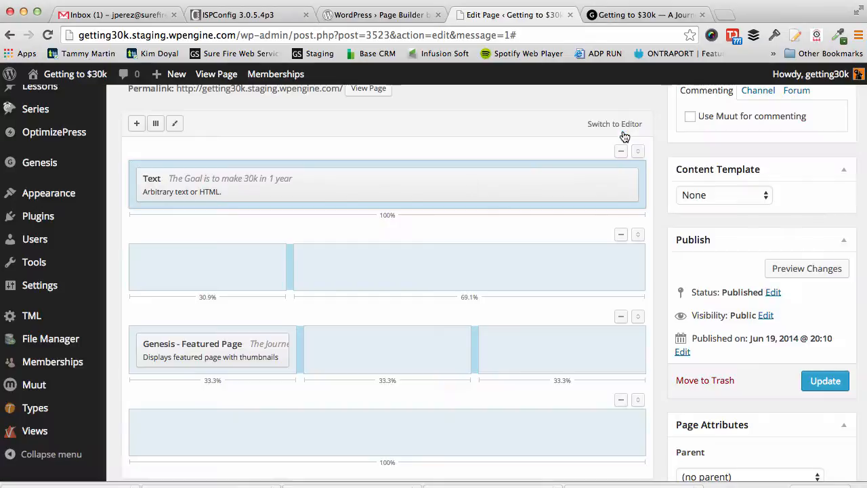
pyautogui.scroll(3)
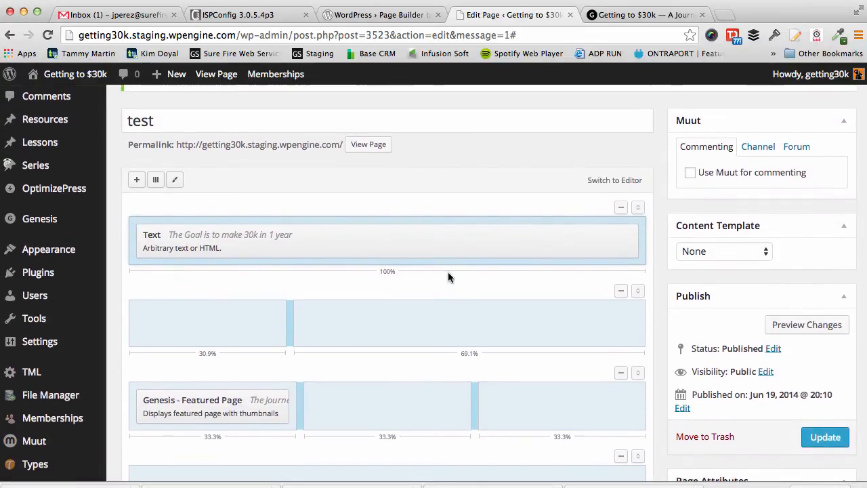
pyautogui.scroll(-3)
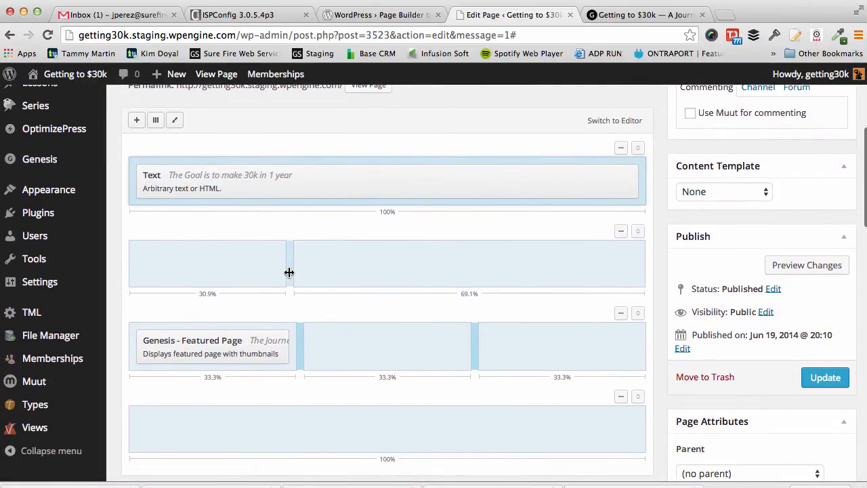
pyautogui.click(638, 14)
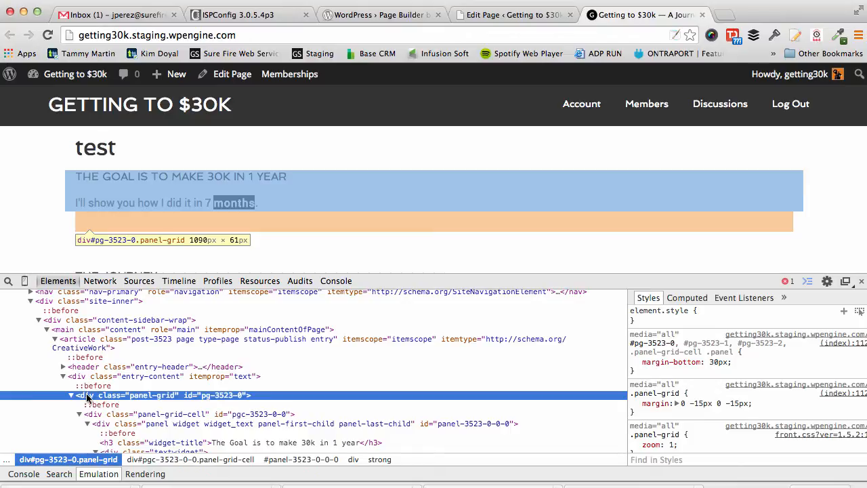
# Collapse div.panel-grid in Elements to reveal the four sibling panel-grid rows
pyautogui.click(72, 396)
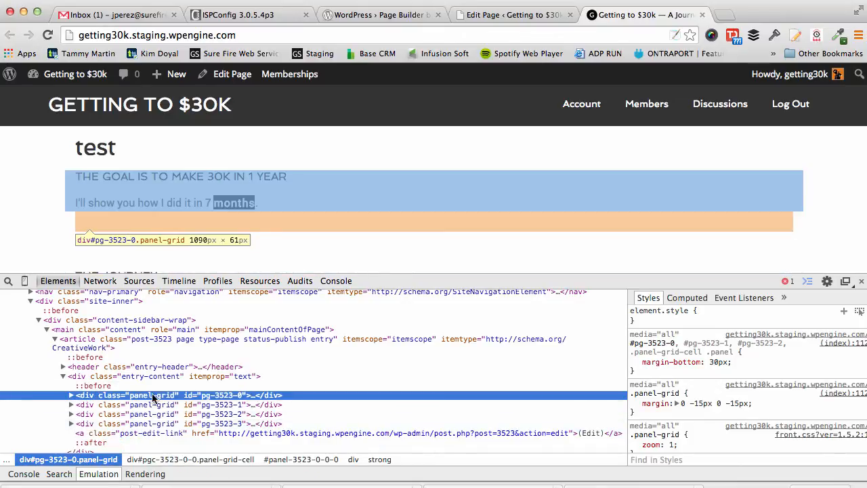
pyautogui.moveTo(505, 19)
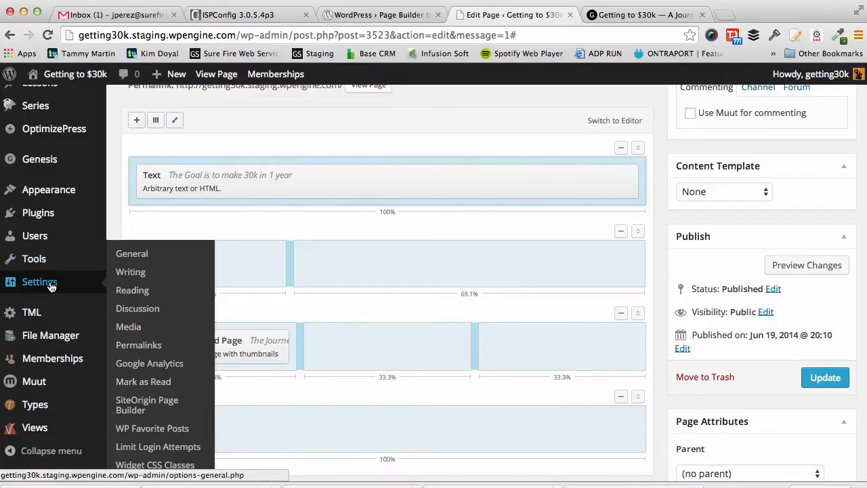
# Leave the unsaved edit screen for Appearance > Editor on Agency Pro's style.css
pyautogui.click(127, 264)
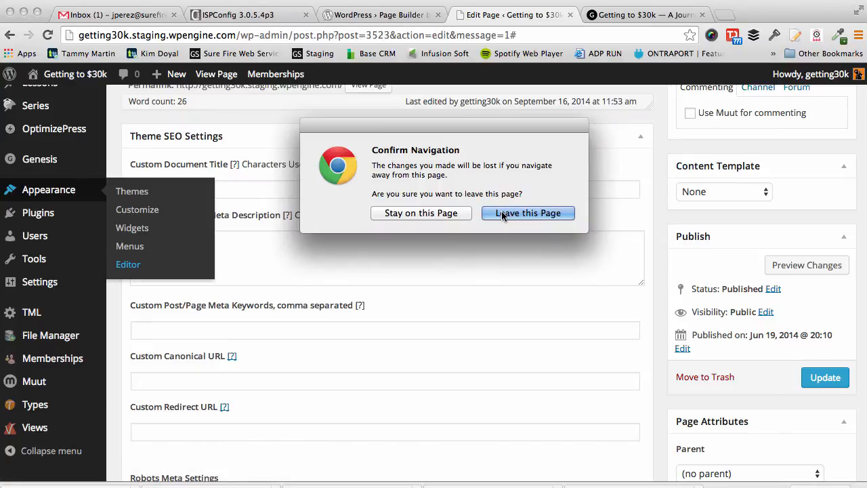
pyautogui.click(529, 213)
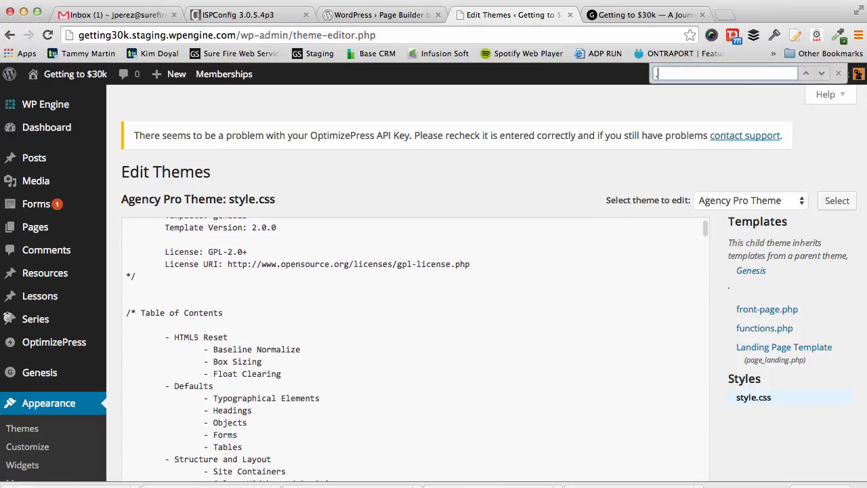
# Find '.wrap' and add '.panelgrid' to the 1140px .site-inner/.wrap rule, then search for entry-content
pyautogui.write('.wrap')
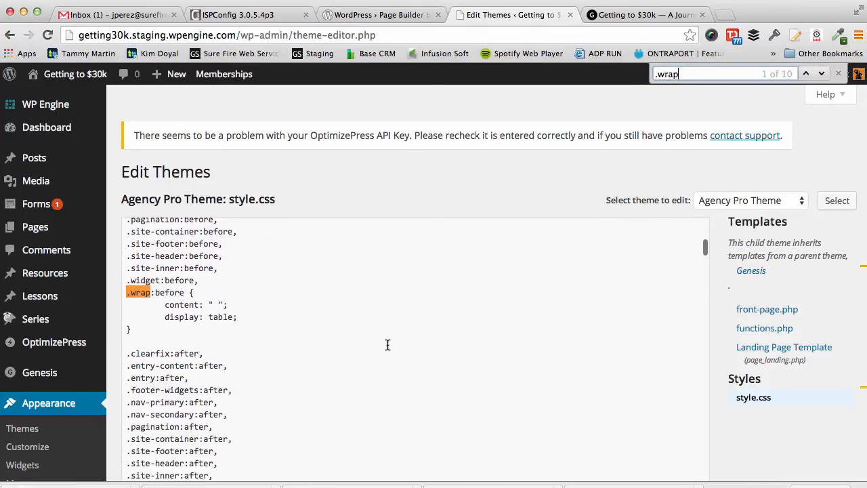
pyautogui.click(805, 73)
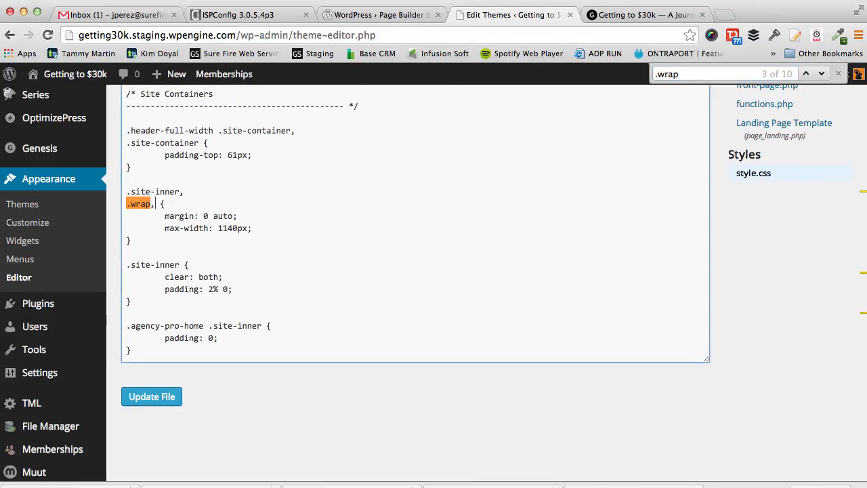
pyautogui.write('.panelg')
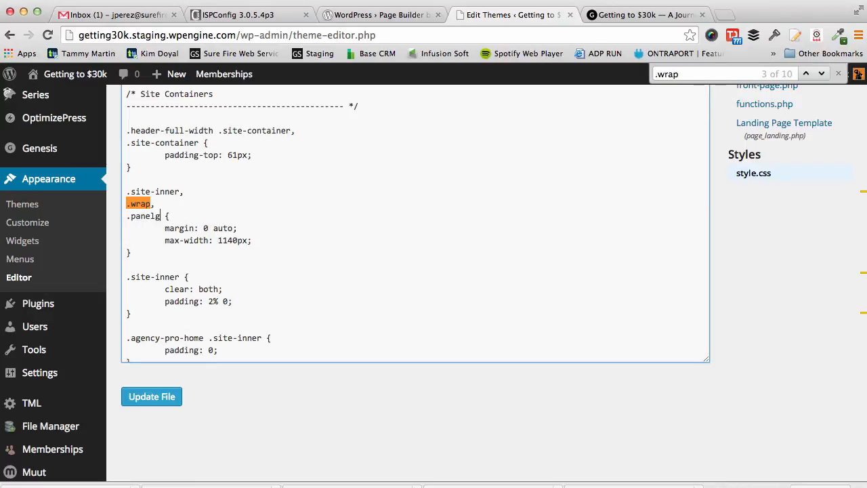
pyautogui.write('rid')
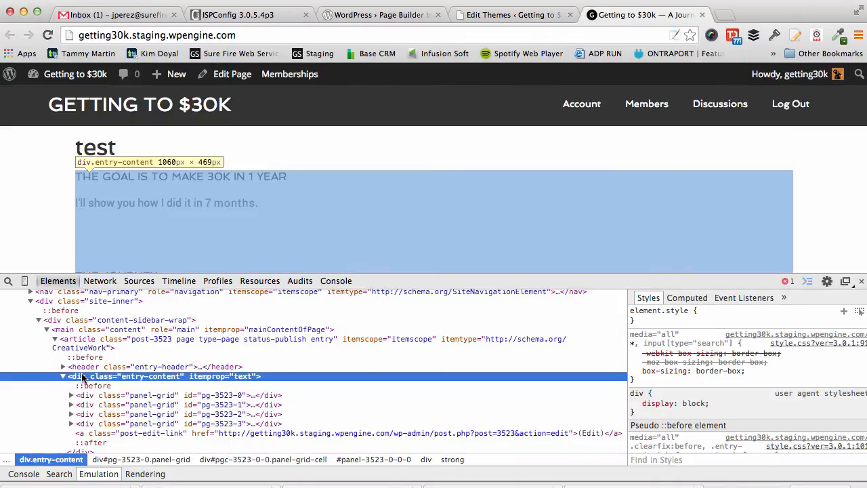
pyautogui.click(515, 14)
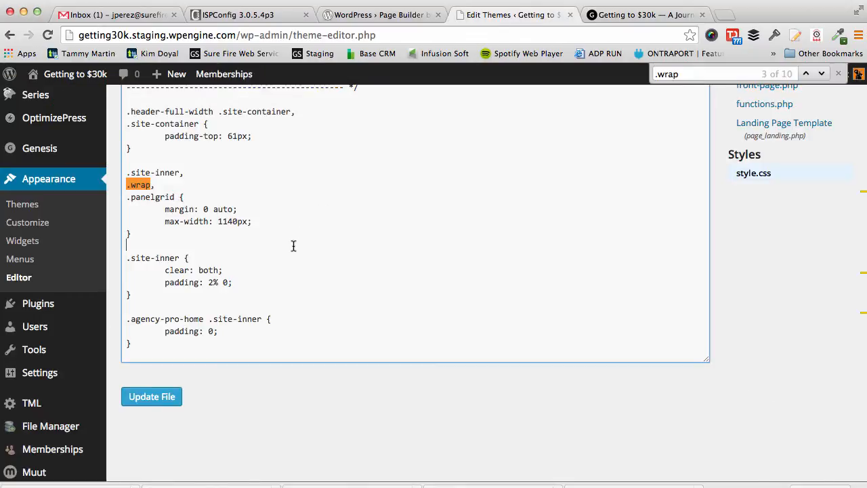
pyautogui.write('entry-content')
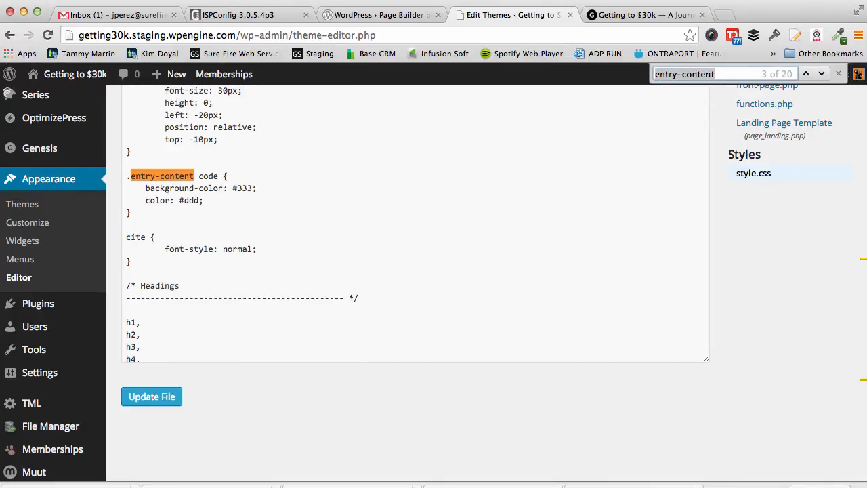
# Step through the entry-content matches to the code rule and start a new rule below it
pyautogui.click(805, 73)
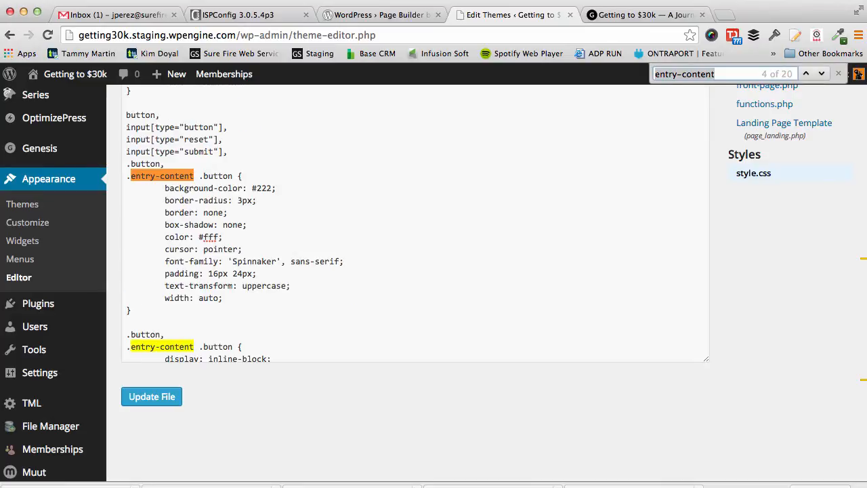
pyautogui.click(805, 73)
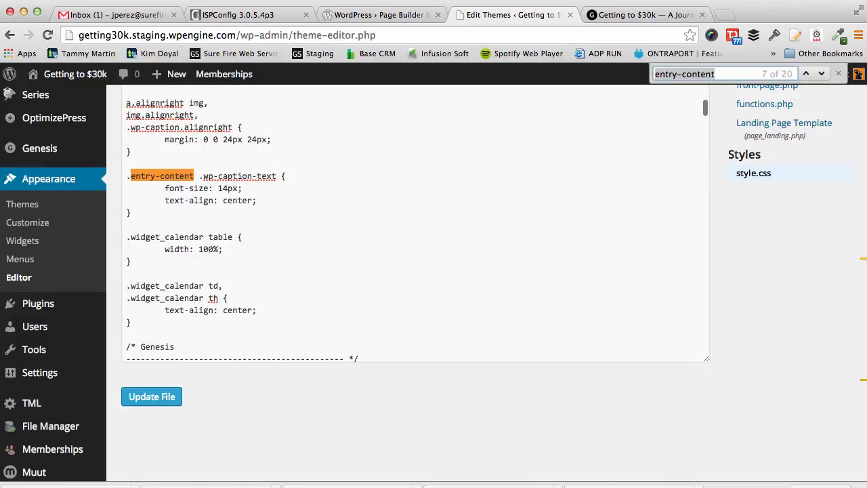
pyautogui.click(807, 74)
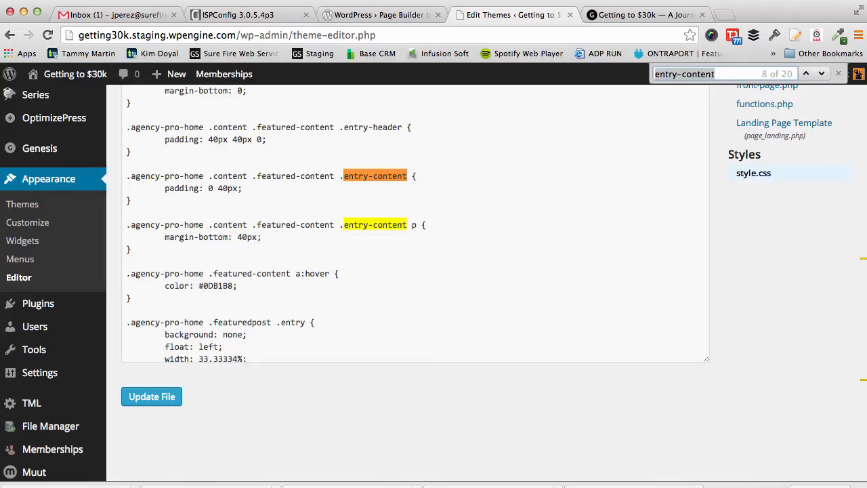
pyautogui.click(806, 73)
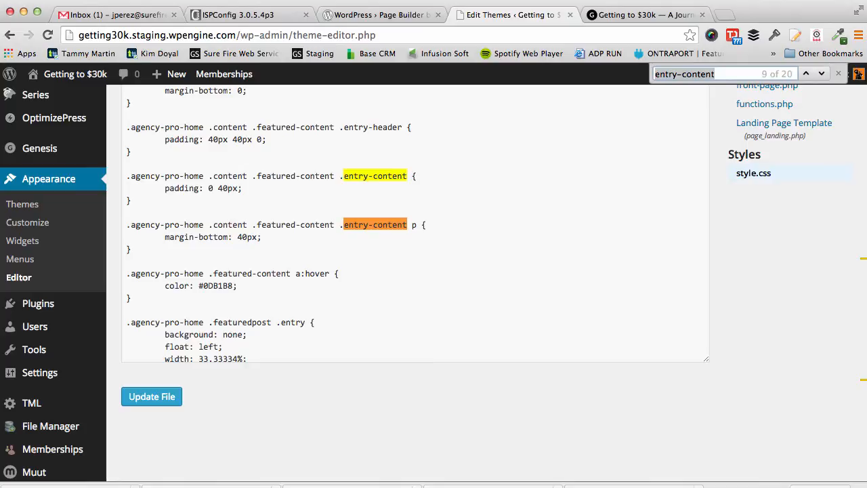
pyautogui.click(807, 73)
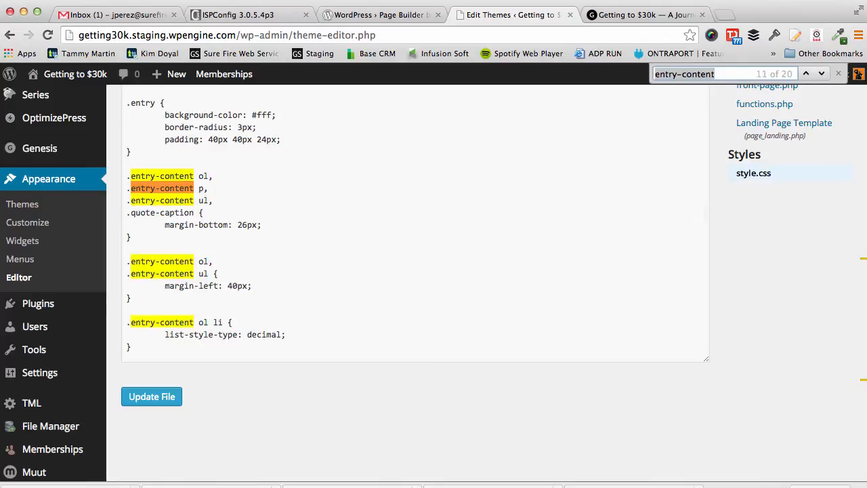
pyautogui.click(822, 73)
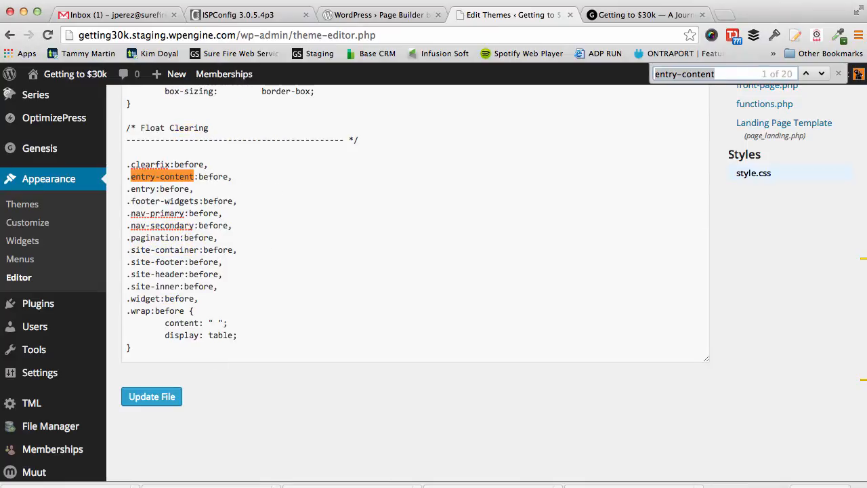
pyautogui.click(808, 73)
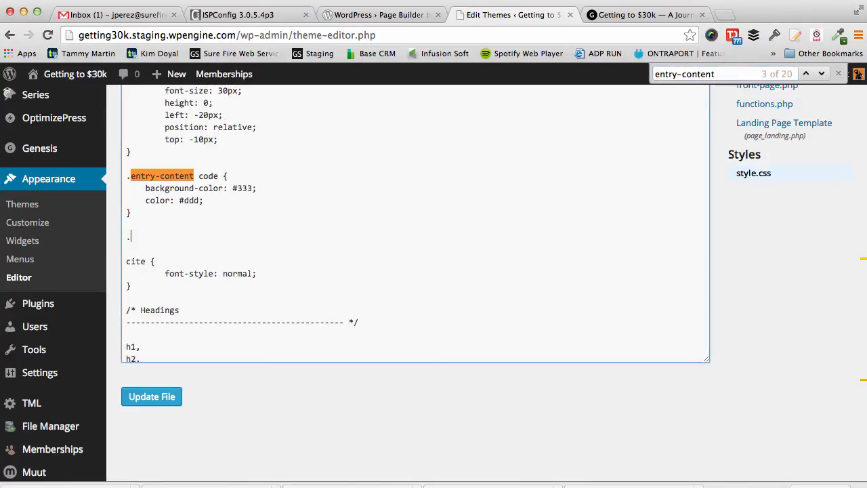
# Add '.home .entry-content { width:100%; }' and save with Update File
pyautogui.write('home .entry-content {')
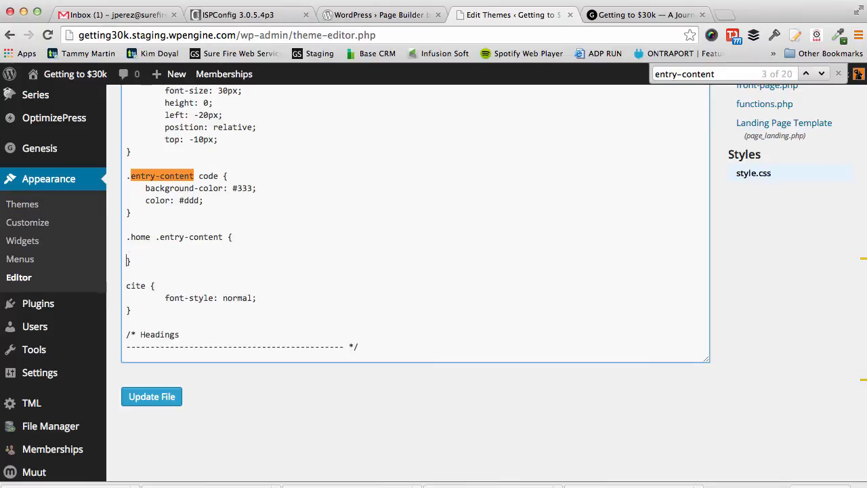
pyautogui.write('width:')
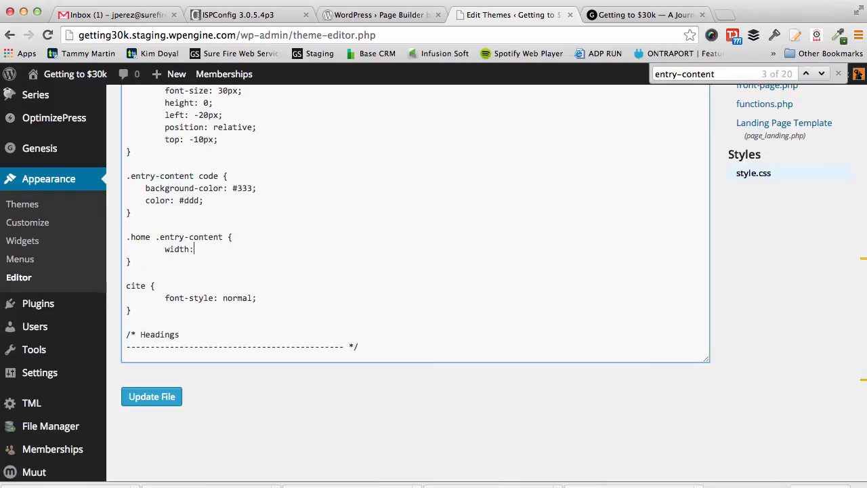
pyautogui.write('100%;')
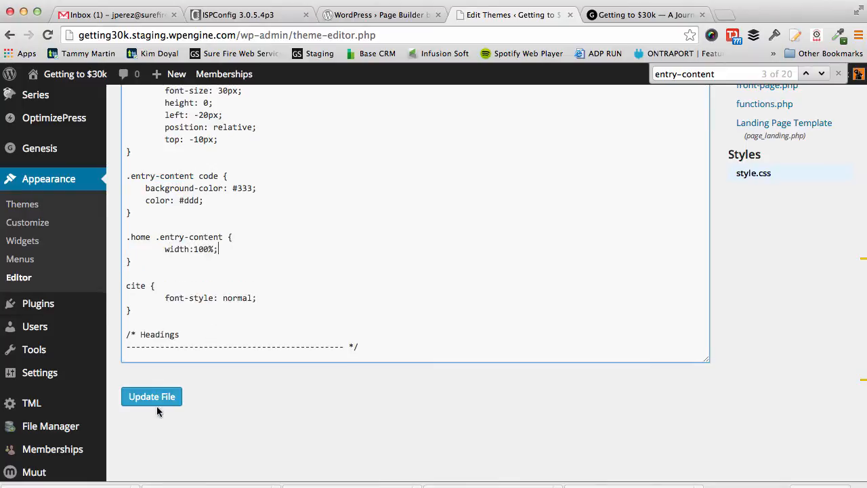
pyautogui.click(152, 396)
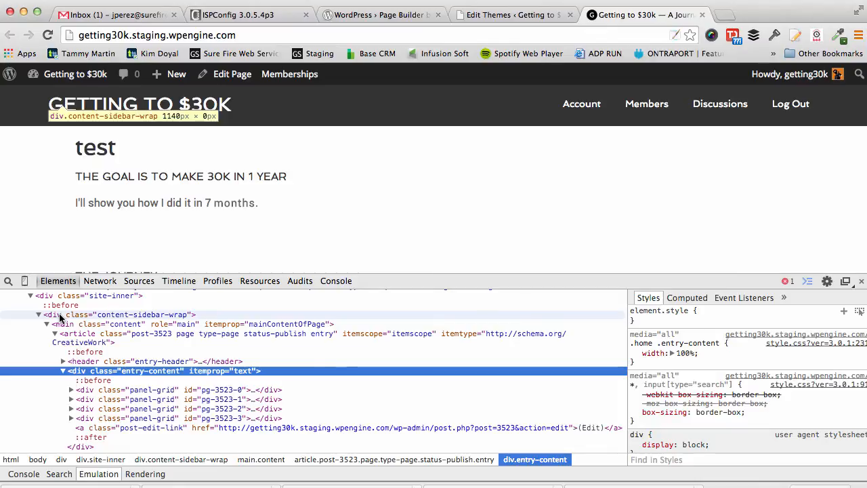
# Select div.site-inner in Elements to check its width rule (1140px max-width)
pyautogui.click(71, 296)
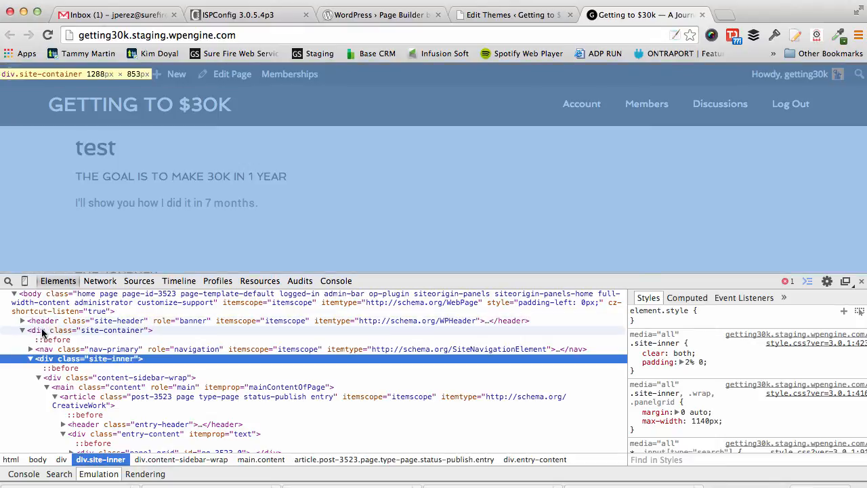
pyautogui.moveTo(43, 320)
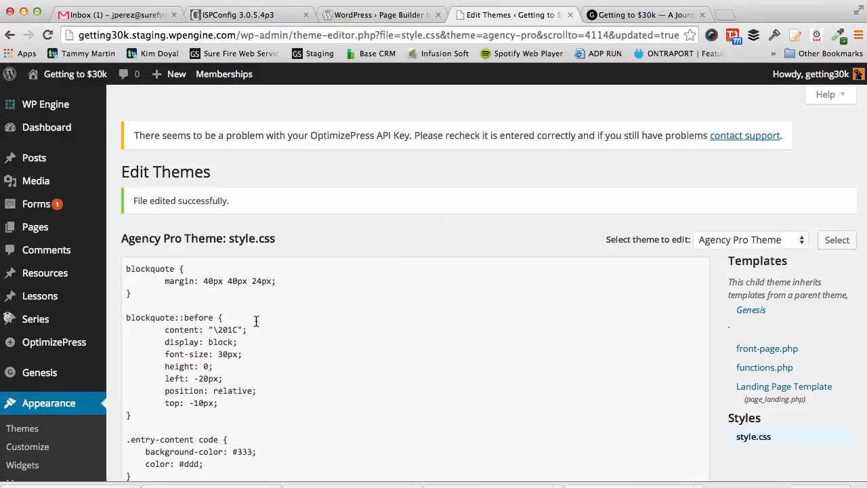
# Change the .home .entry-content selector to .home .site-inner in style.css
pyautogui.scroll(-3)
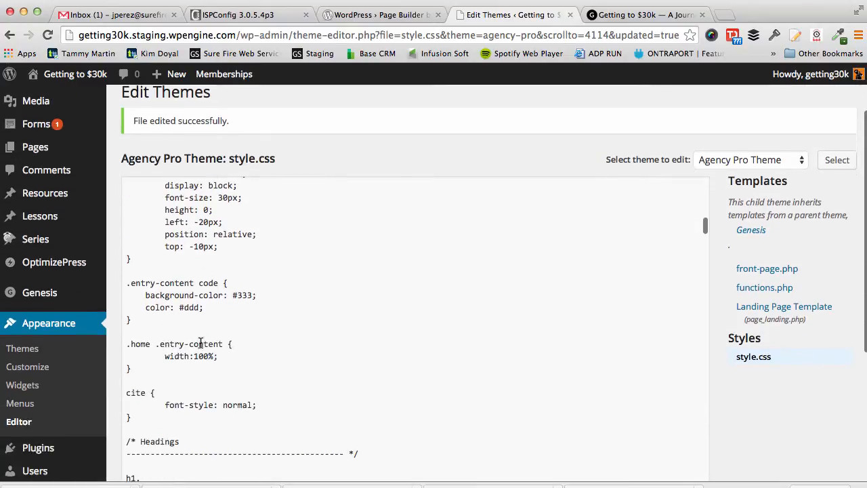
pyautogui.write('sit-')
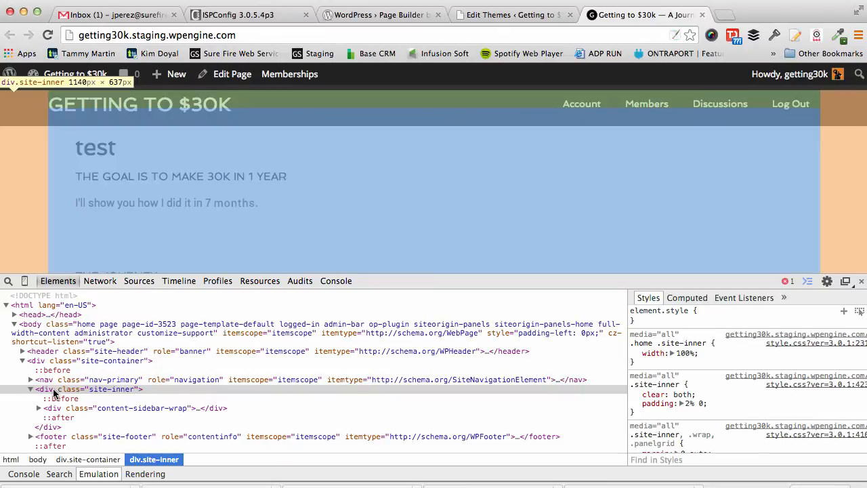
# Expand site-inner and main down to the panel-grid, then return to the Edit Themes tab
pyautogui.click(635, 352)
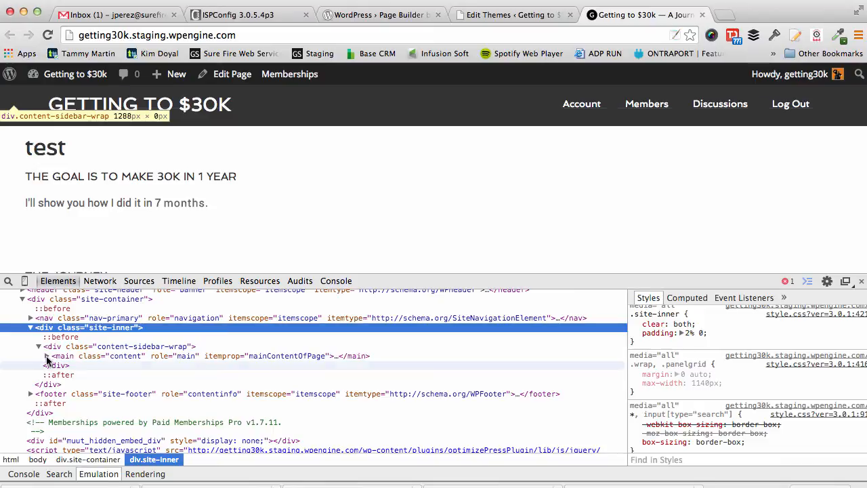
pyautogui.click(46, 355)
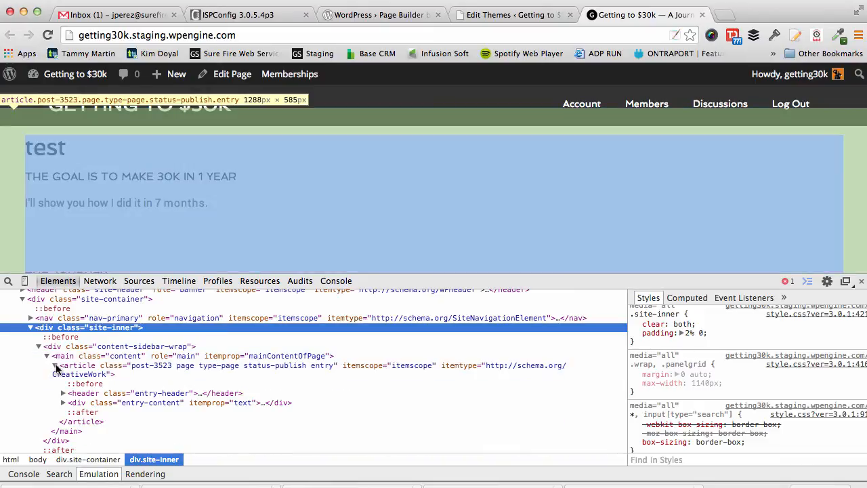
pyautogui.moveTo(89, 393)
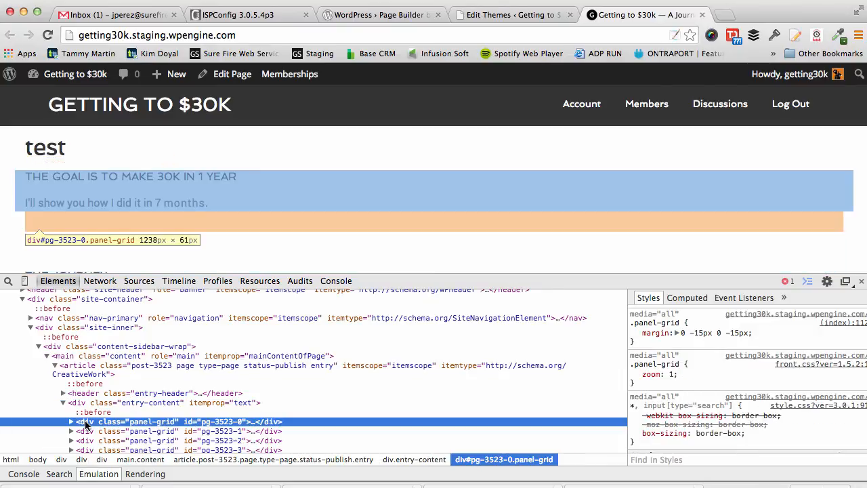
pyautogui.moveTo(567, 223)
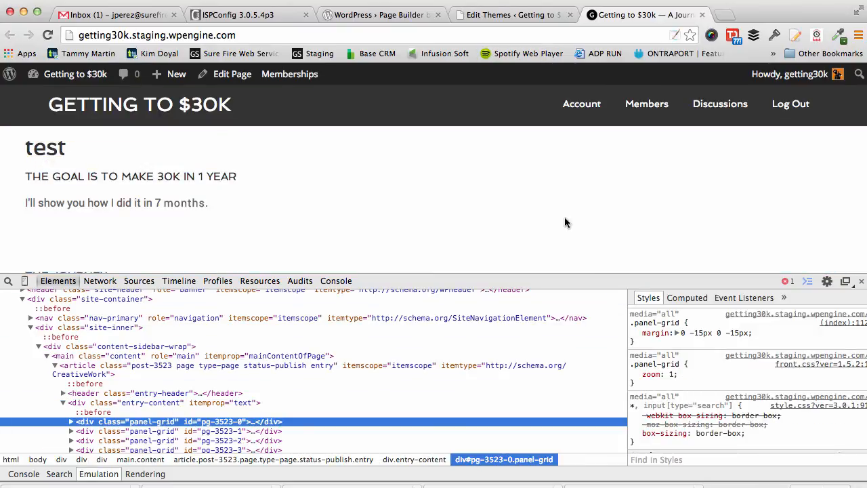
pyautogui.click(509, 15)
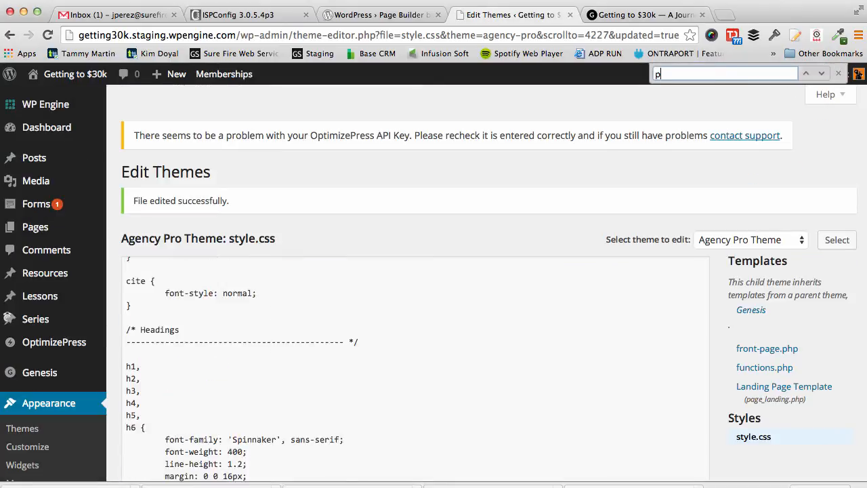
# Search 'panel' to locate the .site-inner, .wrap, .panel-grid 1140px max-width rule
pyautogui.write('anel')
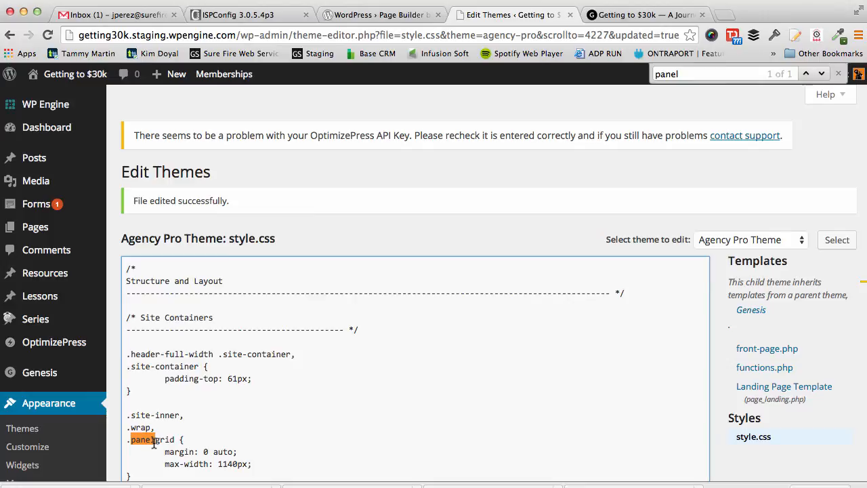
pyautogui.scroll(-3)
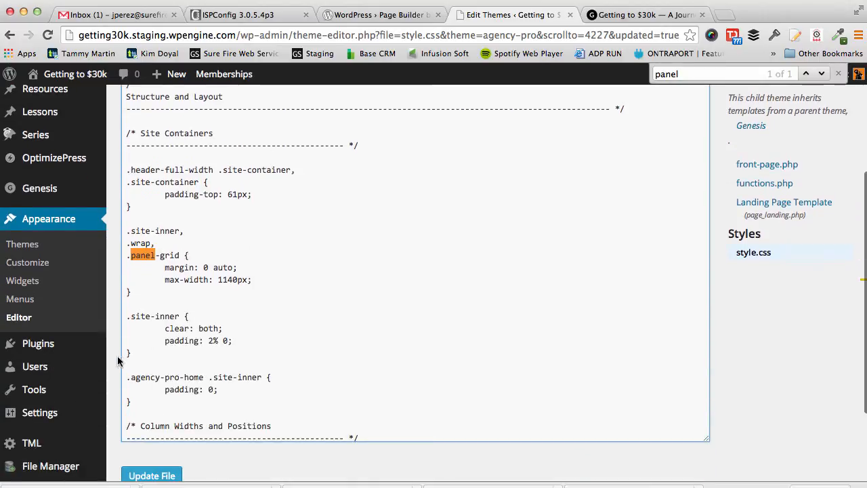
pyautogui.click(152, 427)
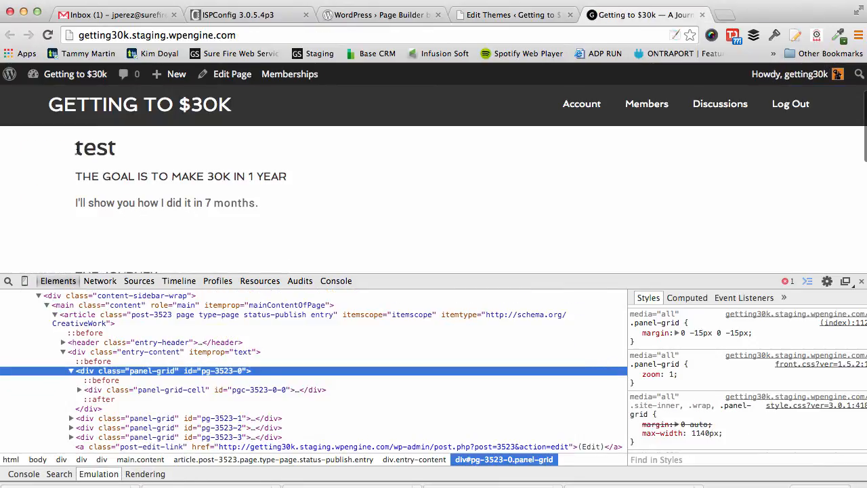
pyautogui.moveTo(88, 371)
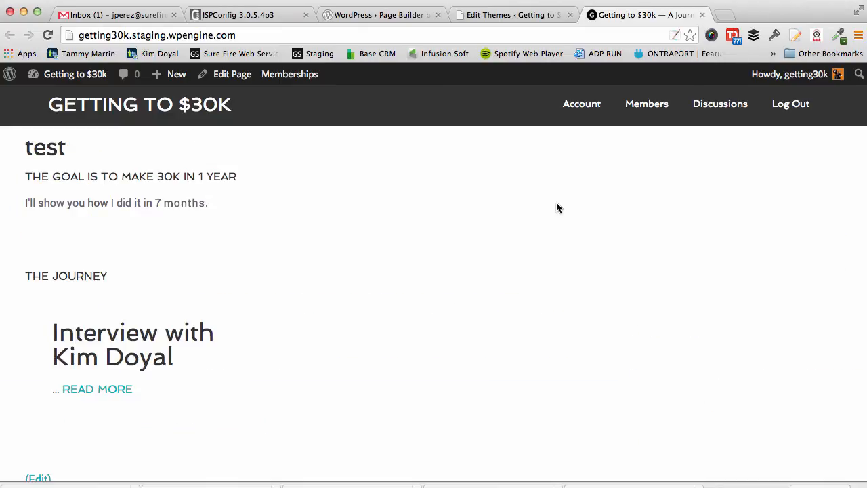
# Scroll through the reloaded test page to verify the full-width layout and The Journey section
pyautogui.scroll(-3)
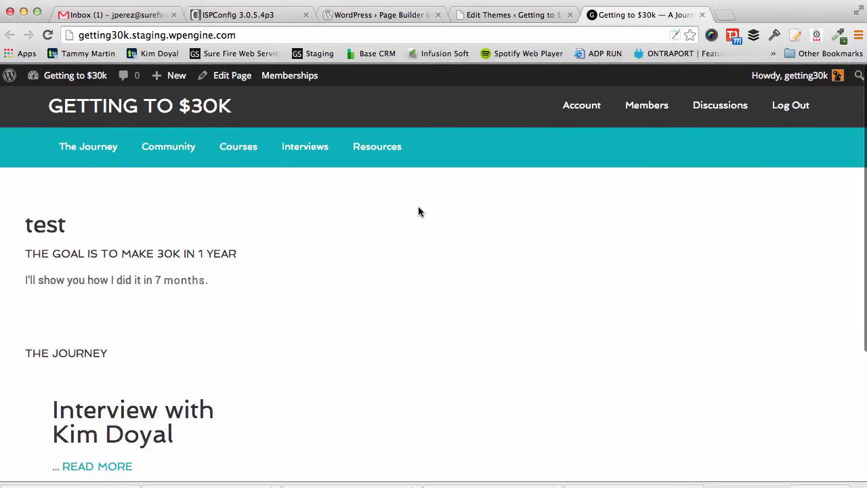
pyautogui.scroll(-3)
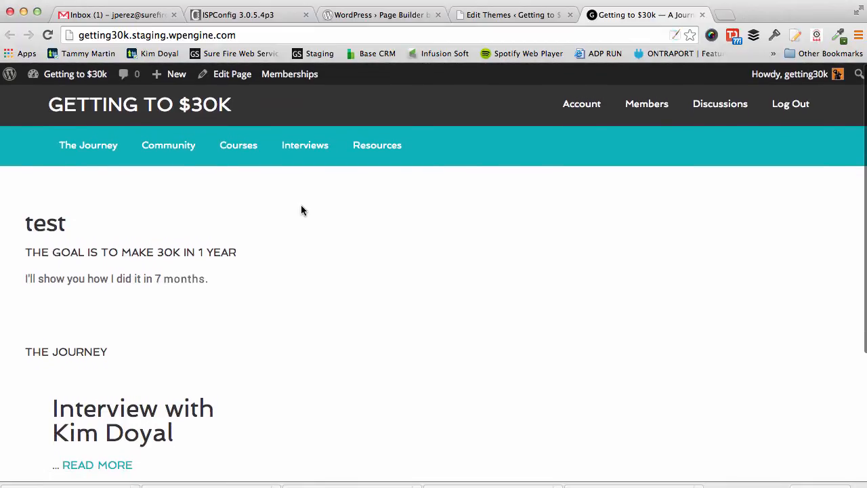
pyautogui.moveTo(415, 293)
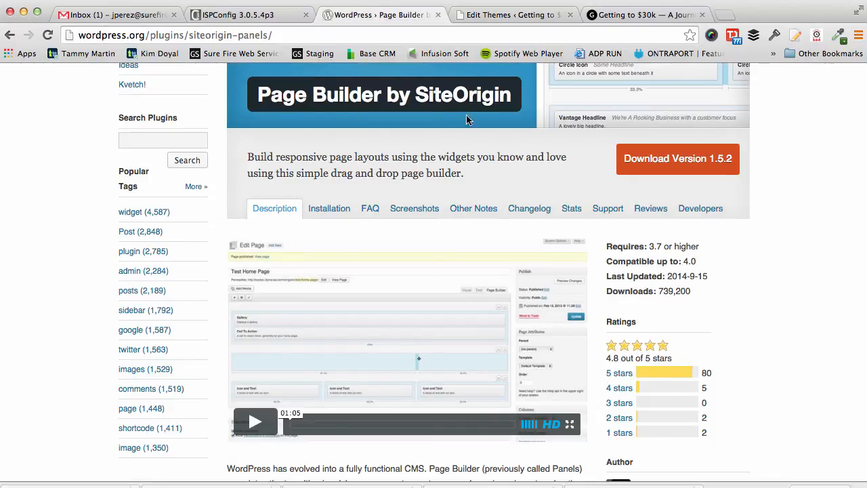
pyautogui.moveTo(339, 194)
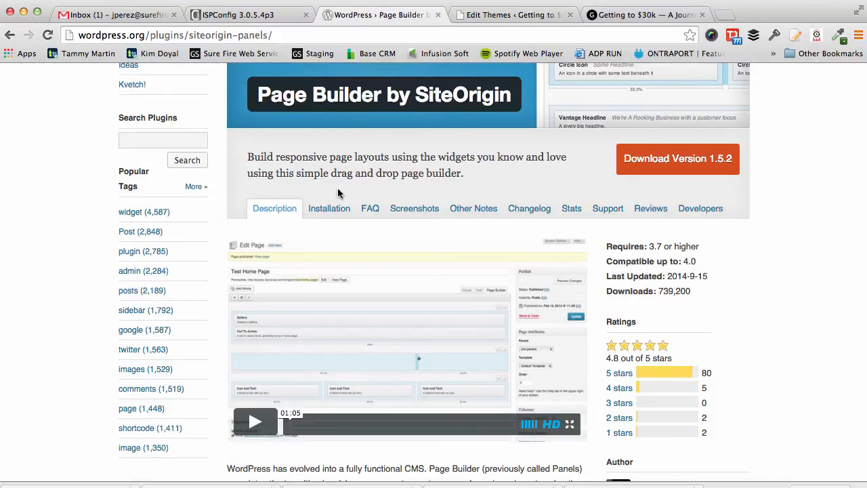
# Switch from the plugin page to the Edit Themes tab, then back to the live site tab
pyautogui.click(509, 14)
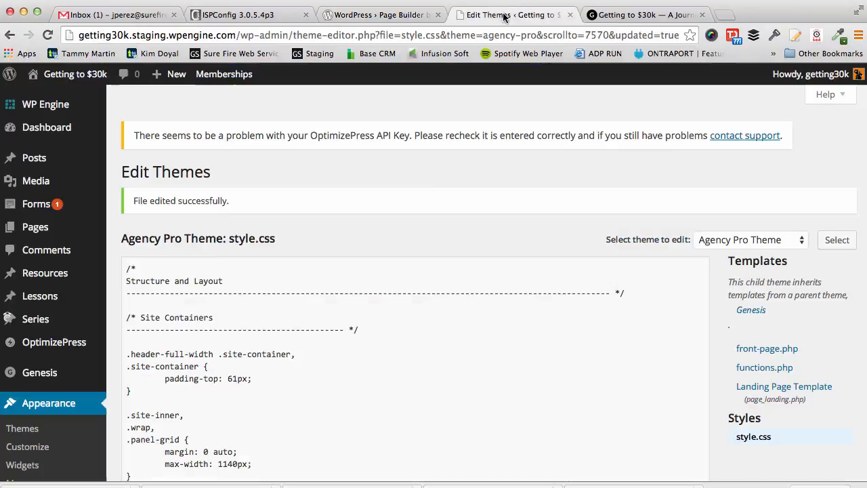
pyautogui.click(653, 13)
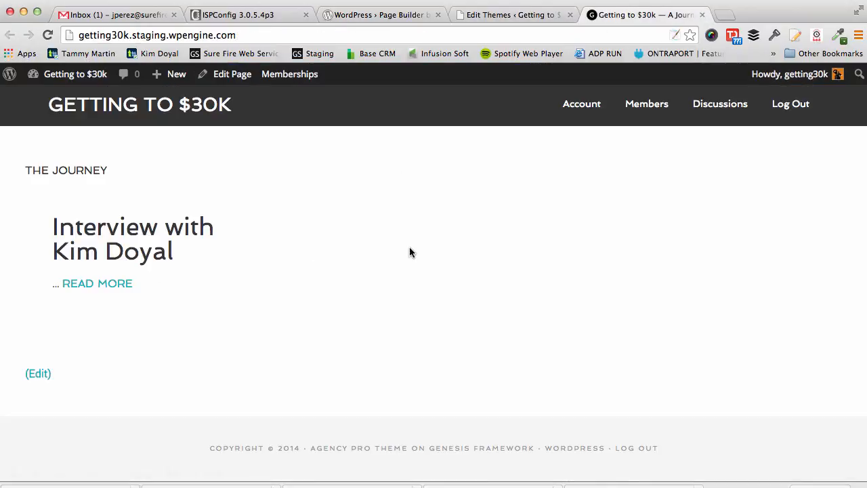